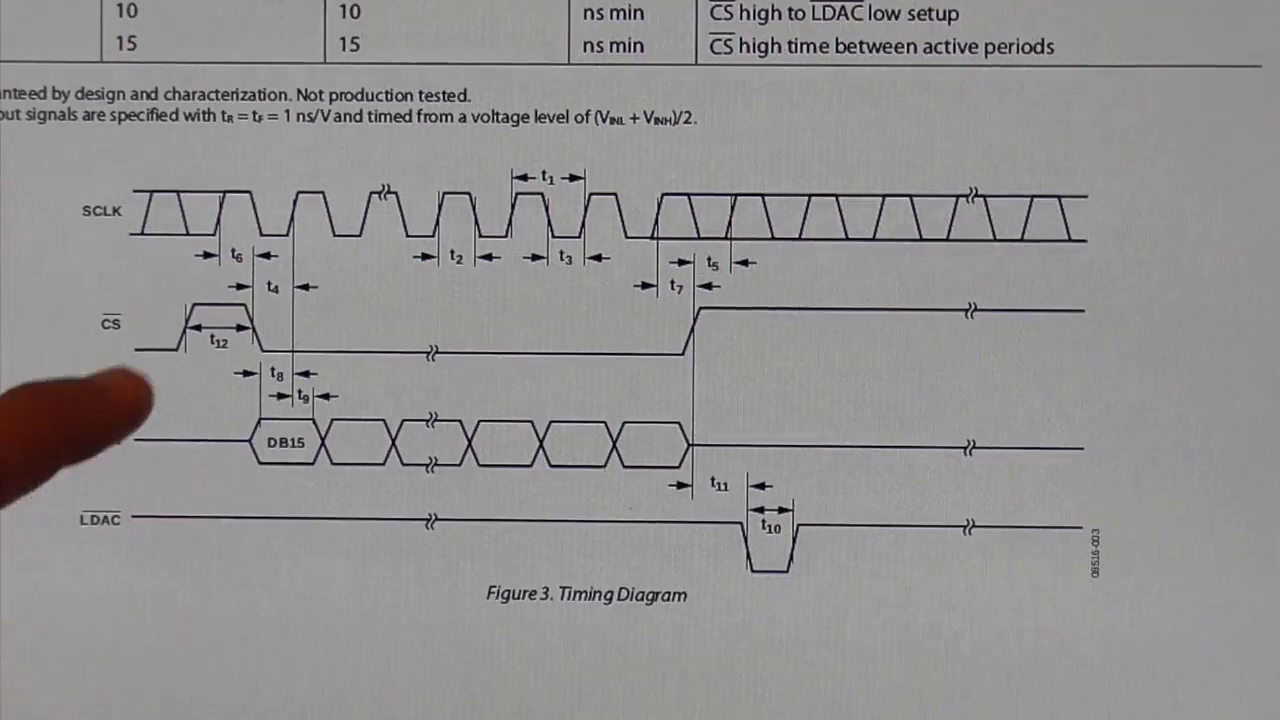
{"action": "mouse_move", "coordinate": [180, 300]}
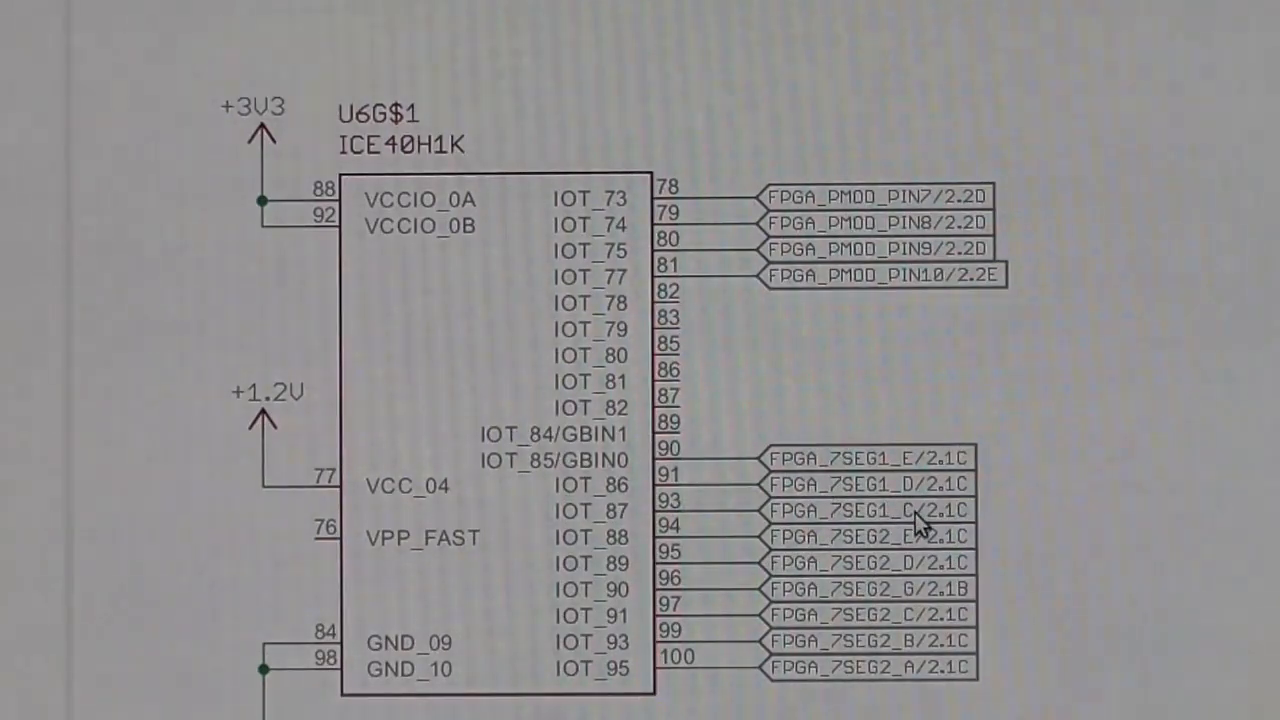
{"action": "mouse_move", "coordinate": [810, 205]}
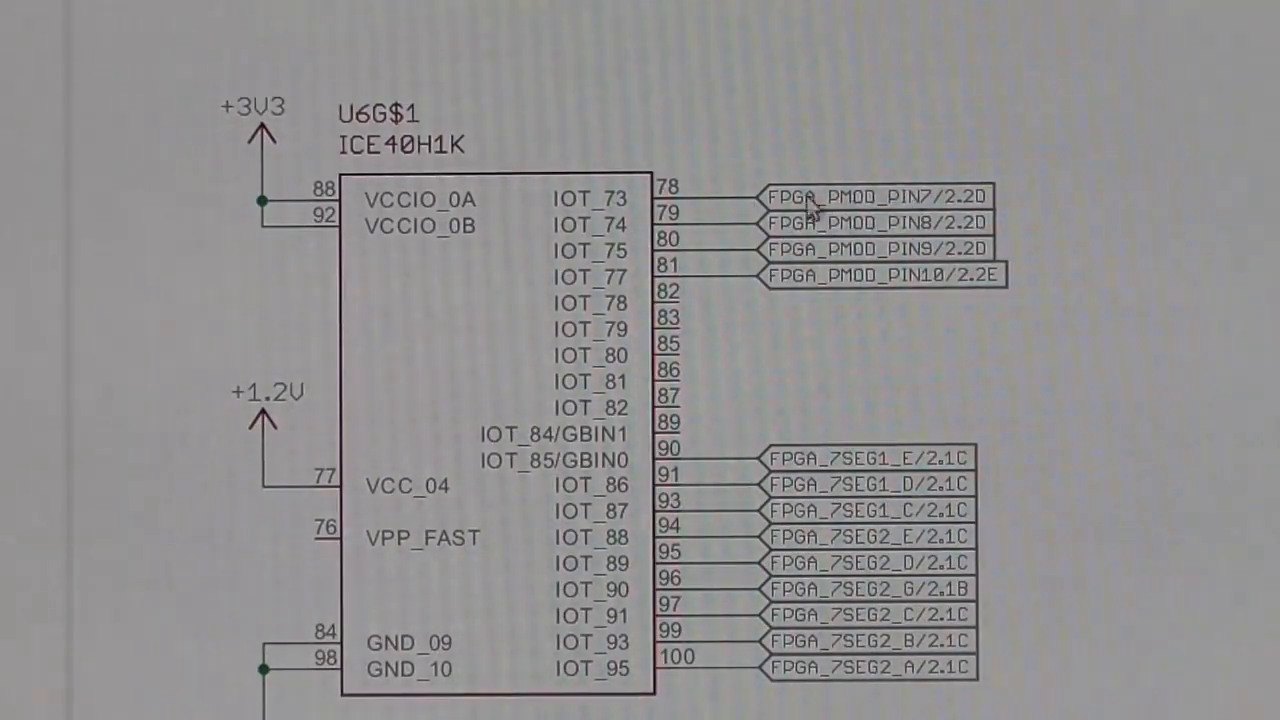
{"action": "mouse_move", "coordinate": [830, 305]}
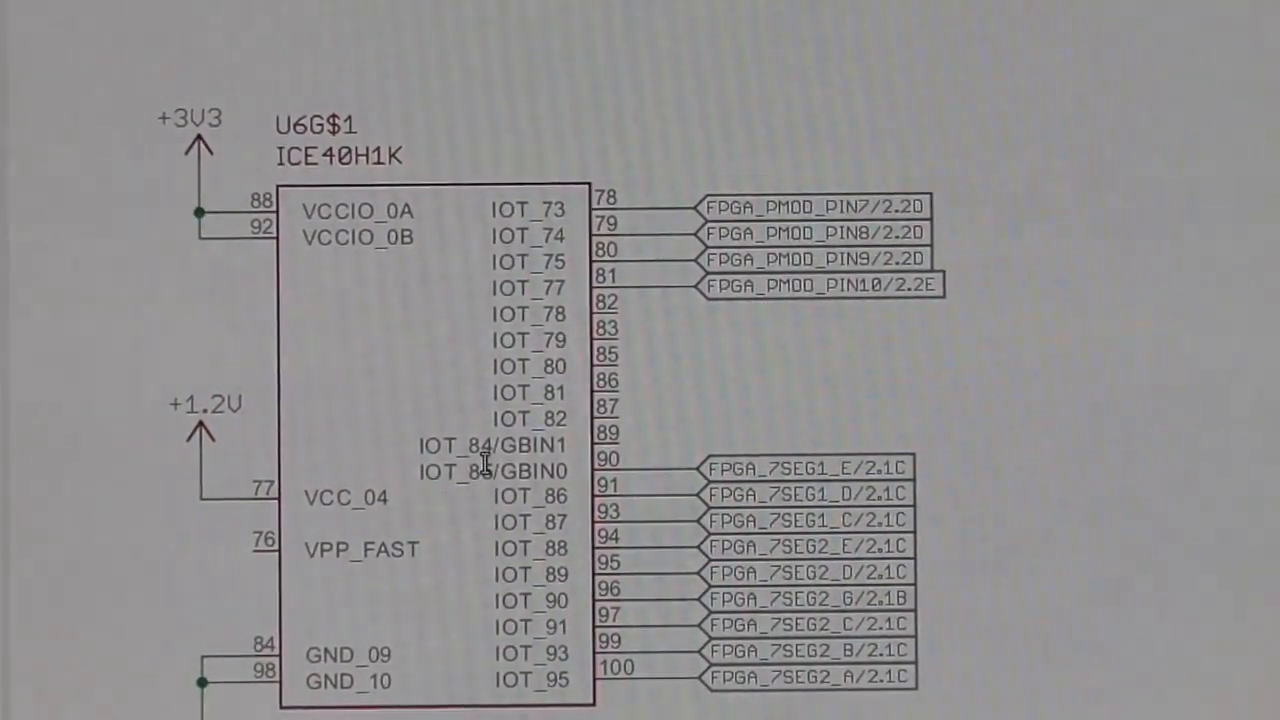
Scroll the Go Board schematic past the U6G$1 ICE40H1K block to reveal its GND pins
{"action": "scroll", "scroll_direction": "down", "scroll_amount": 3}
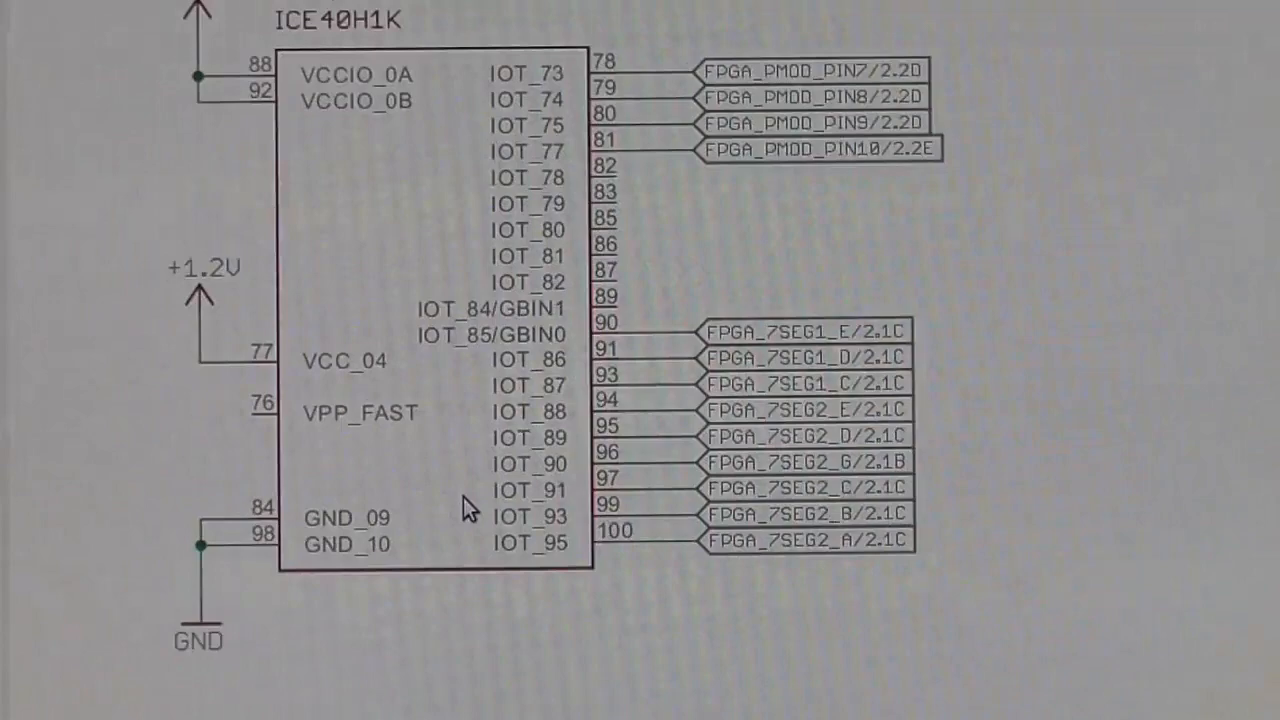
{"action": "scroll", "scroll_direction": "down", "scroll_amount": 3}
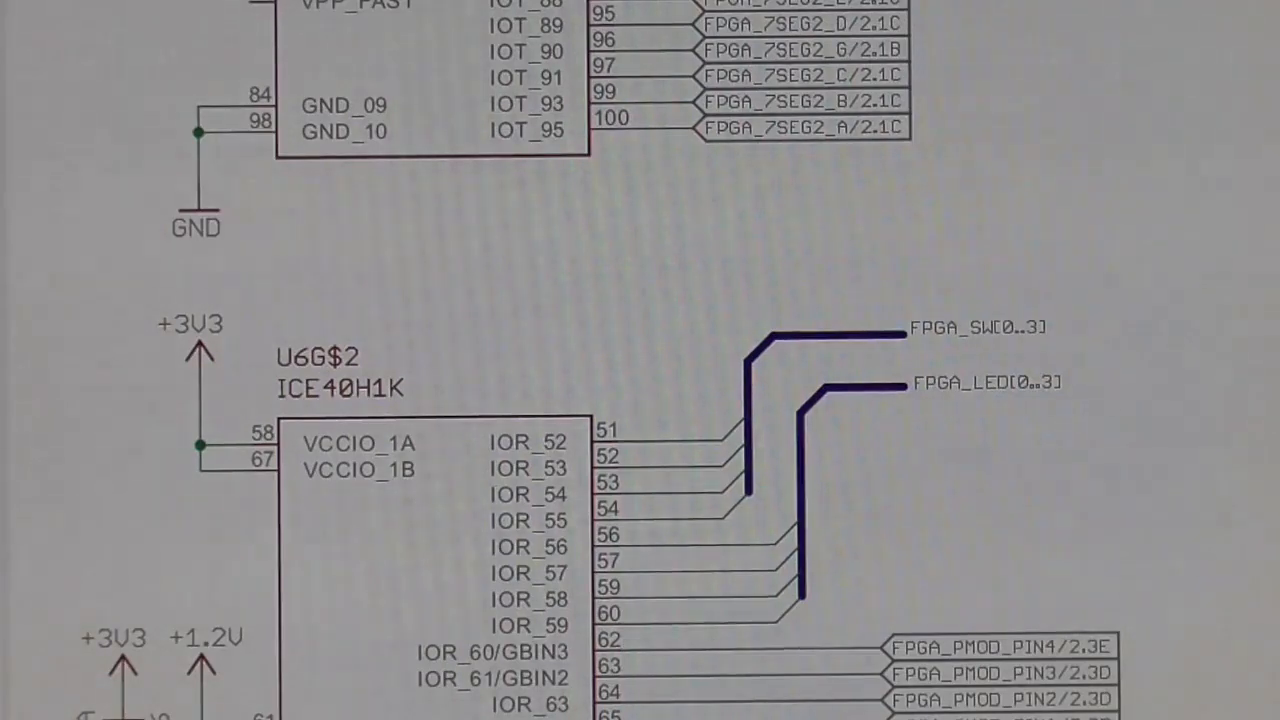
{"action": "mouse_move", "coordinate": [715, 358]}
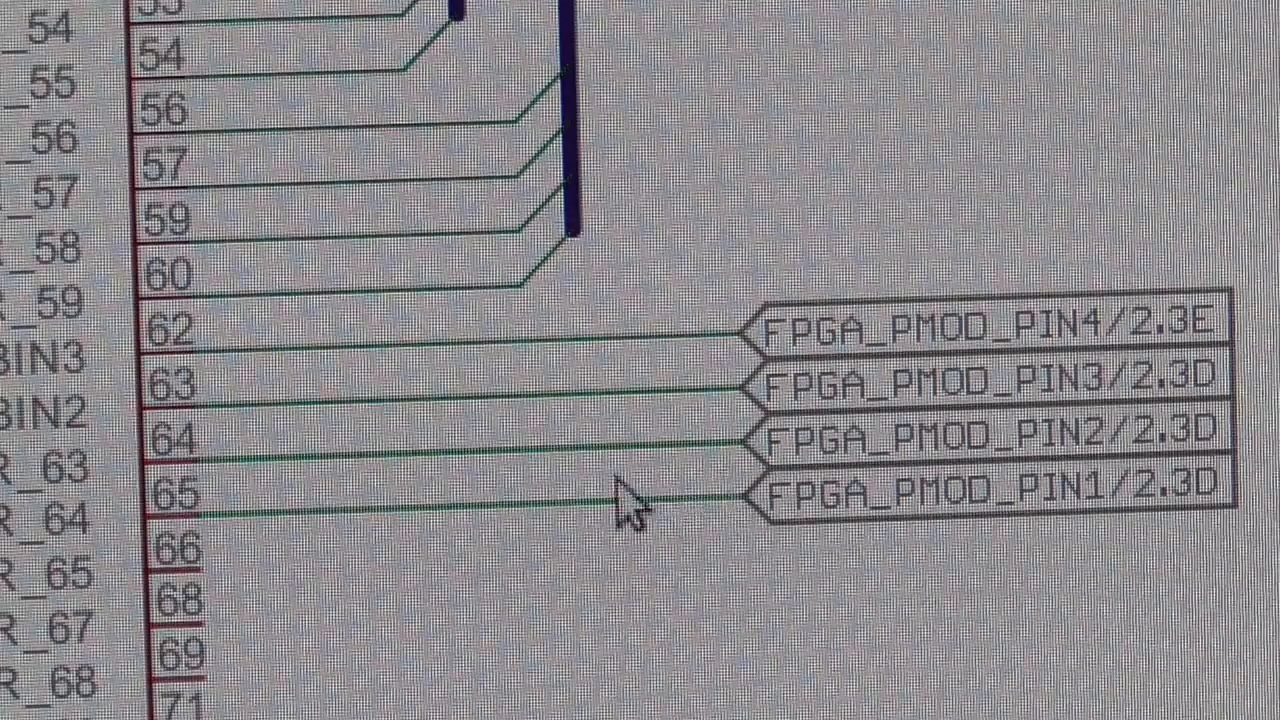
{"action": "mouse_move", "coordinate": [775, 365]}
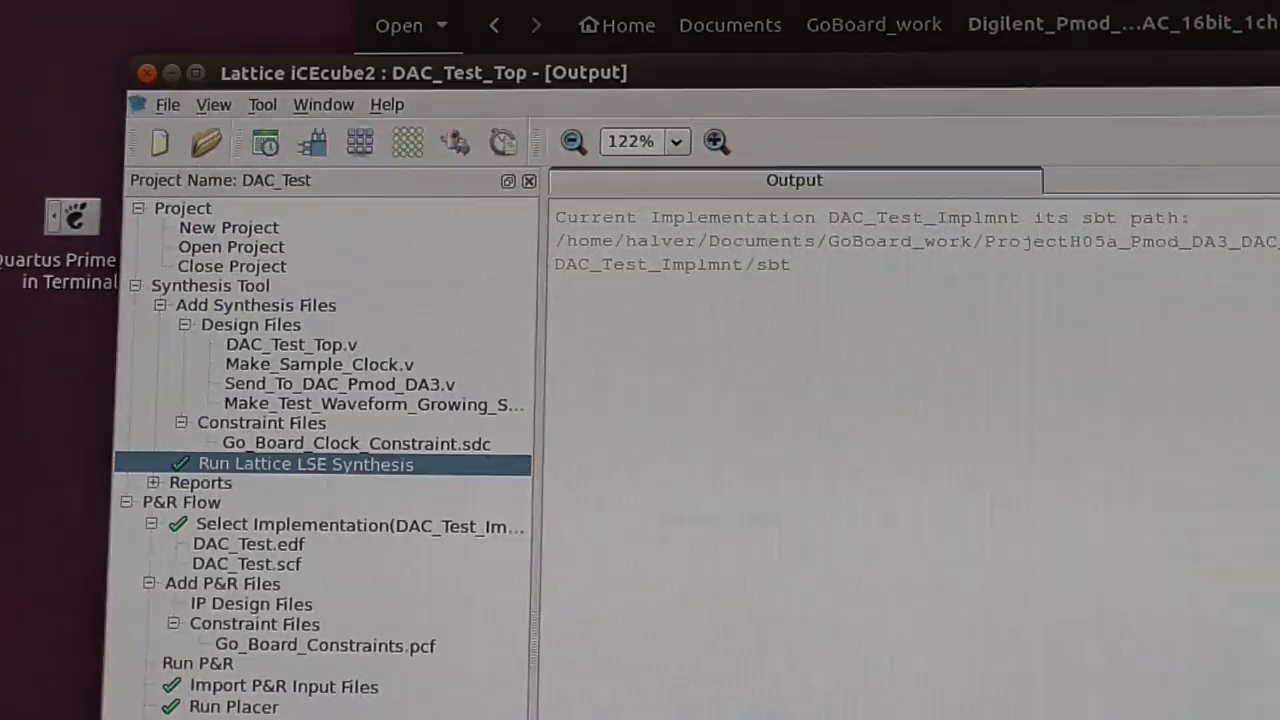
Select Go_Board_Constraints.pcf under P&R Flow > Constraint Files and open it in gedit
{"action": "left_click", "coordinate": [323, 645]}
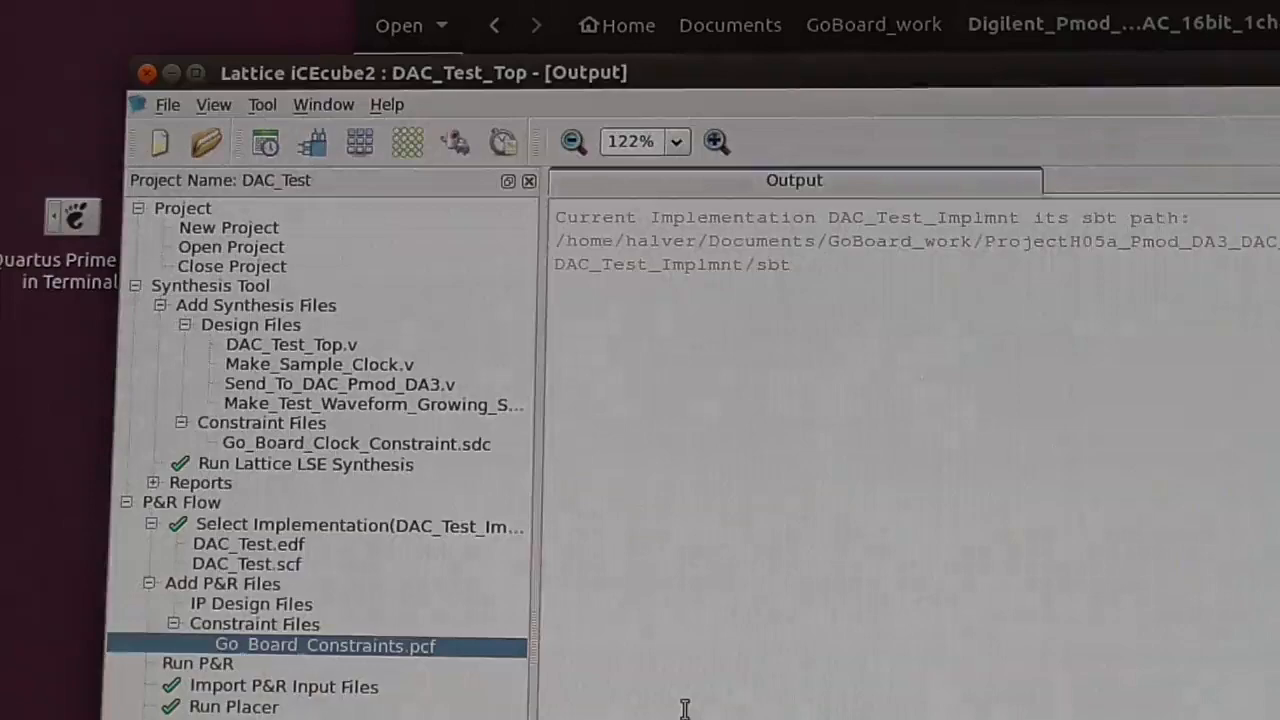
{"action": "scroll", "scroll_direction": "down", "scroll_amount": 3}
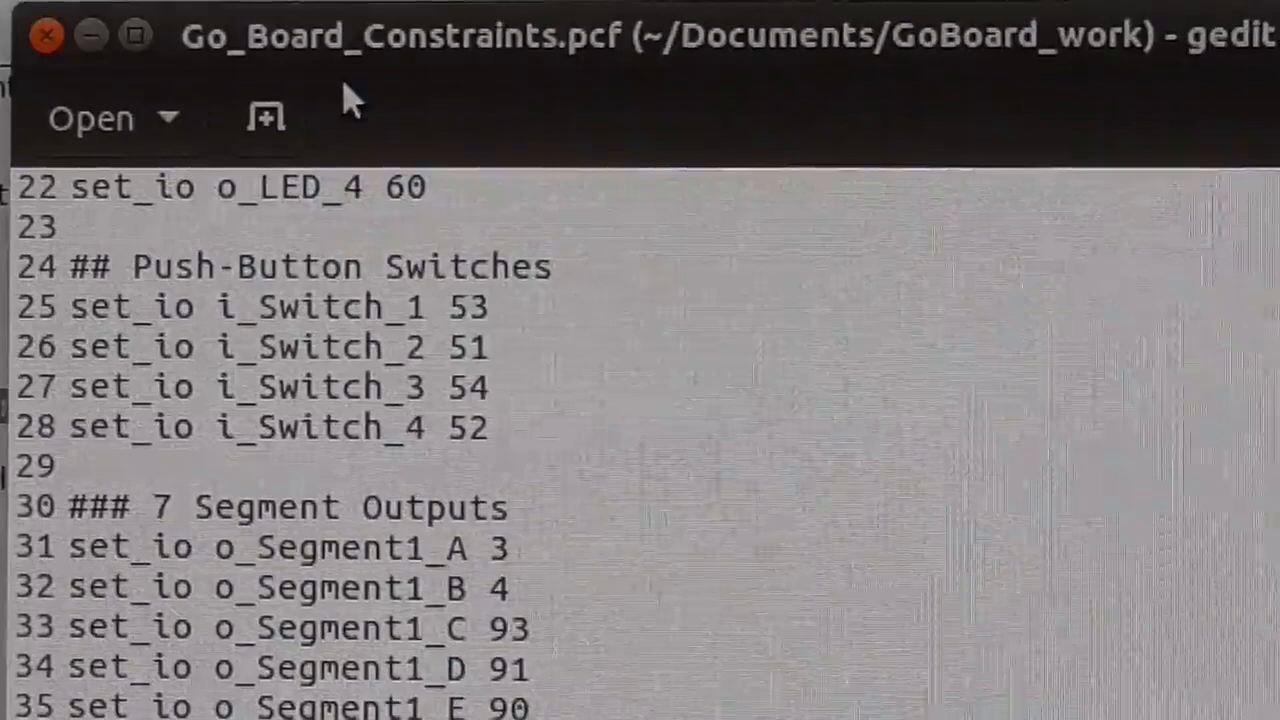
{"action": "mouse_move", "coordinate": [570, 140]}
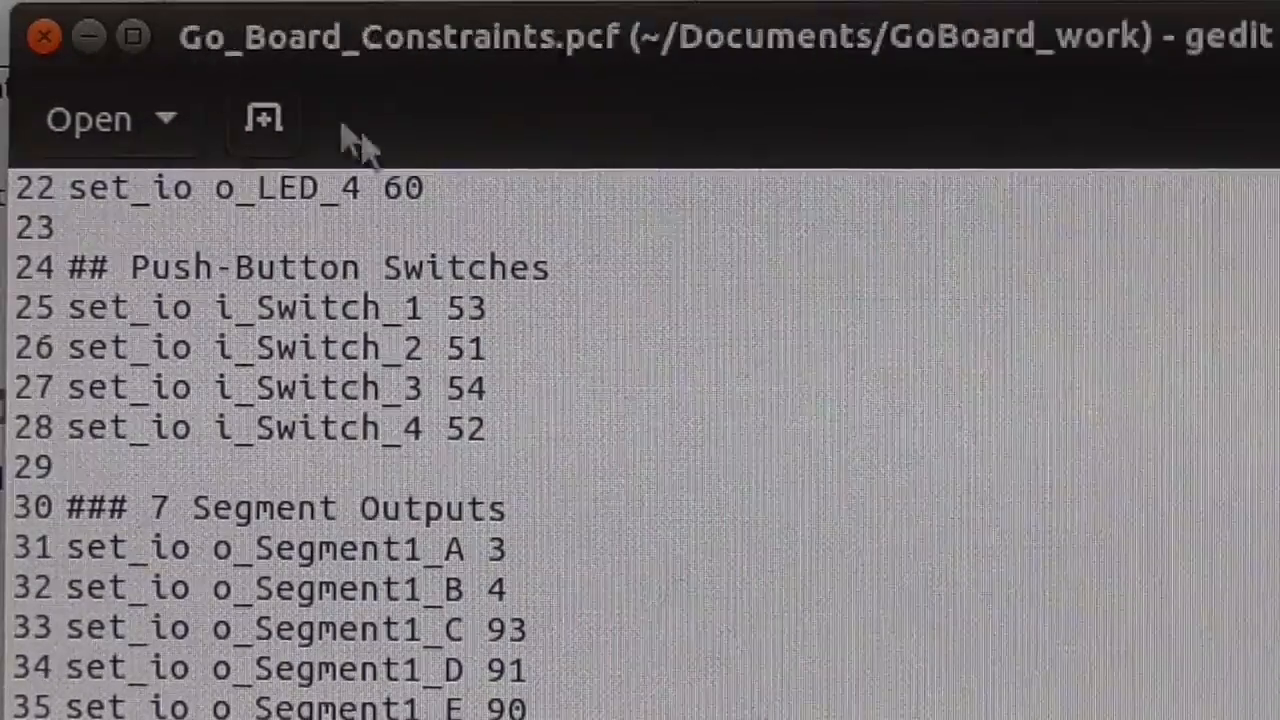
{"action": "mouse_move", "coordinate": [647, 224]}
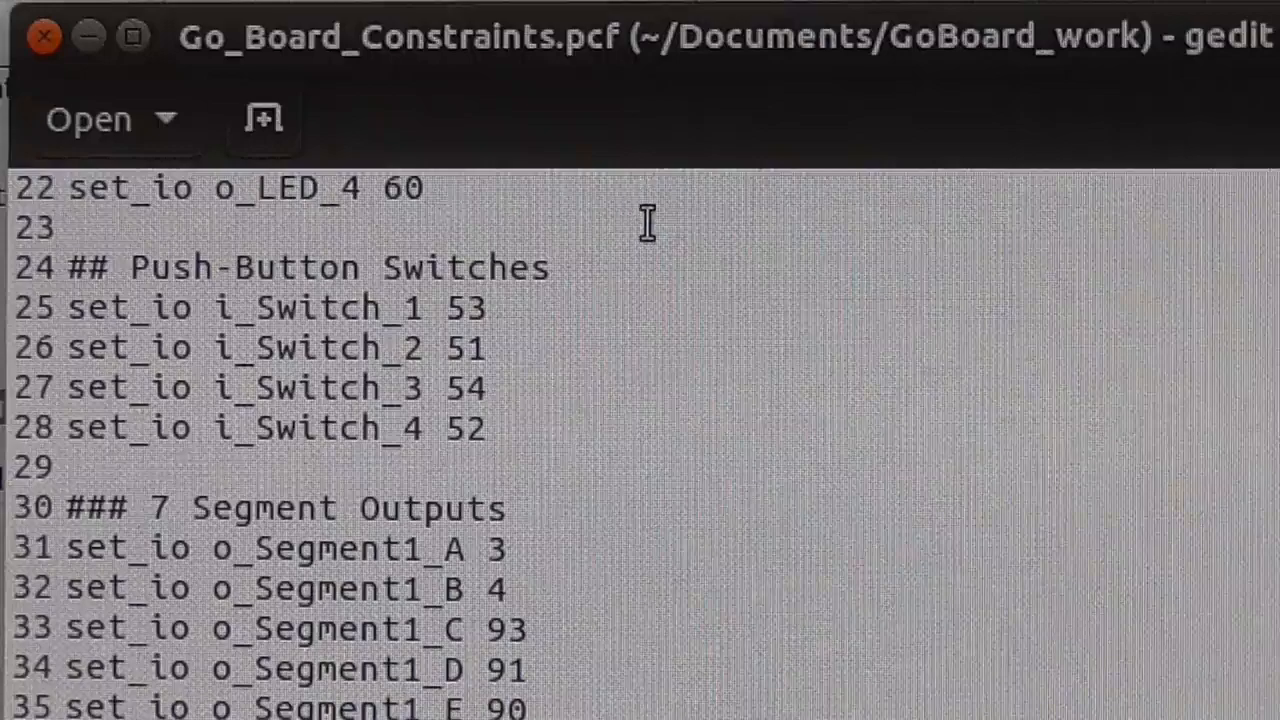
Scroll Go_Board_Constraints.pcf from the LED pins past seven-segment, UART and VGA to PMOD signals
{"action": "scroll", "scroll_direction": "up", "scroll_amount": 3}
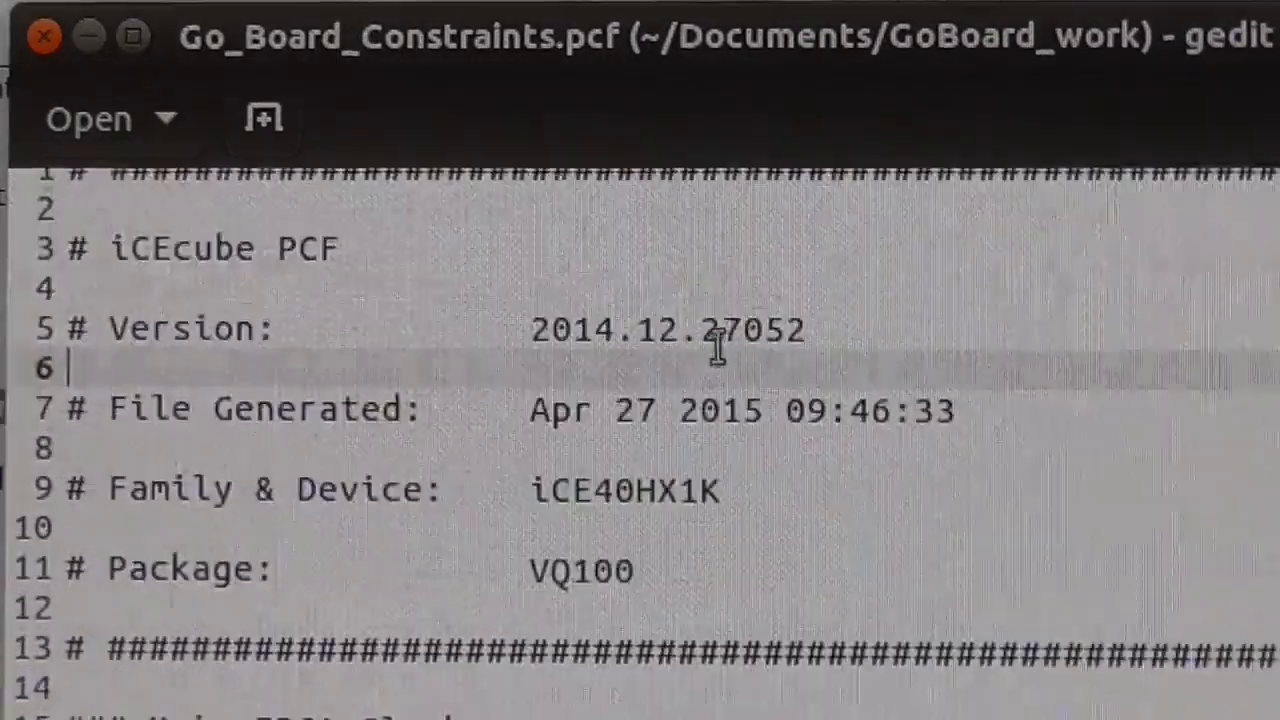
{"action": "scroll", "scroll_direction": "down", "scroll_amount": 3}
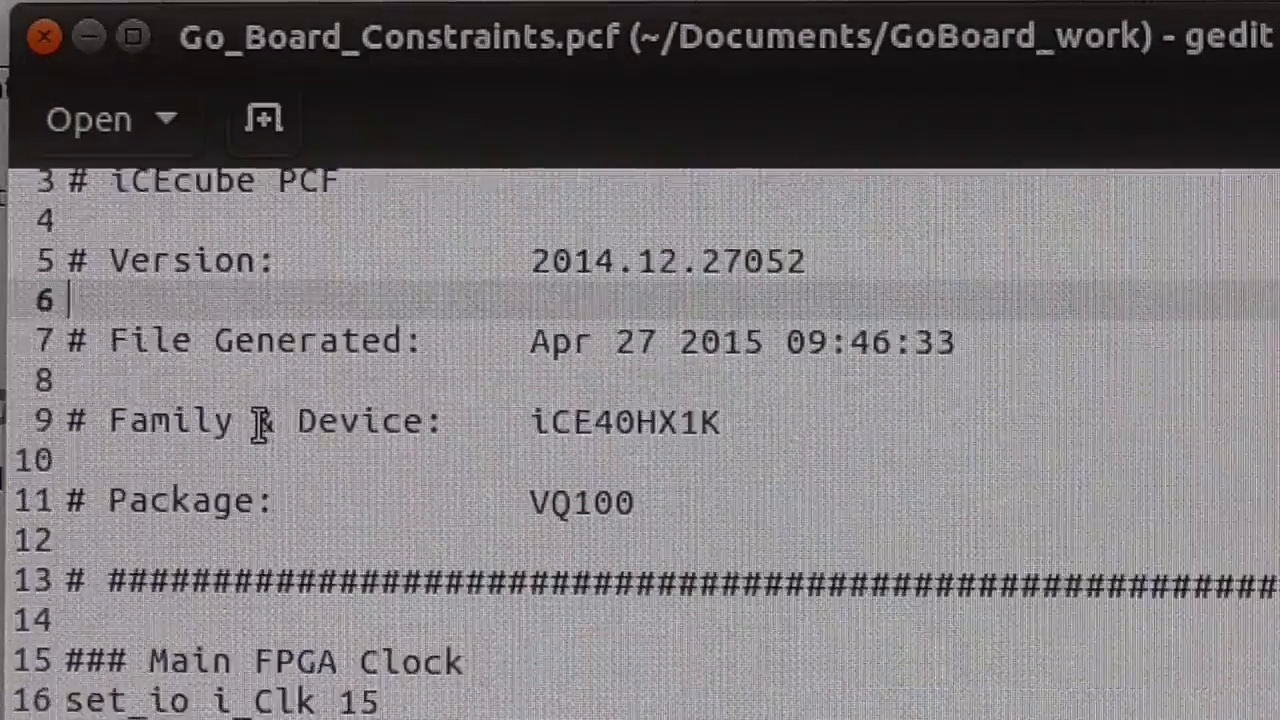
{"action": "scroll", "scroll_direction": "down", "scroll_amount": 3}
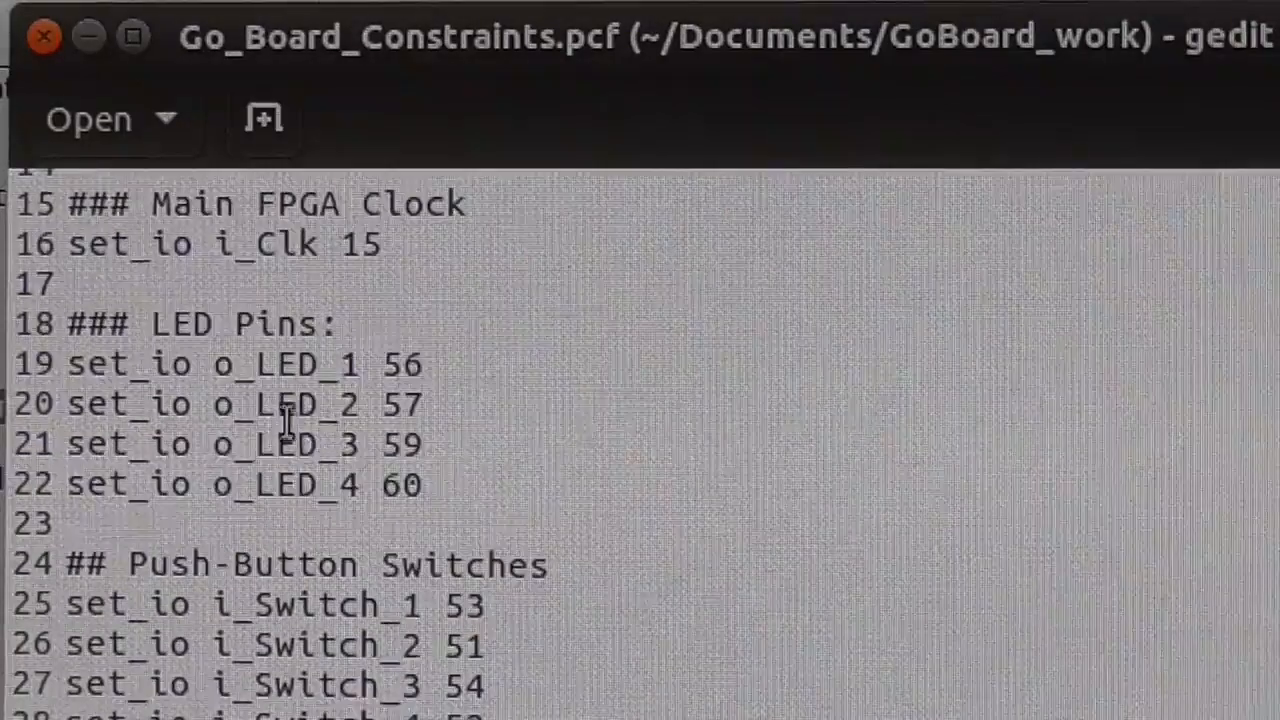
{"action": "scroll", "scroll_direction": "down", "scroll_amount": 3}
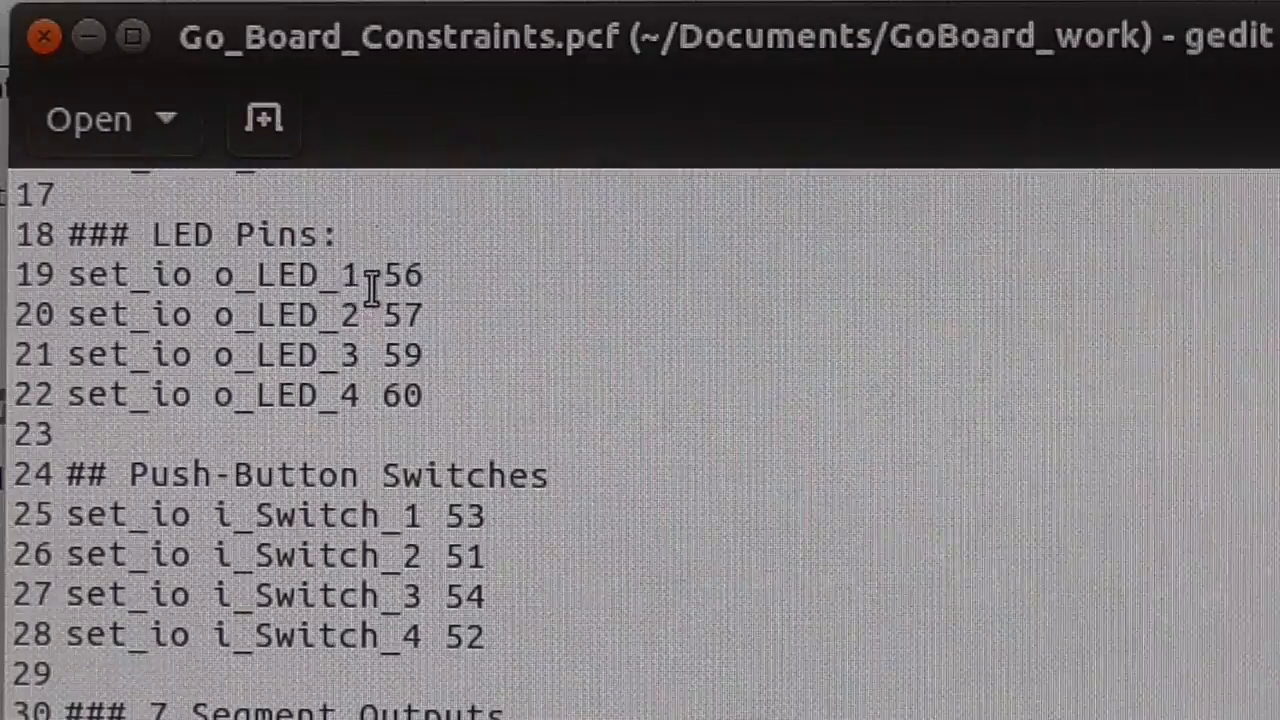
{"action": "mouse_move", "coordinate": [240, 275]}
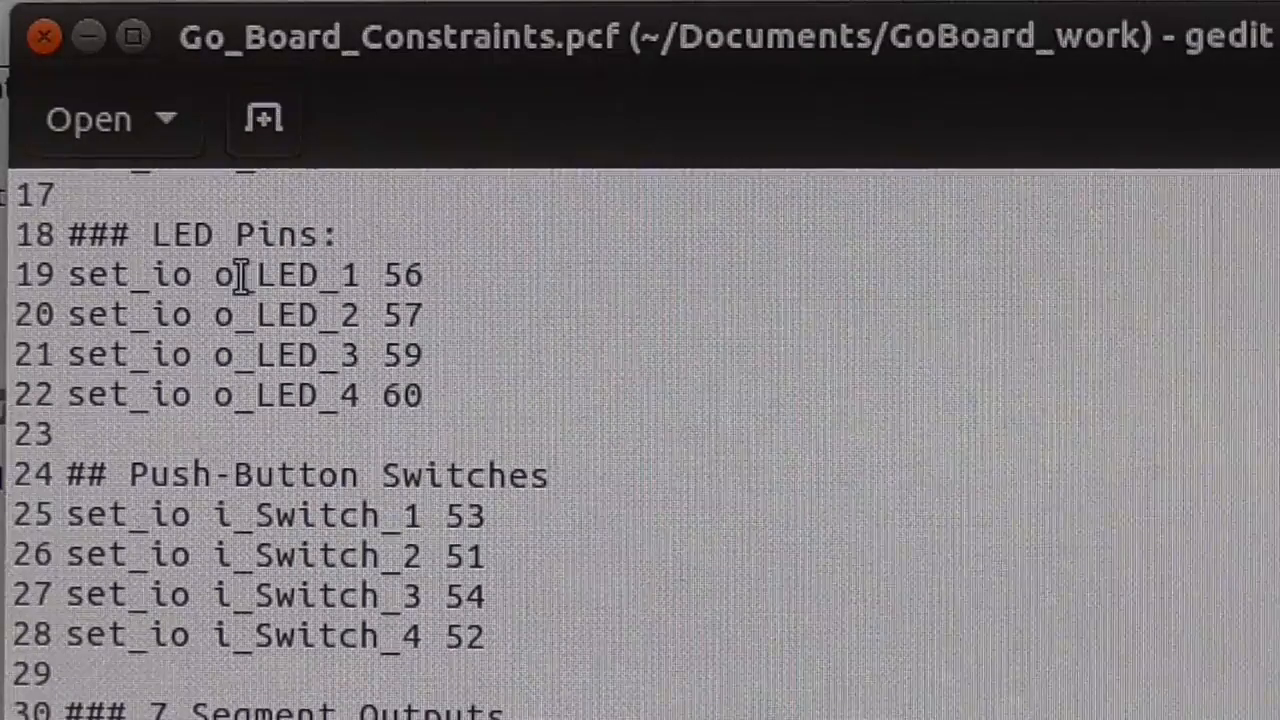
{"action": "mouse_move", "coordinate": [290, 250]}
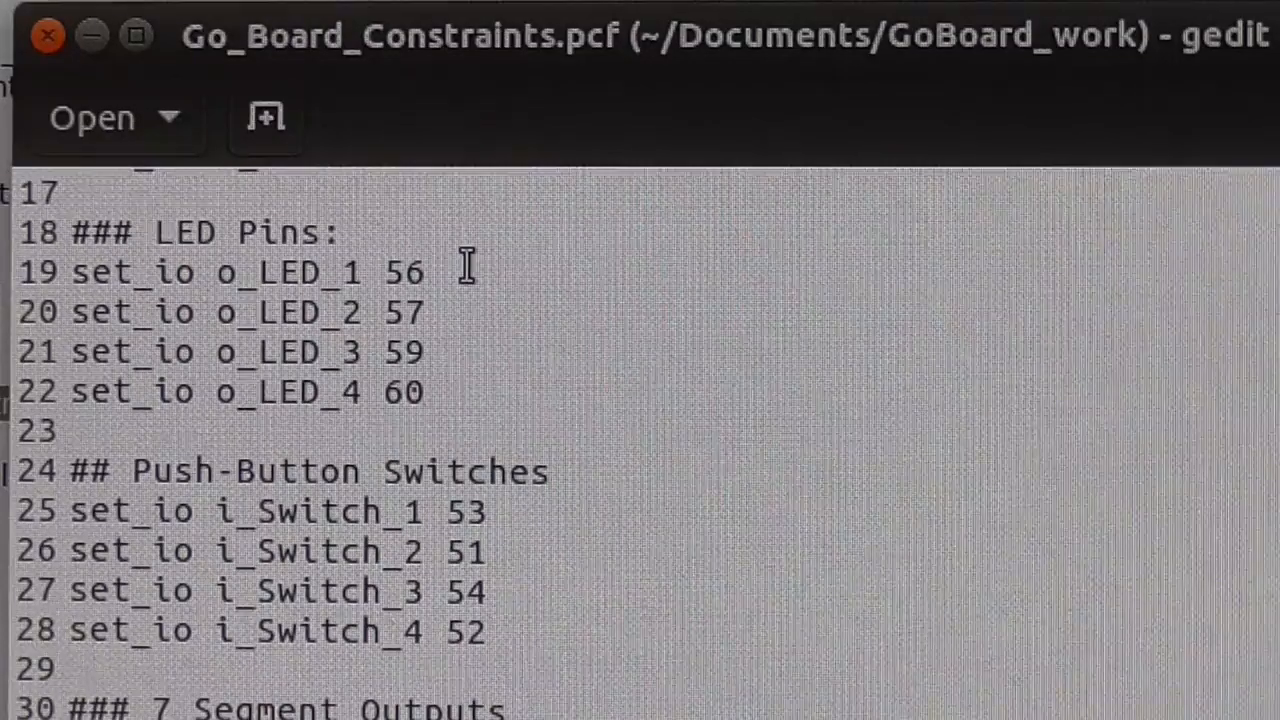
{"action": "scroll", "scroll_direction": "down", "scroll_amount": 3}
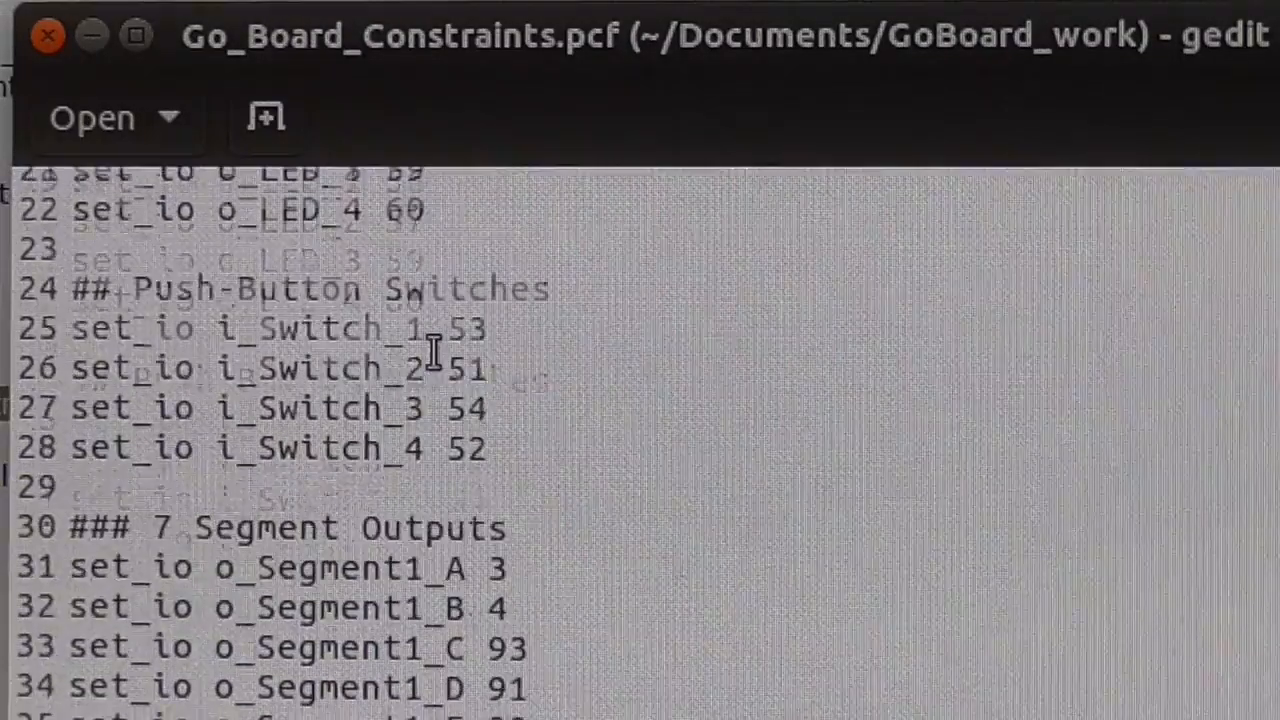
{"action": "scroll", "scroll_direction": "down", "scroll_amount": 3}
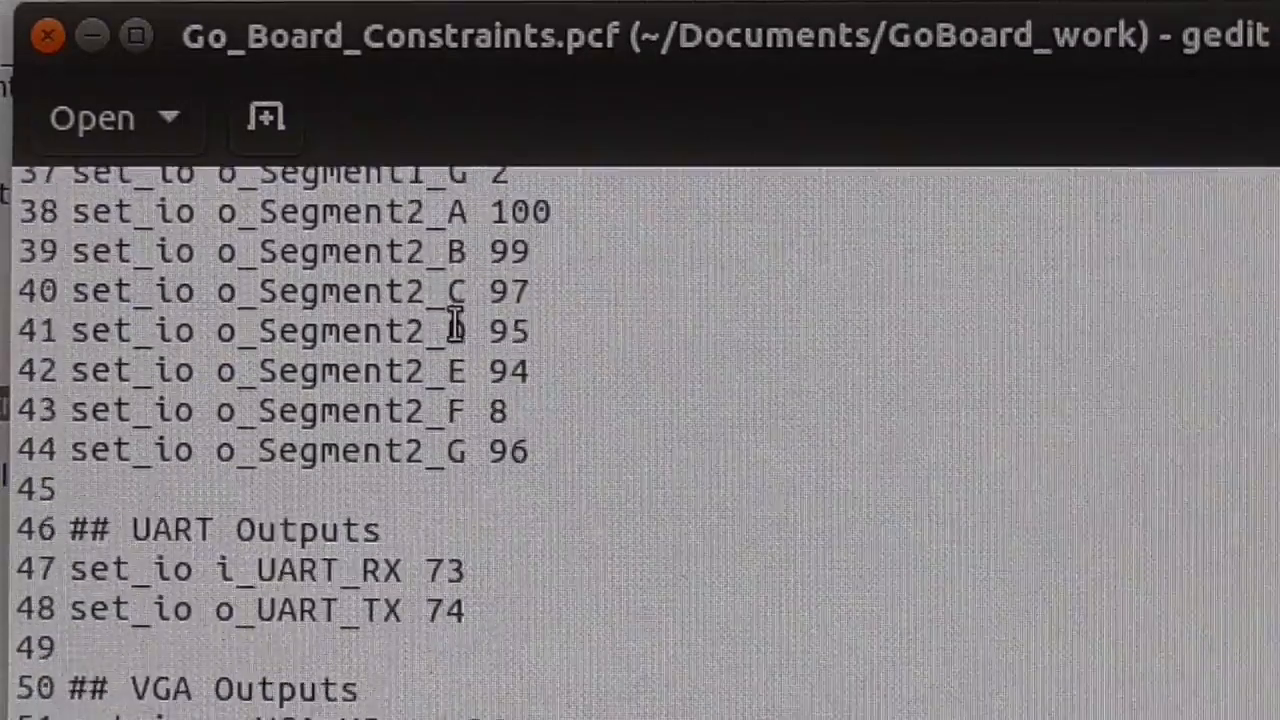
{"action": "scroll", "scroll_direction": "down", "scroll_amount": 3}
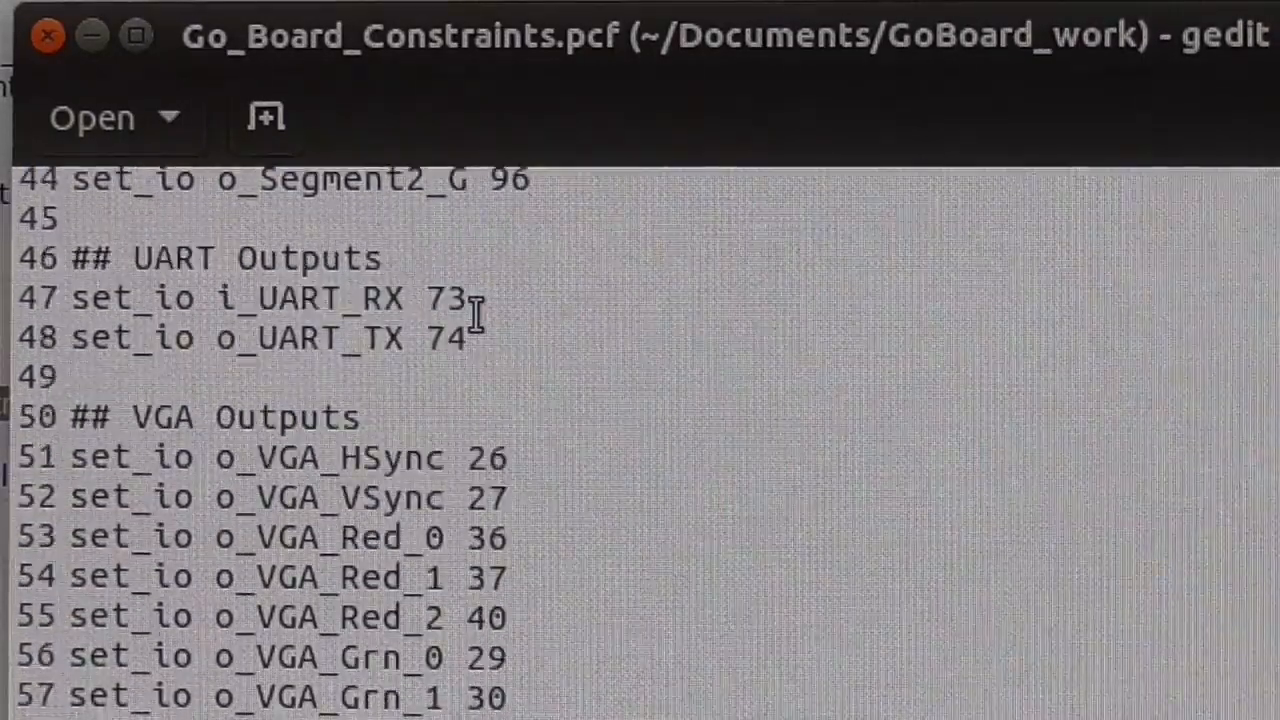
{"action": "scroll", "scroll_direction": "down", "scroll_amount": 3}
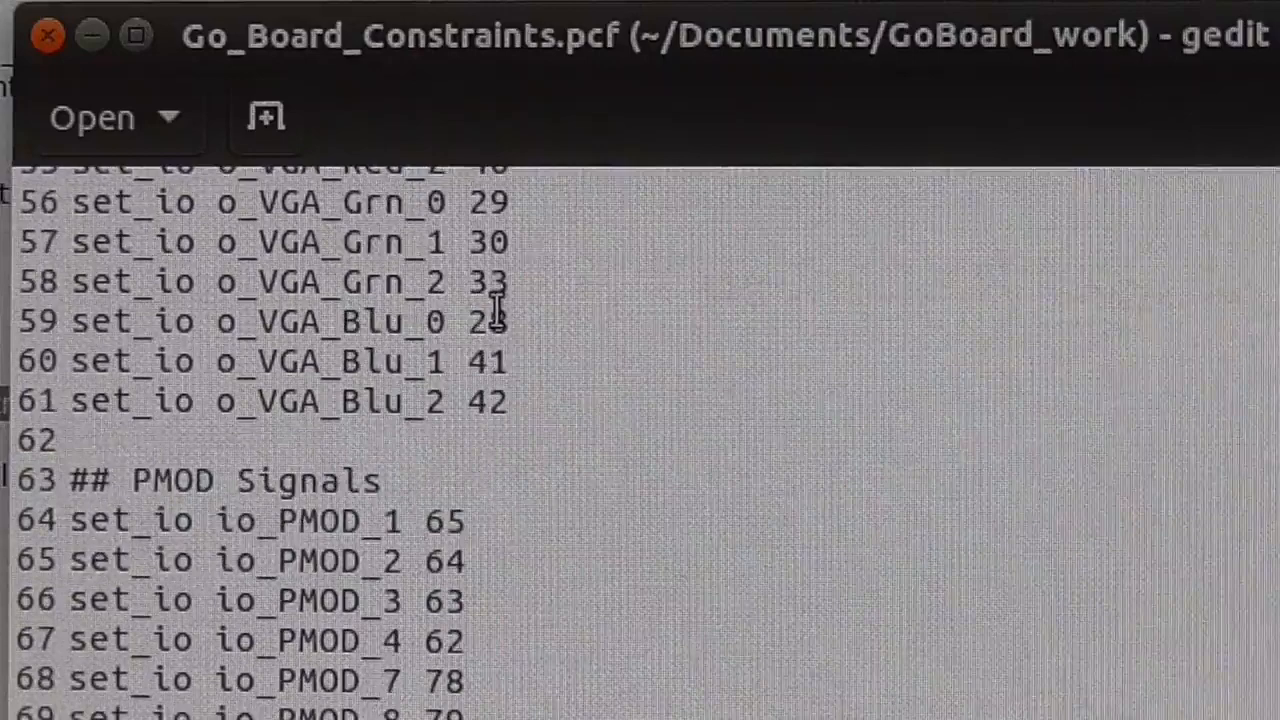
{"action": "scroll", "scroll_direction": "down", "scroll_amount": 3}
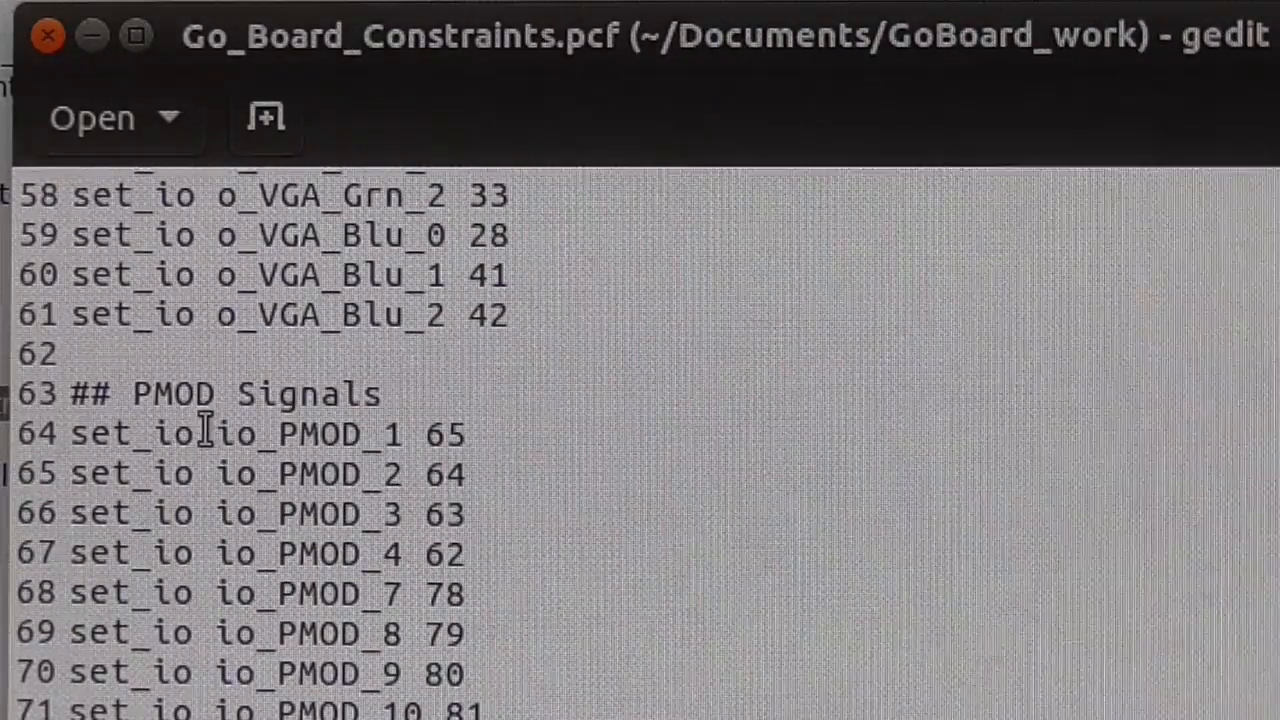
{"action": "mouse_move", "coordinate": [390, 448]}
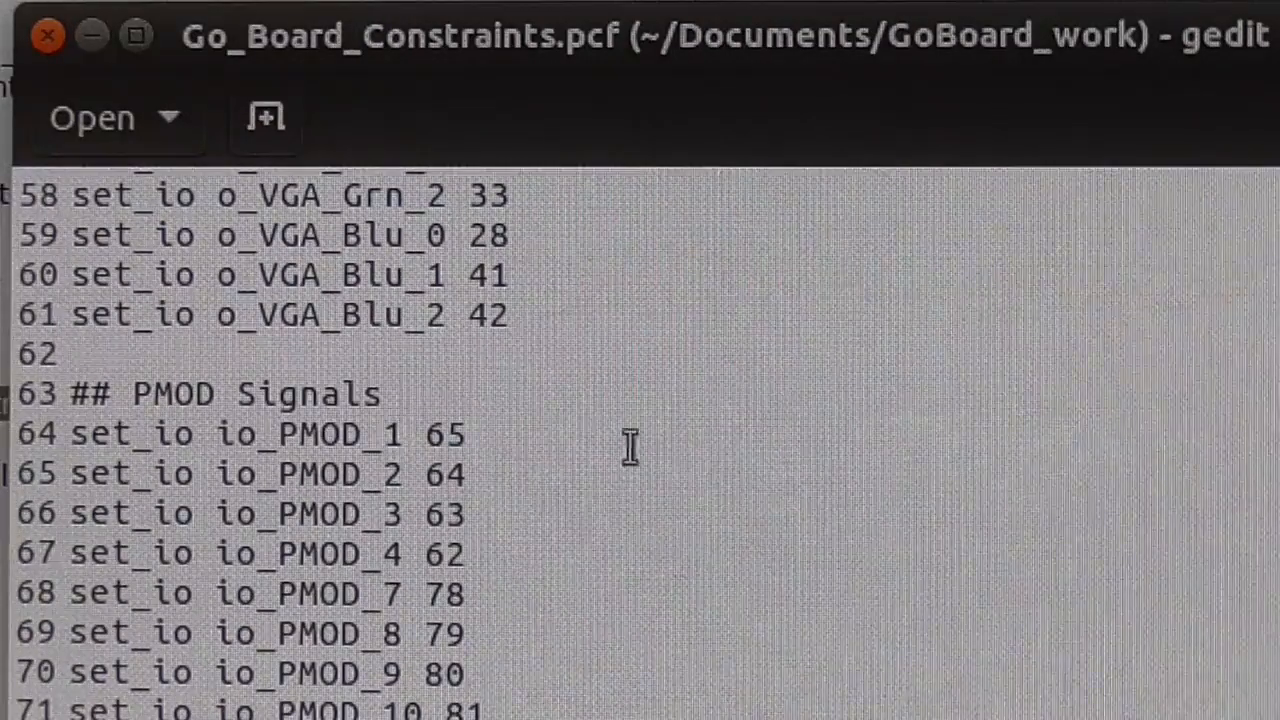
{"action": "mouse_move", "coordinate": [540, 430]}
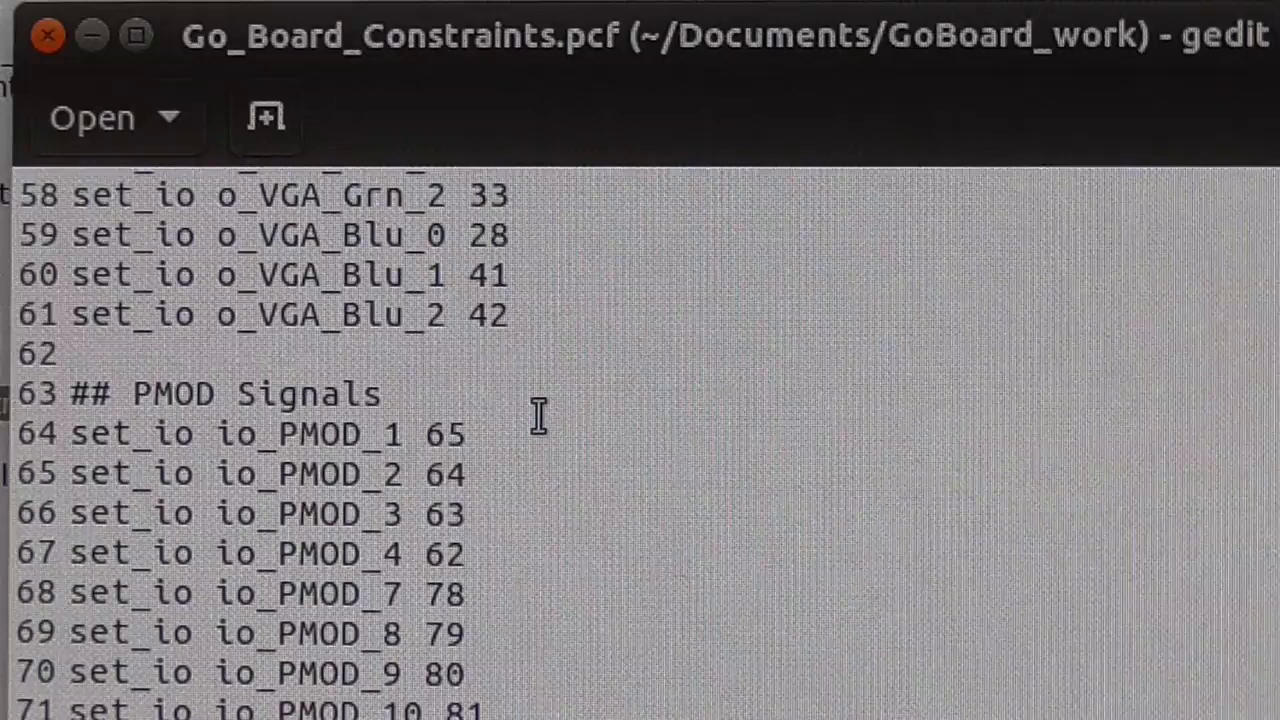
{"action": "mouse_move", "coordinate": [380, 435]}
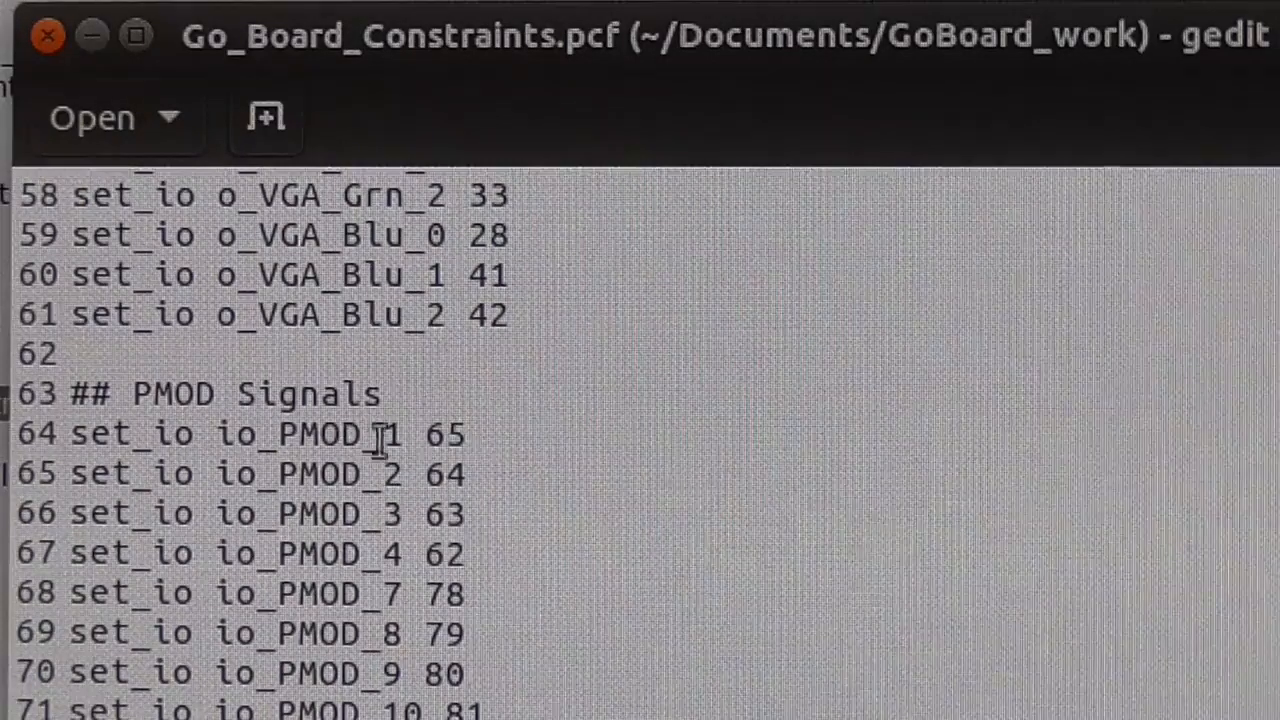
{"action": "mouse_move", "coordinate": [428, 437]}
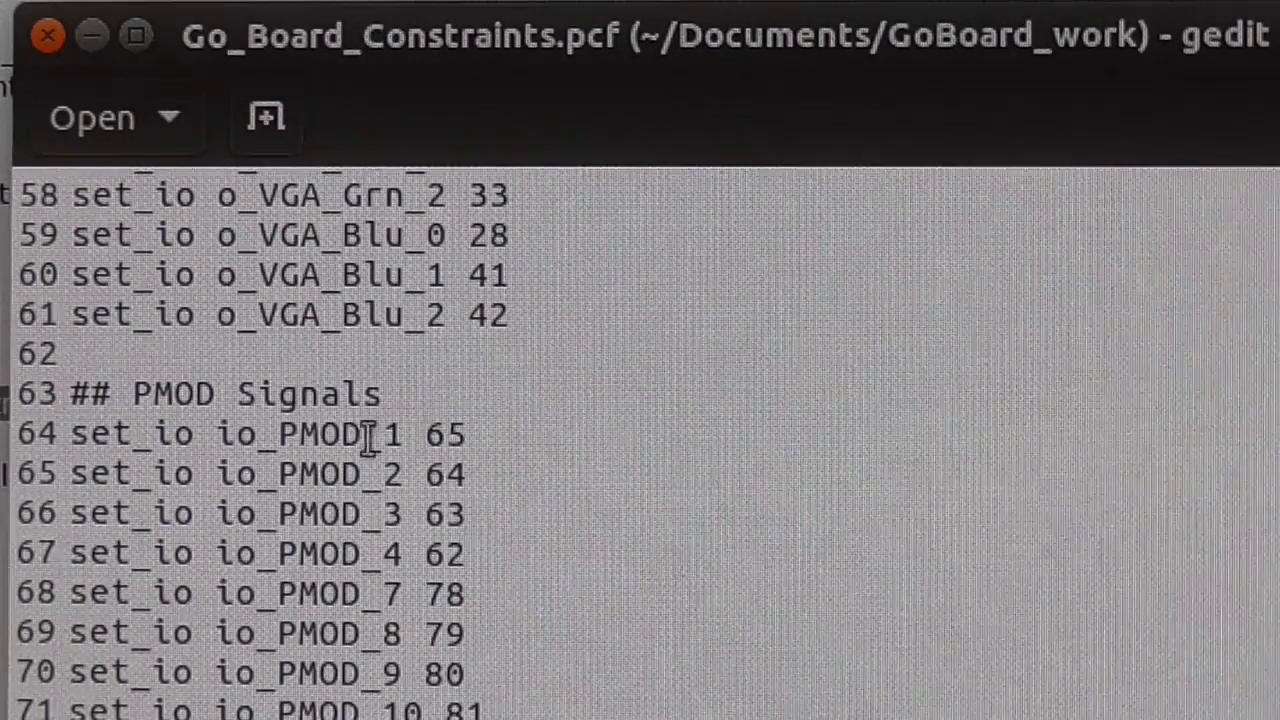
{"action": "mouse_move", "coordinate": [523, 440]}
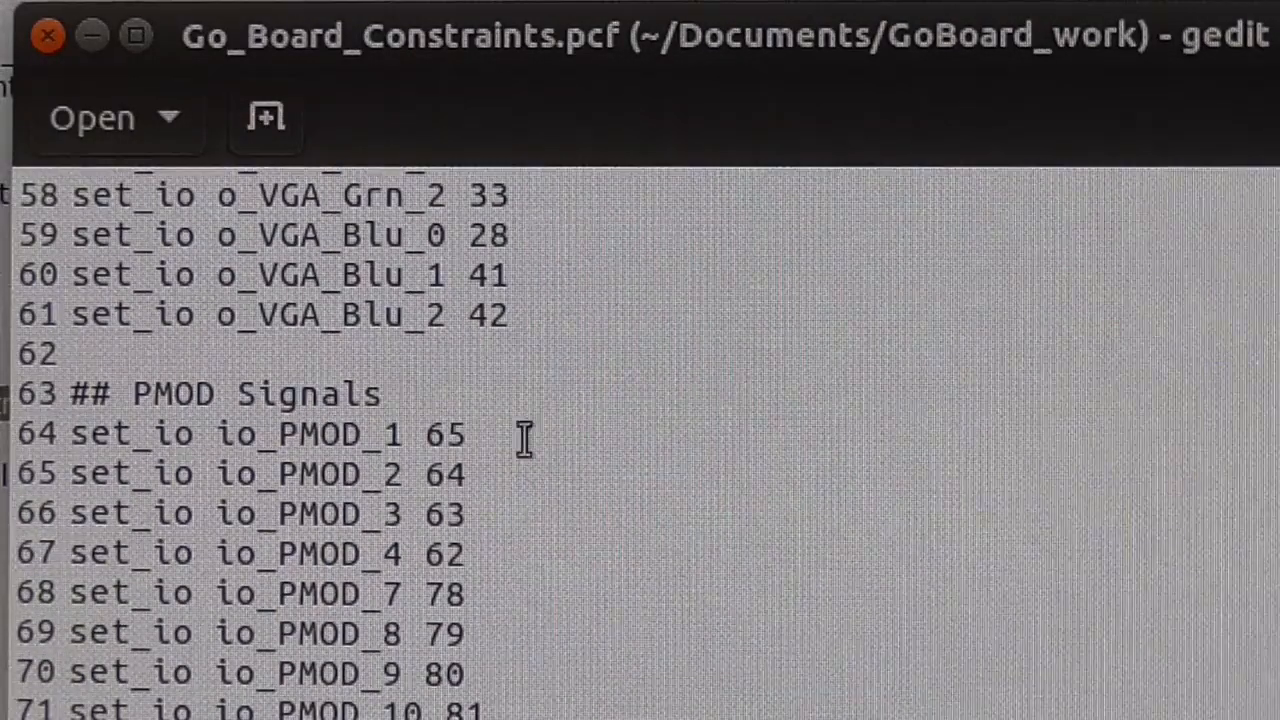
{"action": "mouse_move", "coordinate": [533, 440]}
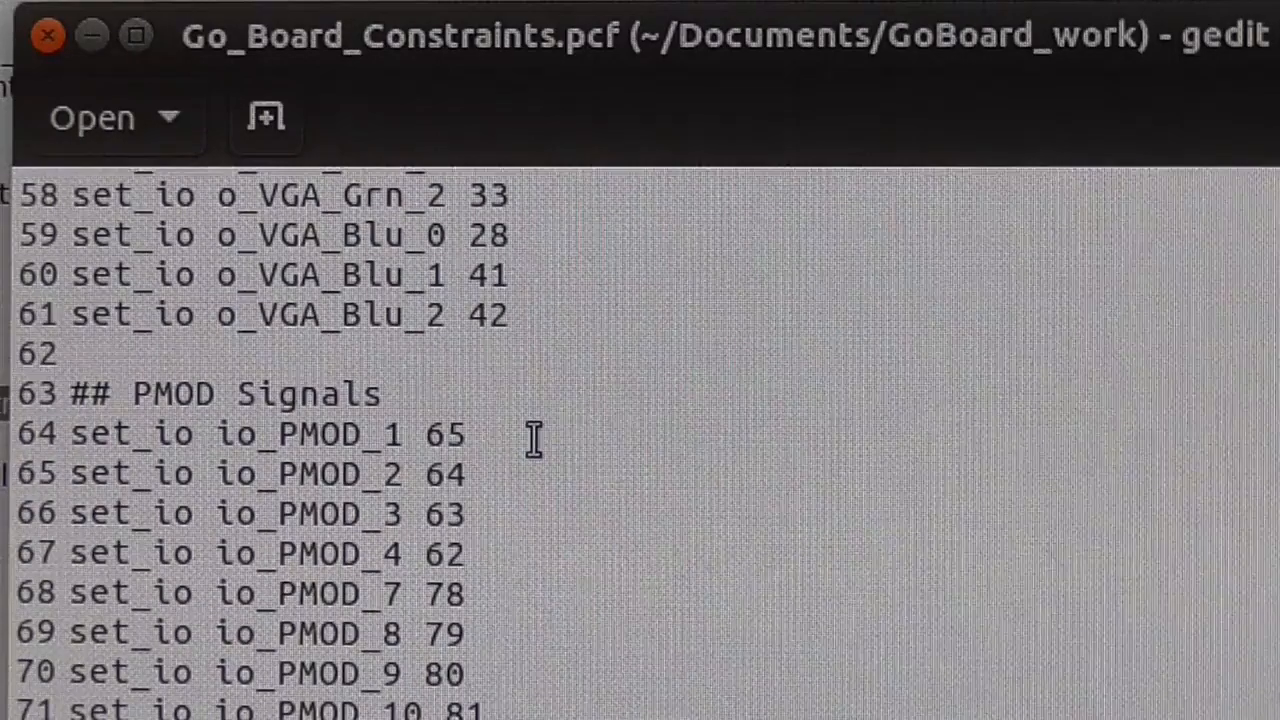
{"action": "mouse_move", "coordinate": [570, 415]}
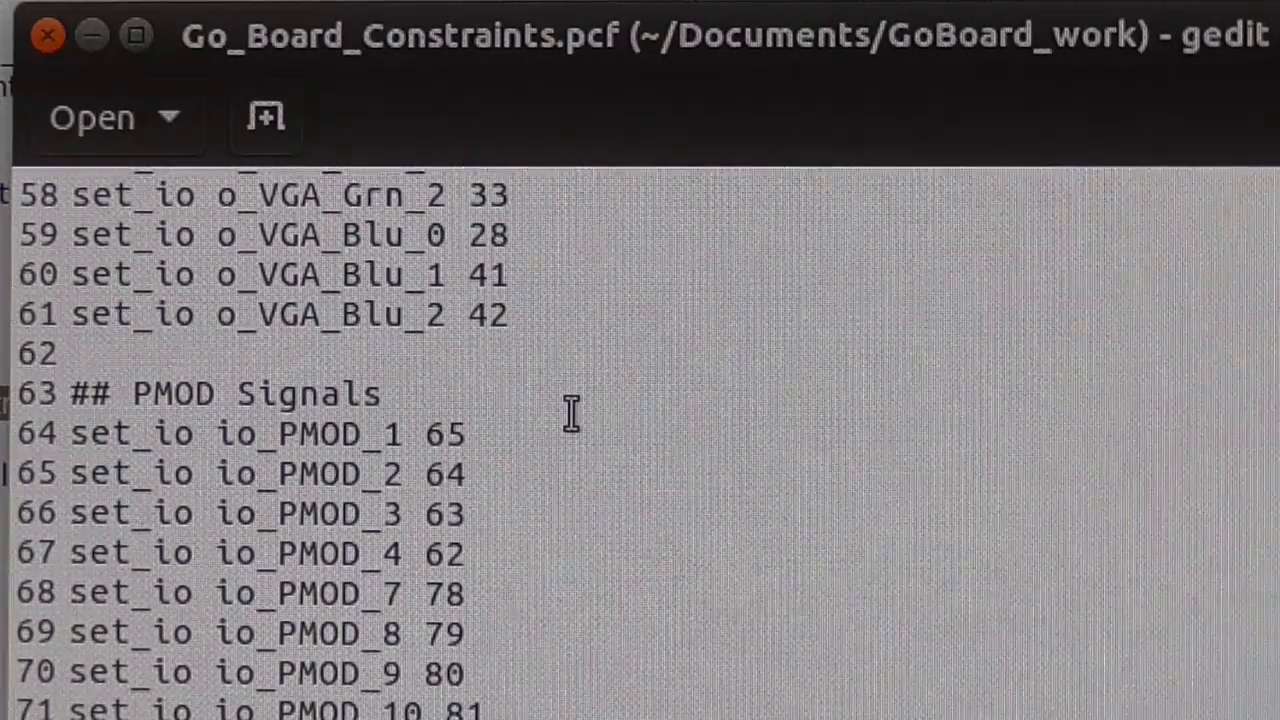
{"action": "mouse_move", "coordinate": [585, 432]}
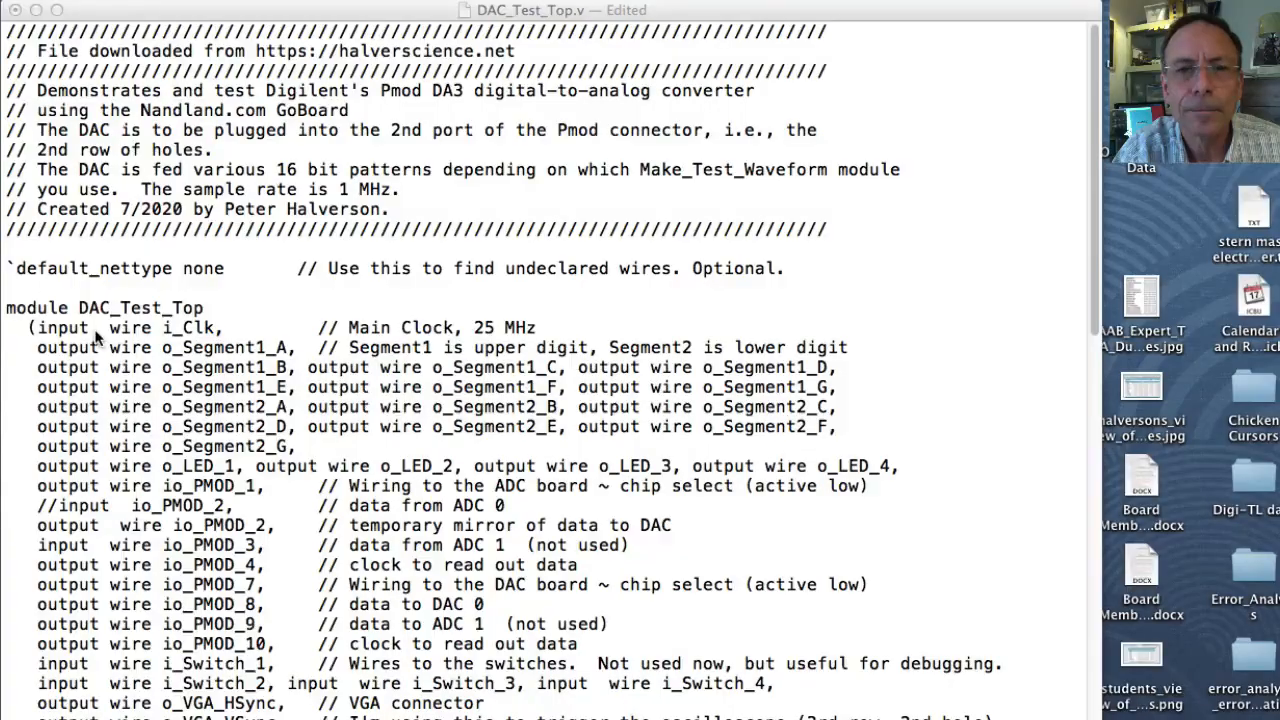
{"action": "mouse_move", "coordinate": [85, 347]}
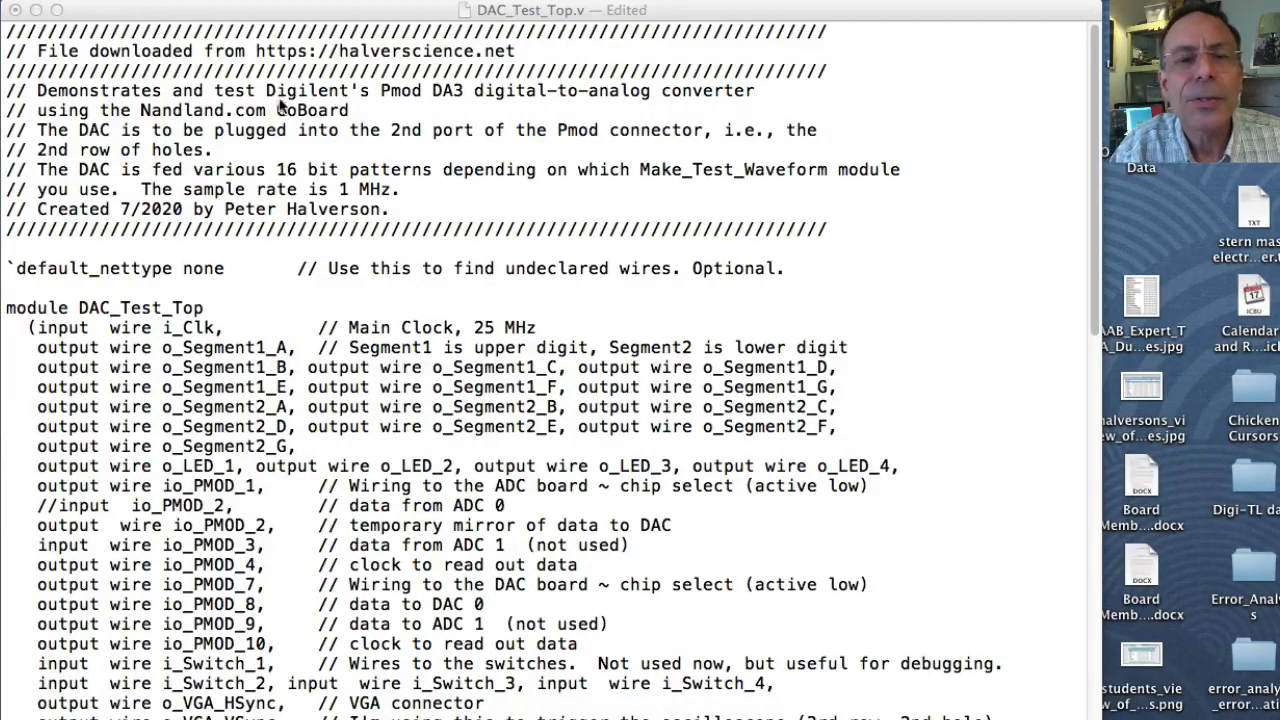
{"action": "mouse_move", "coordinate": [280, 190]}
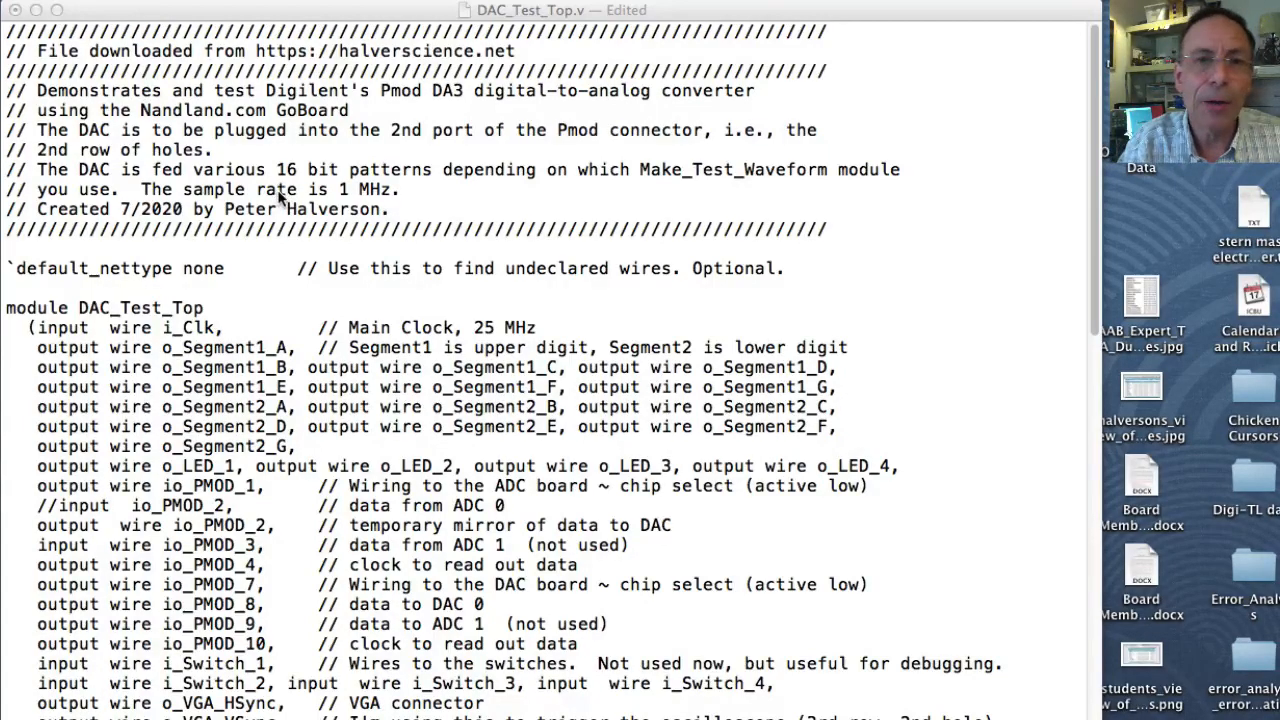
{"action": "mouse_move", "coordinate": [285, 217]}
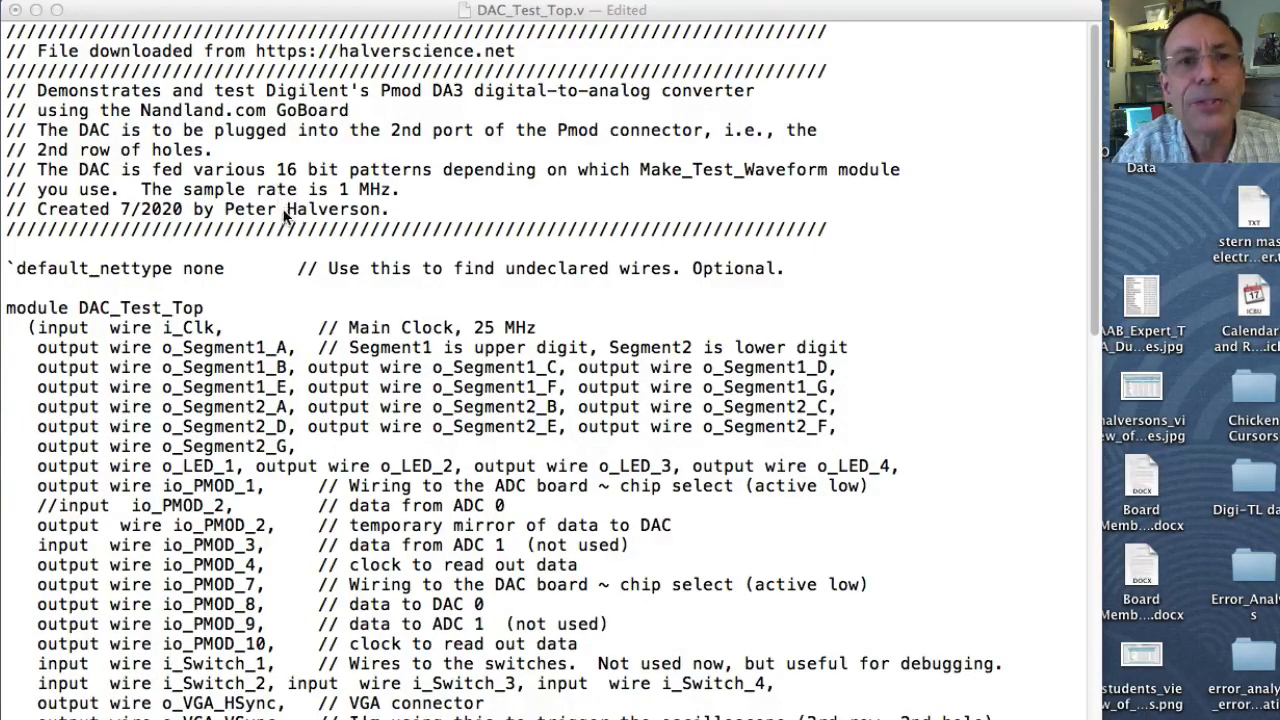
{"action": "mouse_move", "coordinate": [520, 12]}
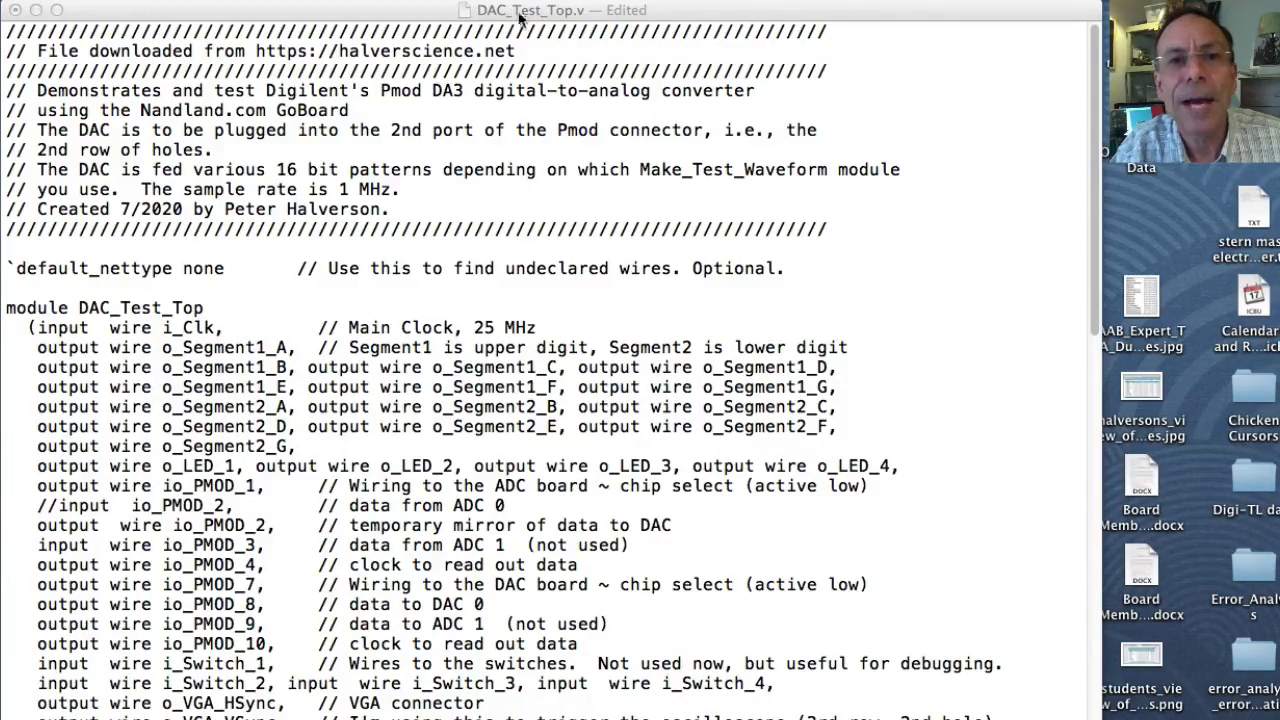
{"action": "mouse_move", "coordinate": [203, 432]}
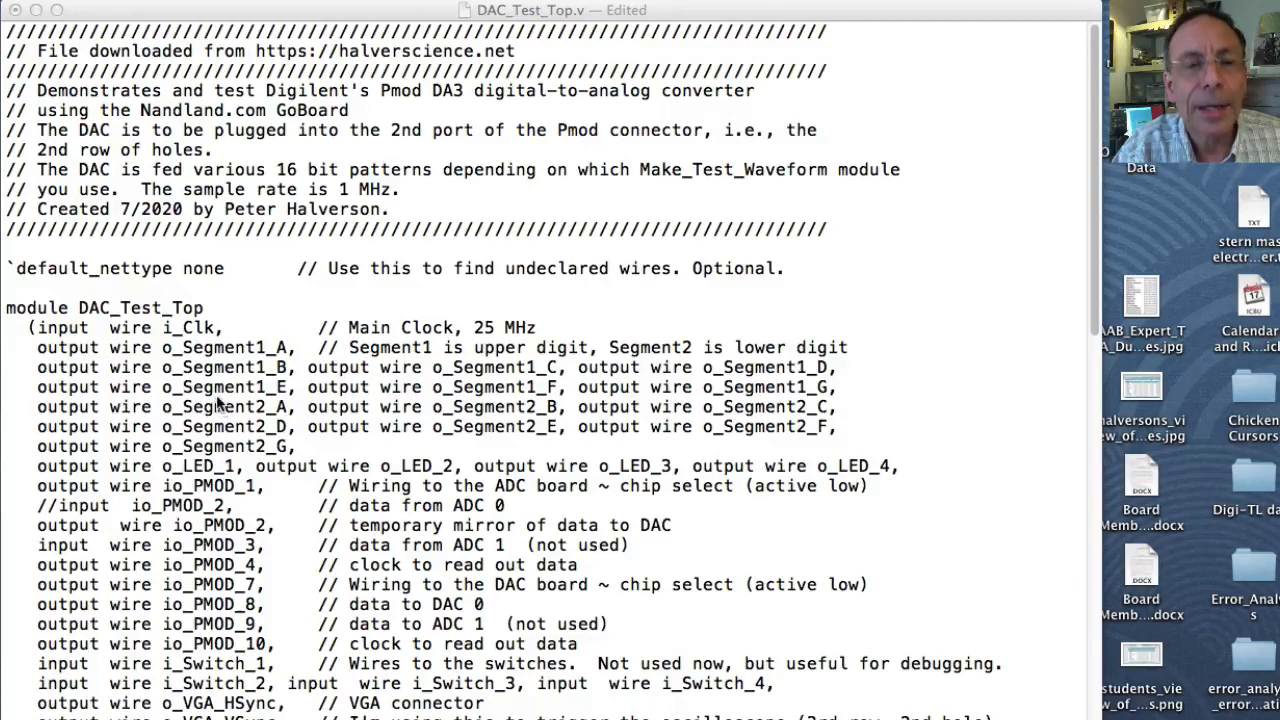
{"action": "mouse_move", "coordinate": [280, 670]}
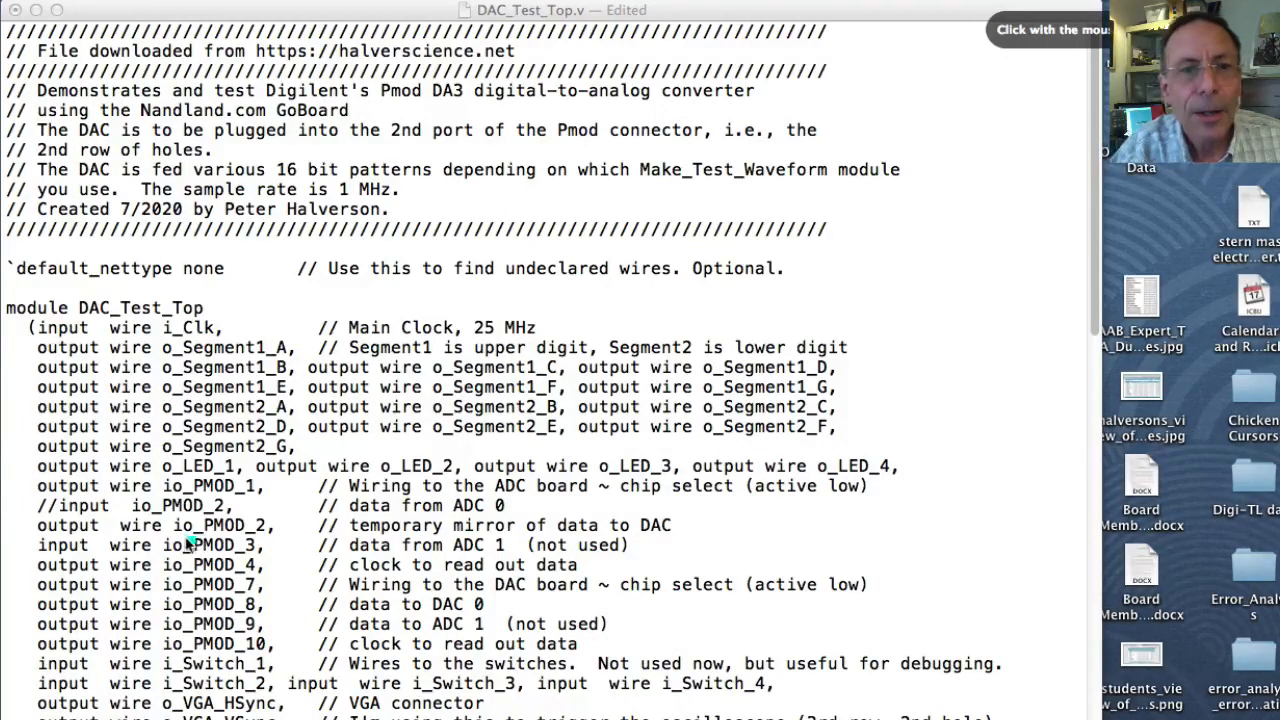
{"action": "mouse_move", "coordinate": [25, 485]}
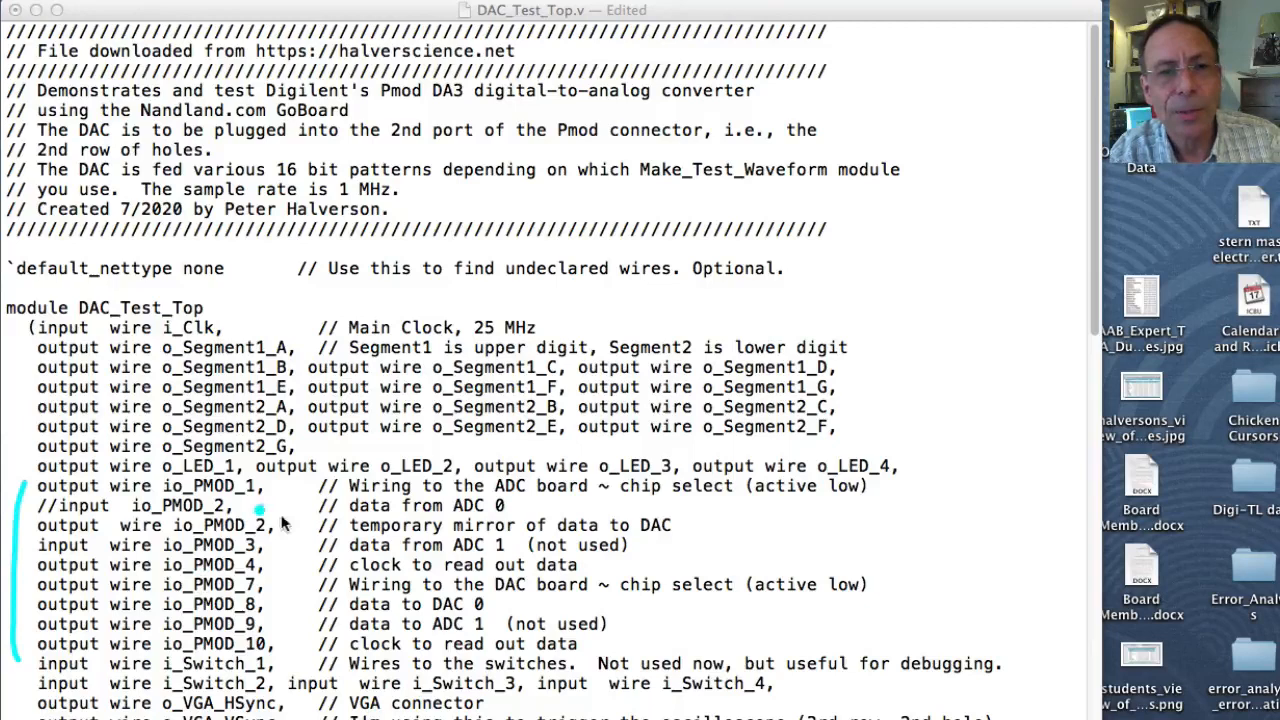
{"action": "mouse_move", "coordinate": [295, 568]}
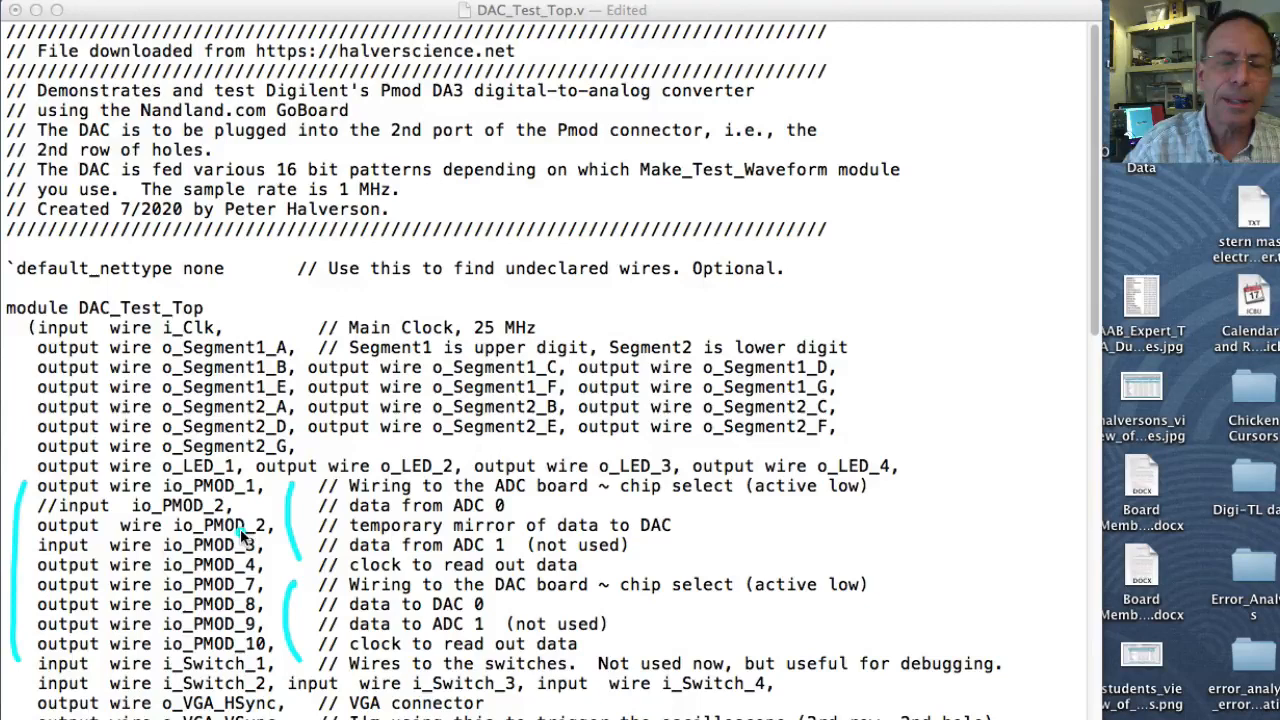
{"action": "mouse_move", "coordinate": [285, 490]}
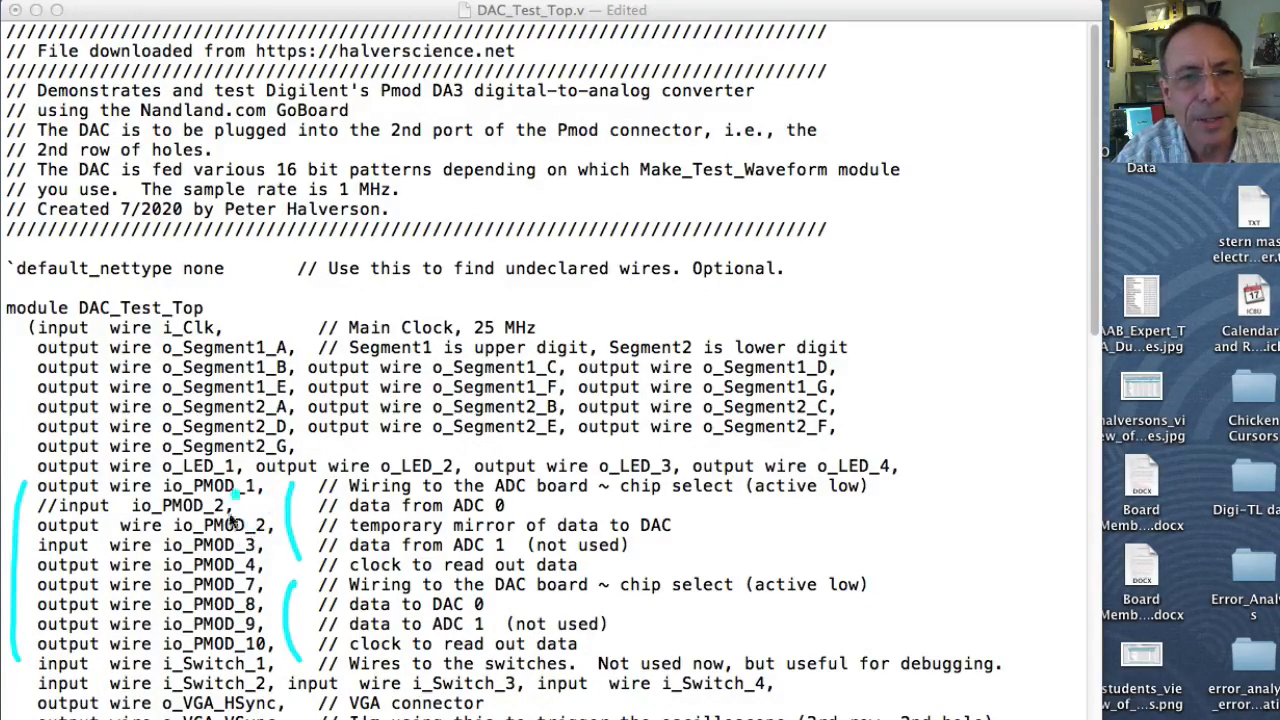
{"action": "mouse_move", "coordinate": [258, 550]}
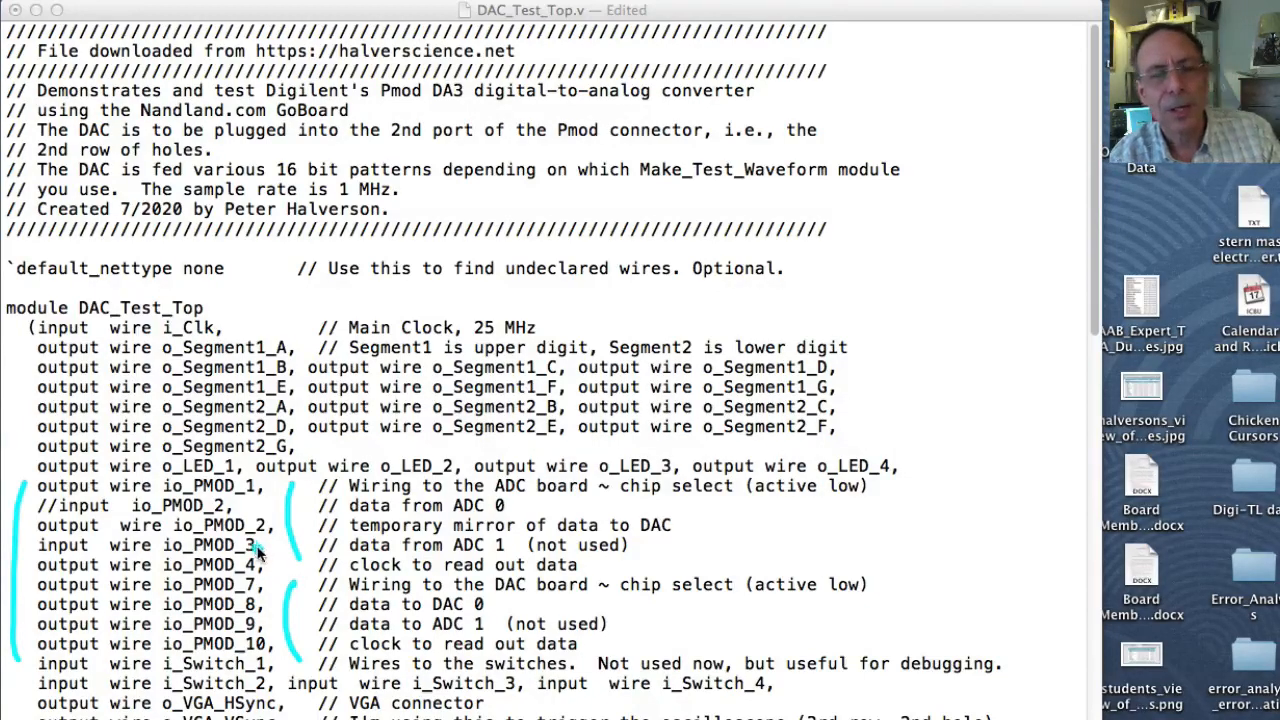
{"action": "mouse_move", "coordinate": [265, 568]}
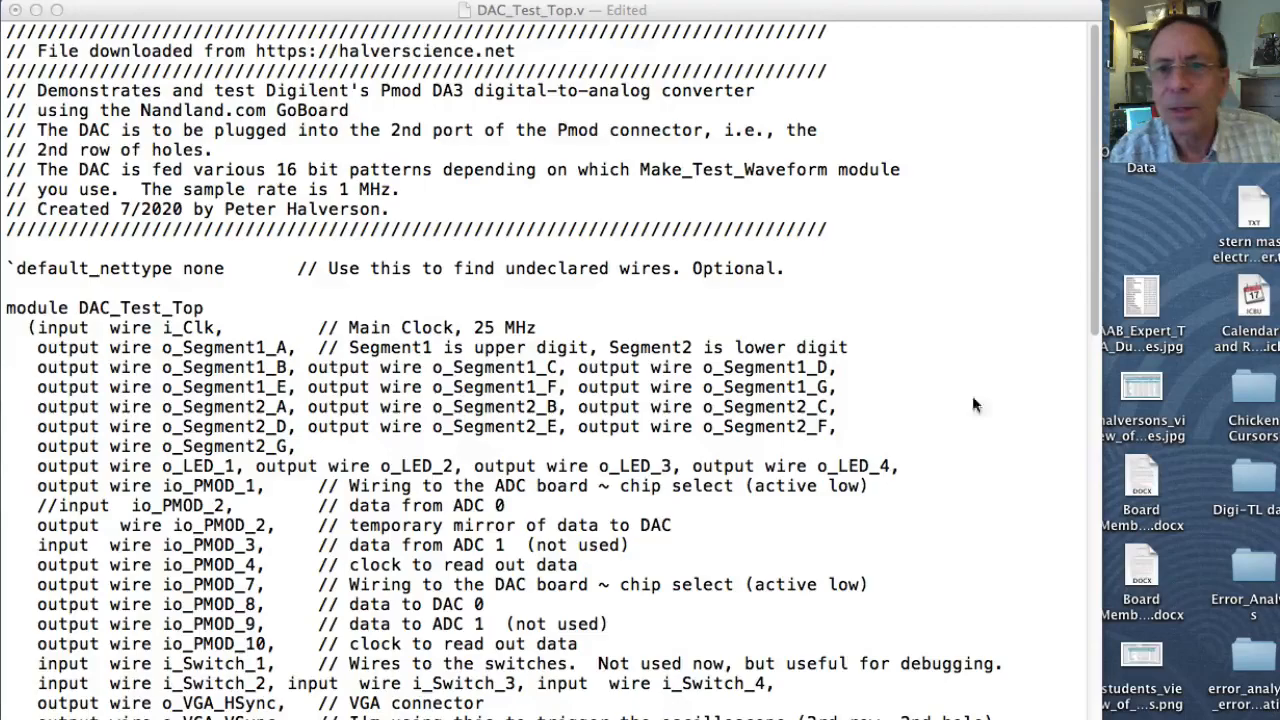
{"action": "scroll", "scroll_direction": "down", "scroll_amount": 3}
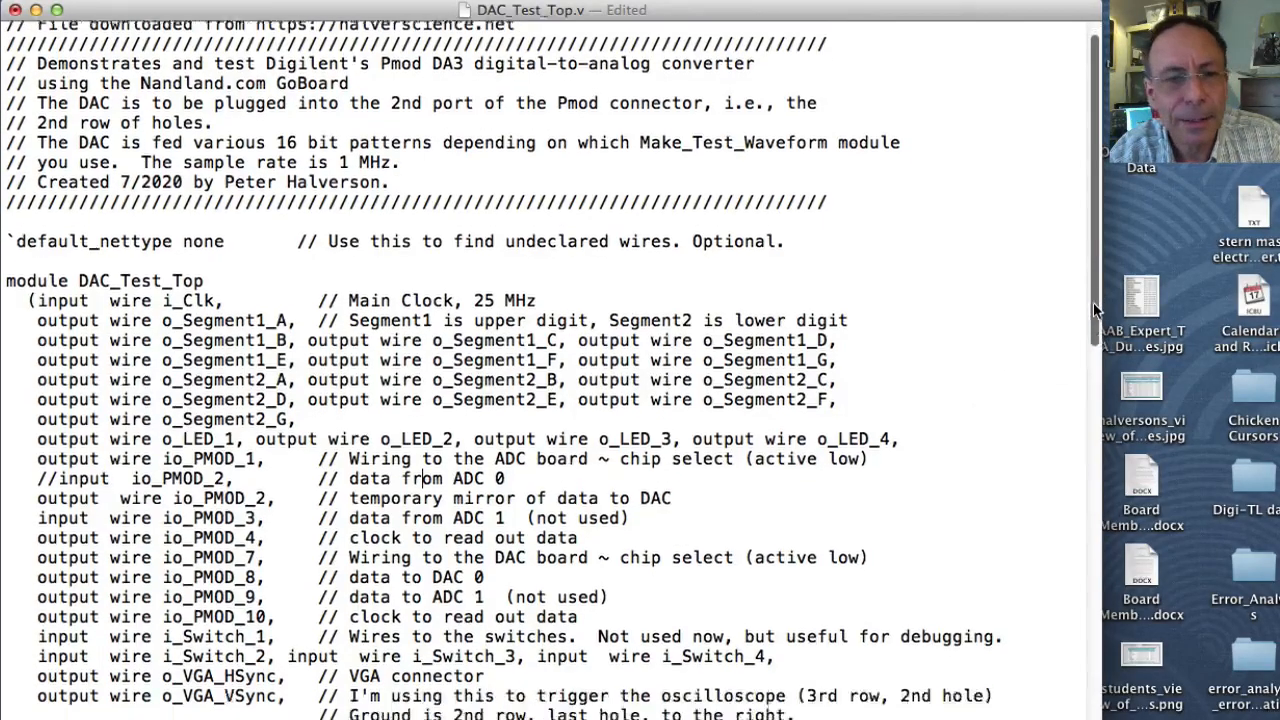
{"action": "scroll", "scroll_direction": "down", "scroll_amount": 3}
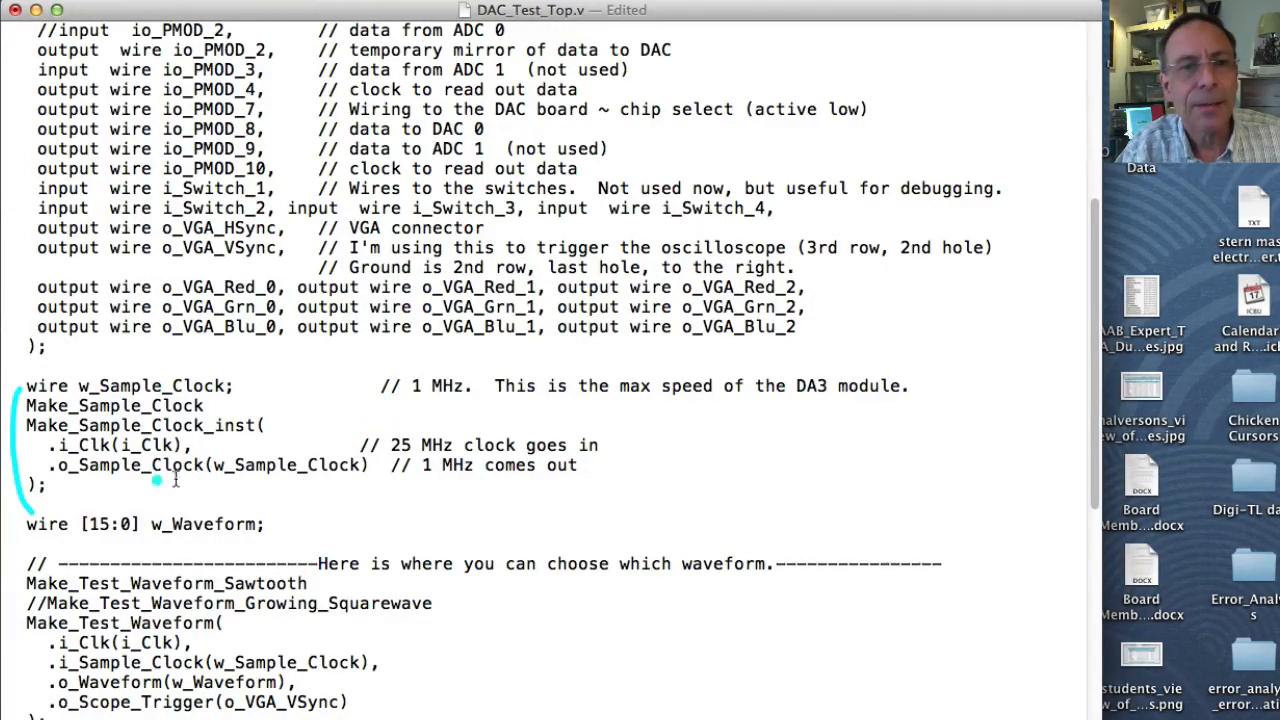
{"action": "mouse_move", "coordinate": [188, 505]}
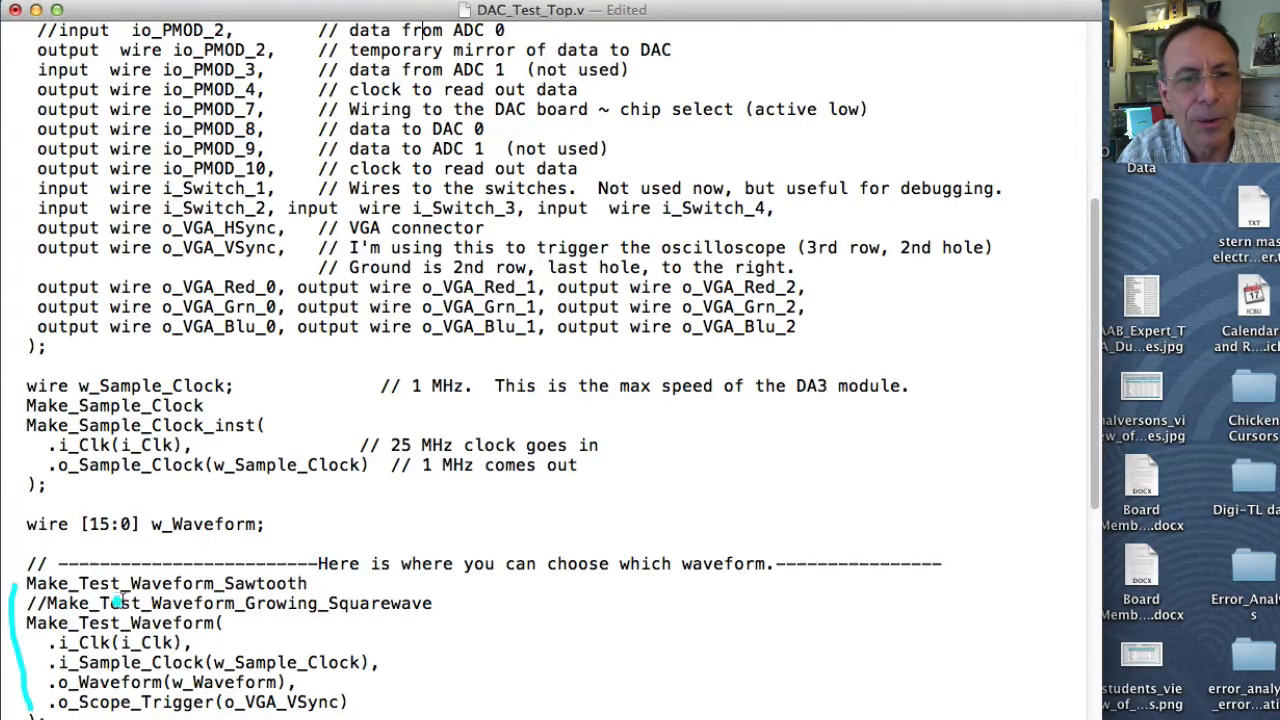
{"action": "mouse_move", "coordinate": [370, 610]}
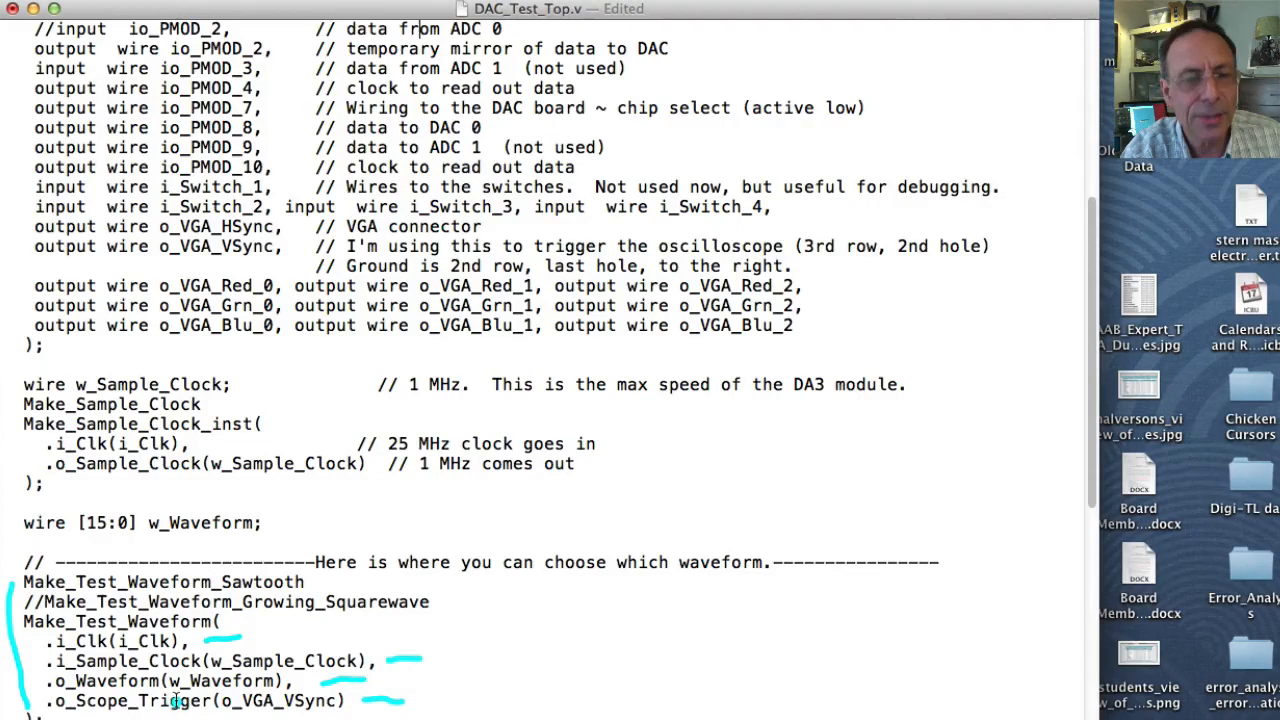
Scroll DAC_Test_Top.v to the Send_To_DAC_Pmod_DA3 instance and its PMOD assign statements
{"action": "scroll", "scroll_direction": "down", "scroll_amount": 3}
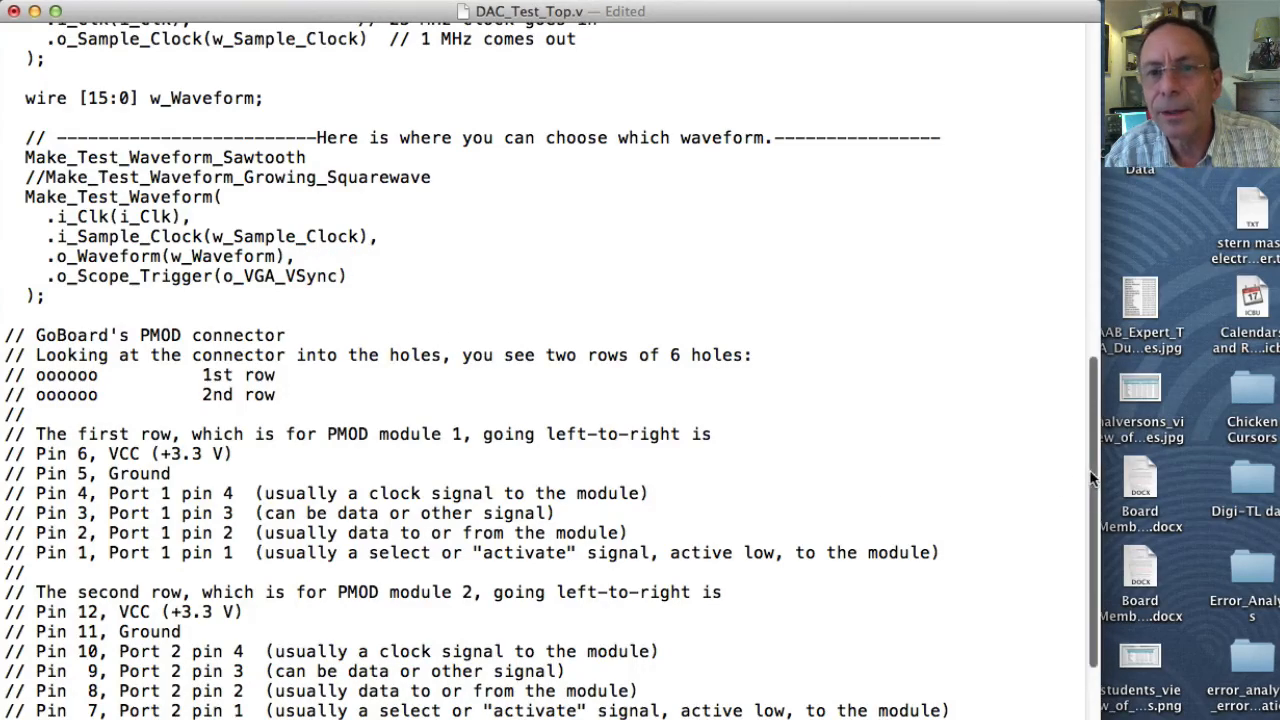
{"action": "scroll", "scroll_direction": "down", "scroll_amount": 3}
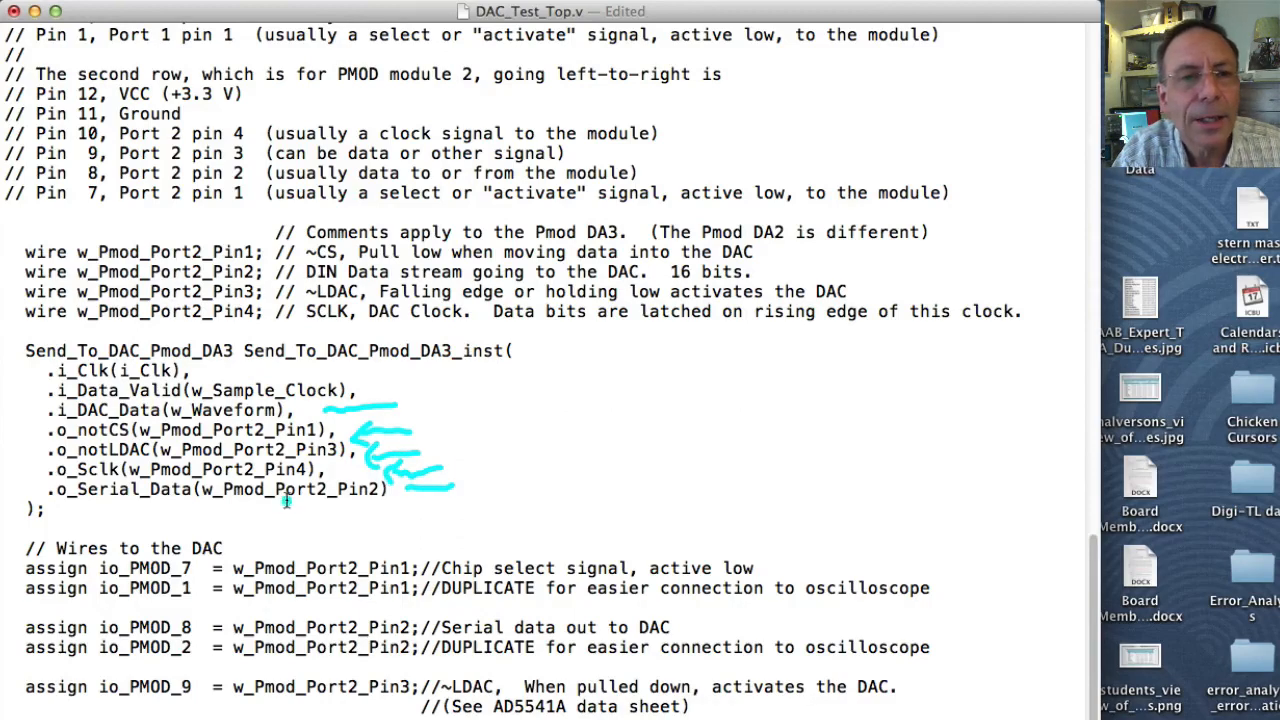
{"action": "mouse_move", "coordinate": [437, 468]}
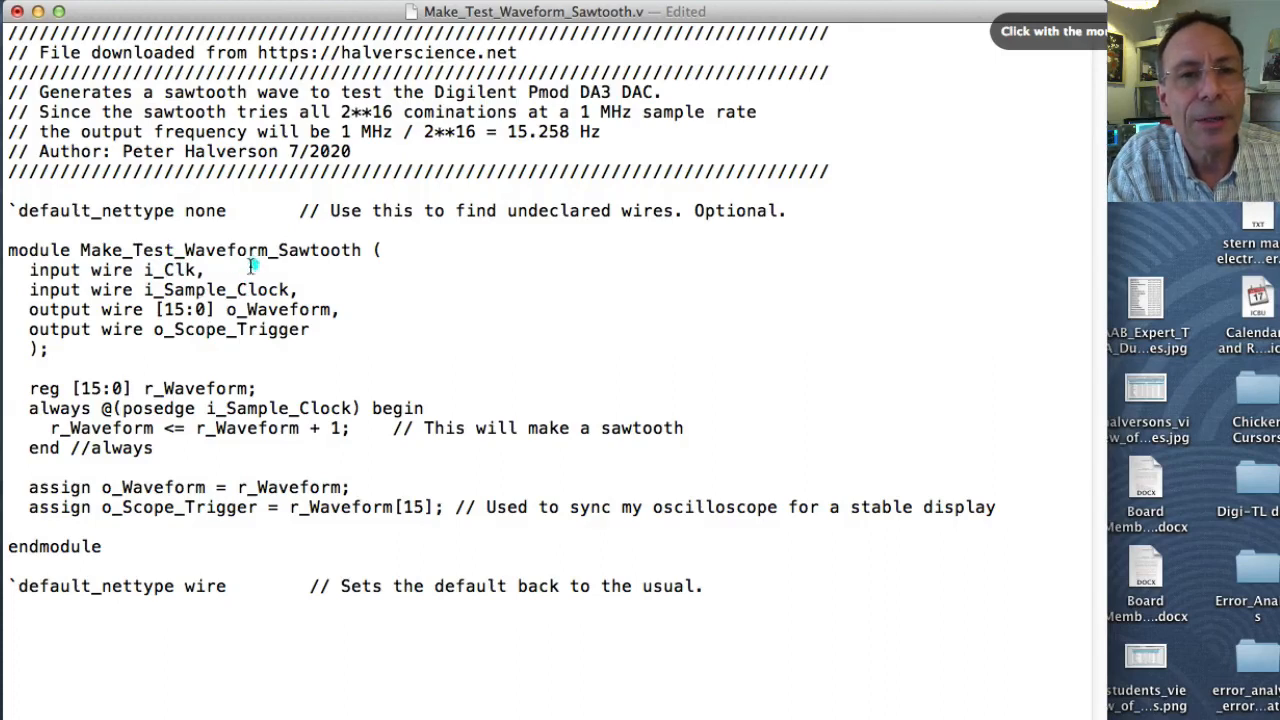
{"action": "mouse_move", "coordinate": [342, 289]}
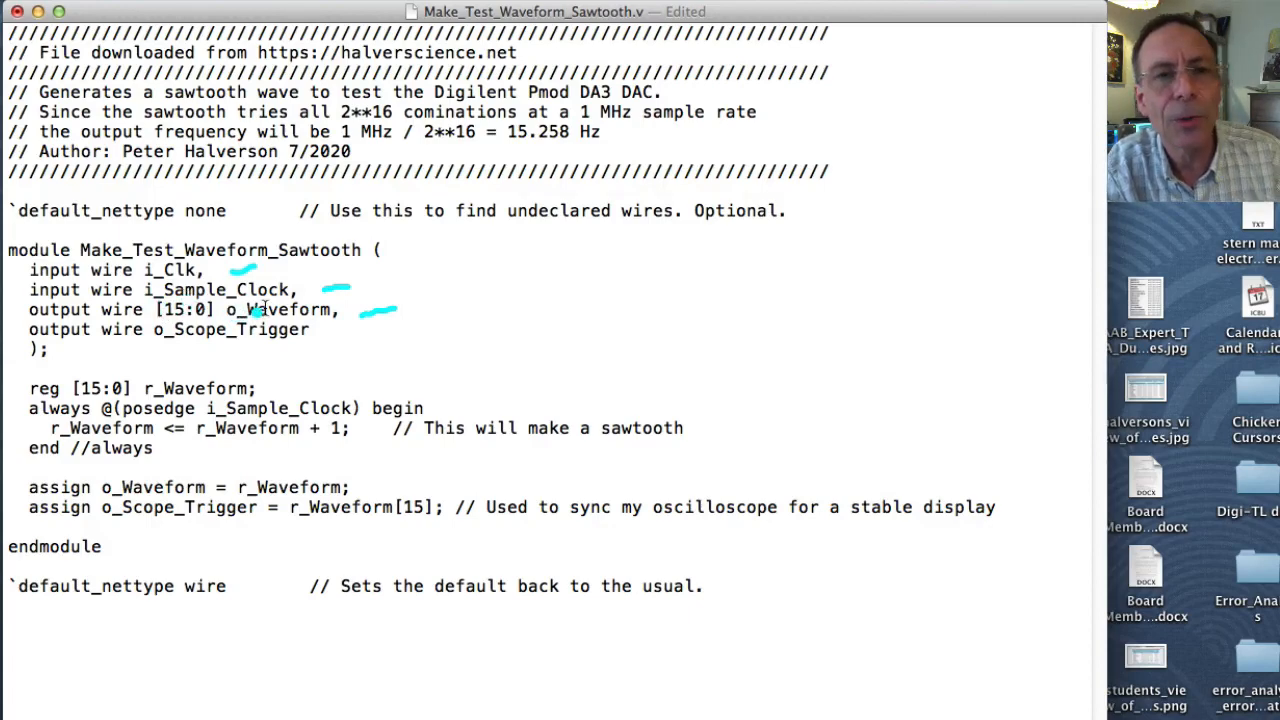
{"action": "mouse_move", "coordinate": [365, 329]}
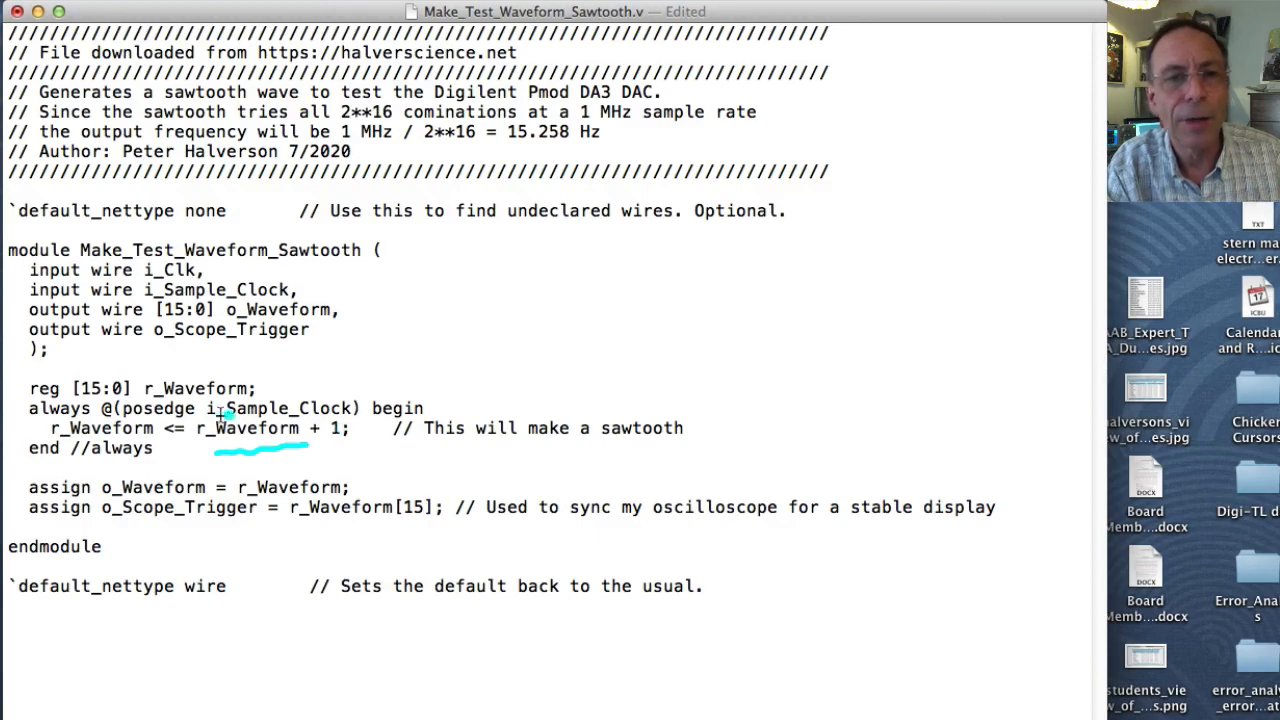
{"action": "mouse_move", "coordinate": [248, 440]}
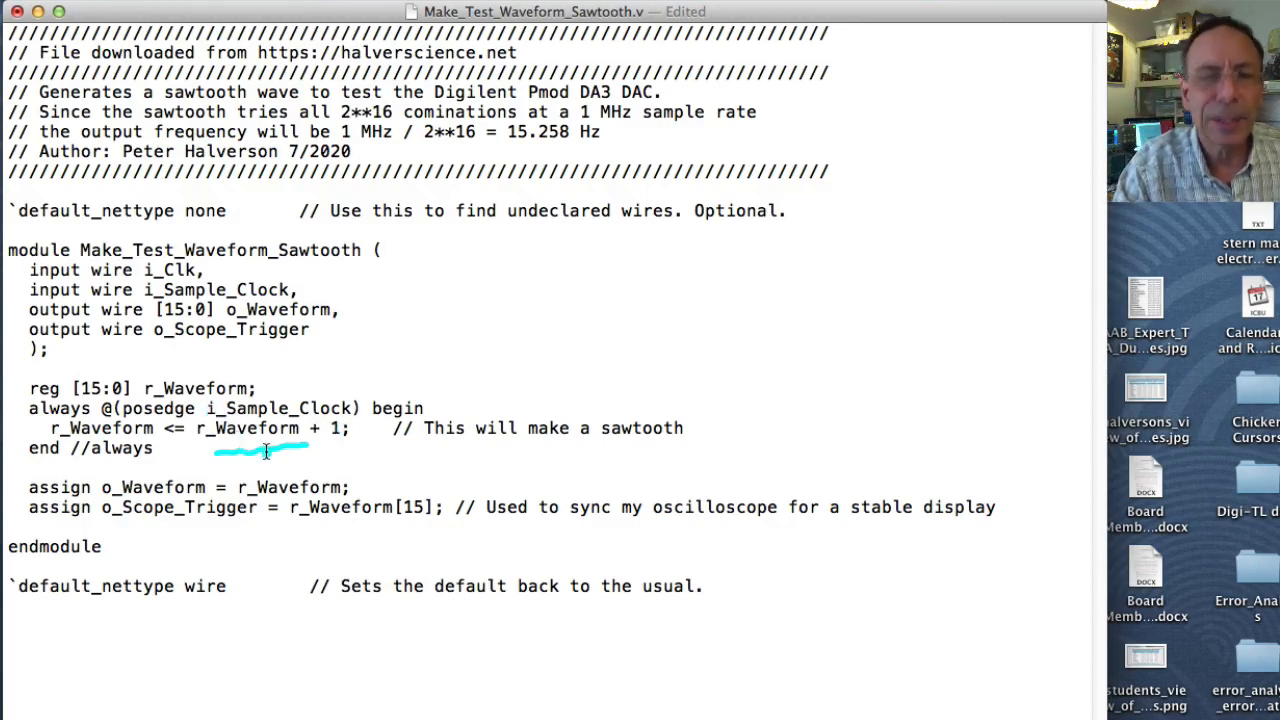
{"action": "mouse_move", "coordinate": [230, 418]}
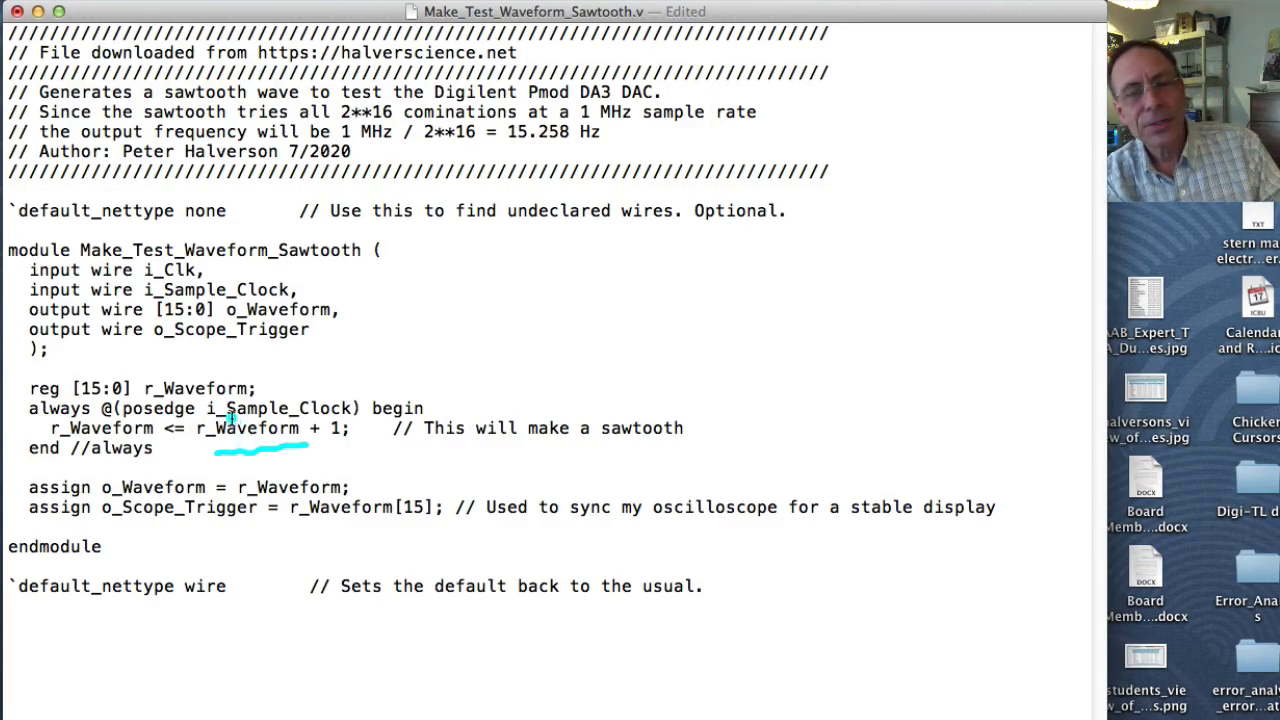
{"action": "mouse_move", "coordinate": [235, 463]}
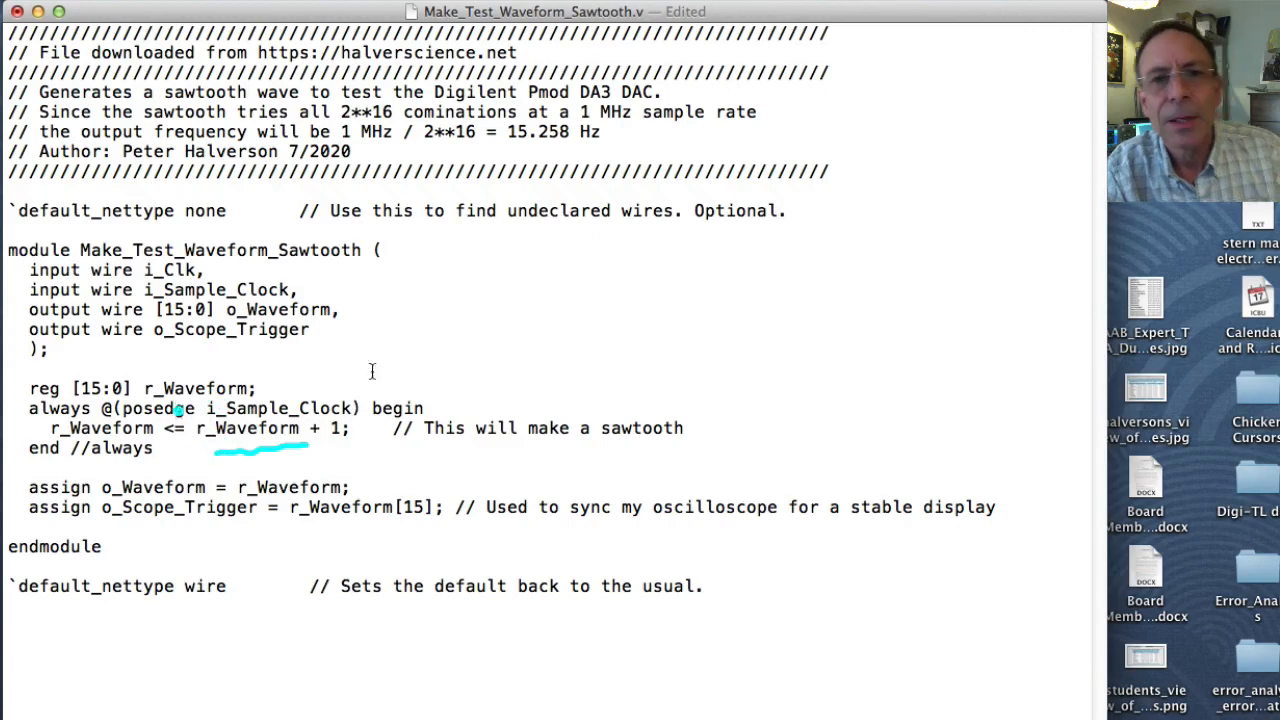
{"action": "mouse_move", "coordinate": [541, 286]}
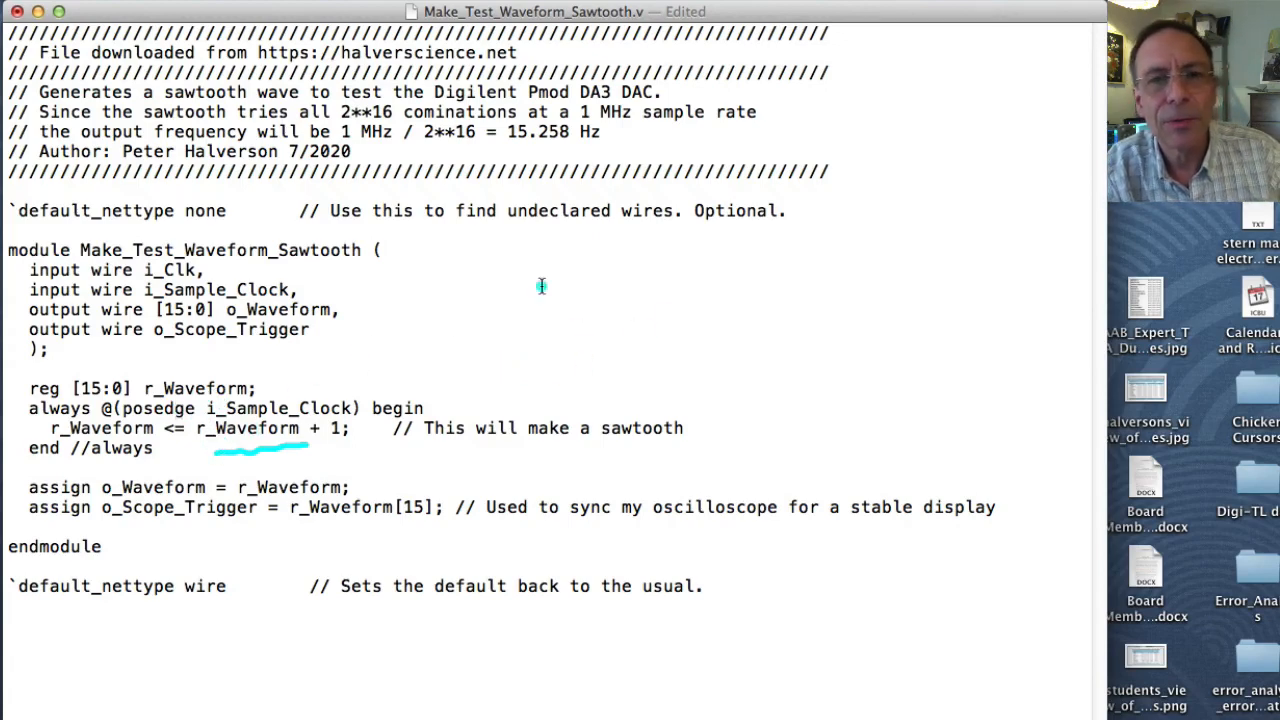
{"action": "mouse_move", "coordinate": [512, 343]}
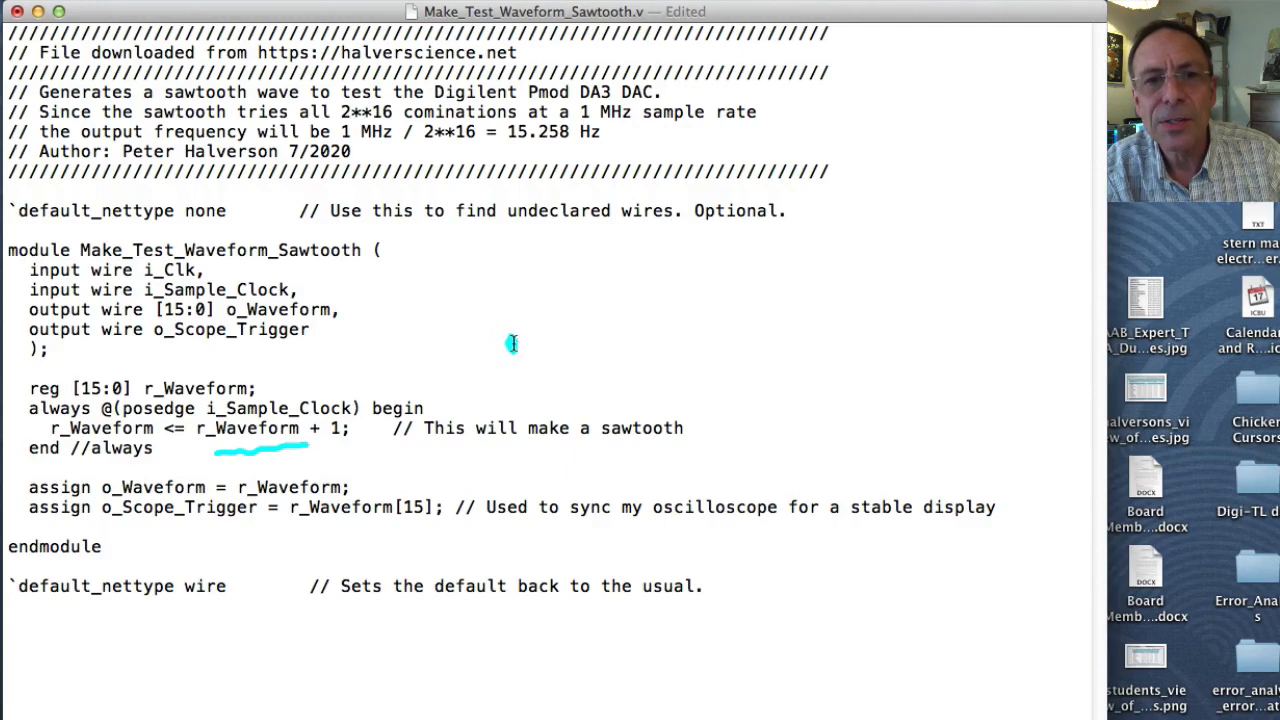
Sketch a sawtooth wave beside the port list: a rising ramp, a sudden drop, then another ramp
{"action": "left_click_drag", "start_coordinate": [512, 345], "coordinate": [630, 296]}
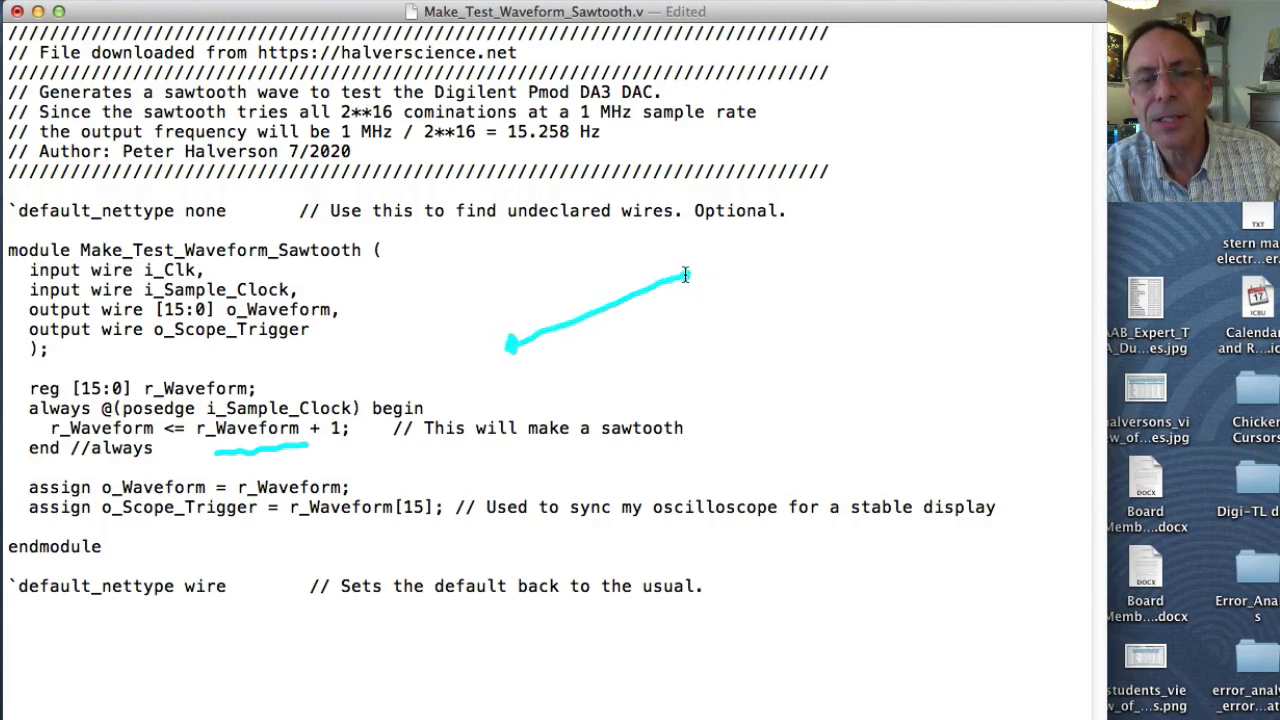
{"action": "left_click_drag", "start_coordinate": [688, 272], "coordinate": [697, 368]}
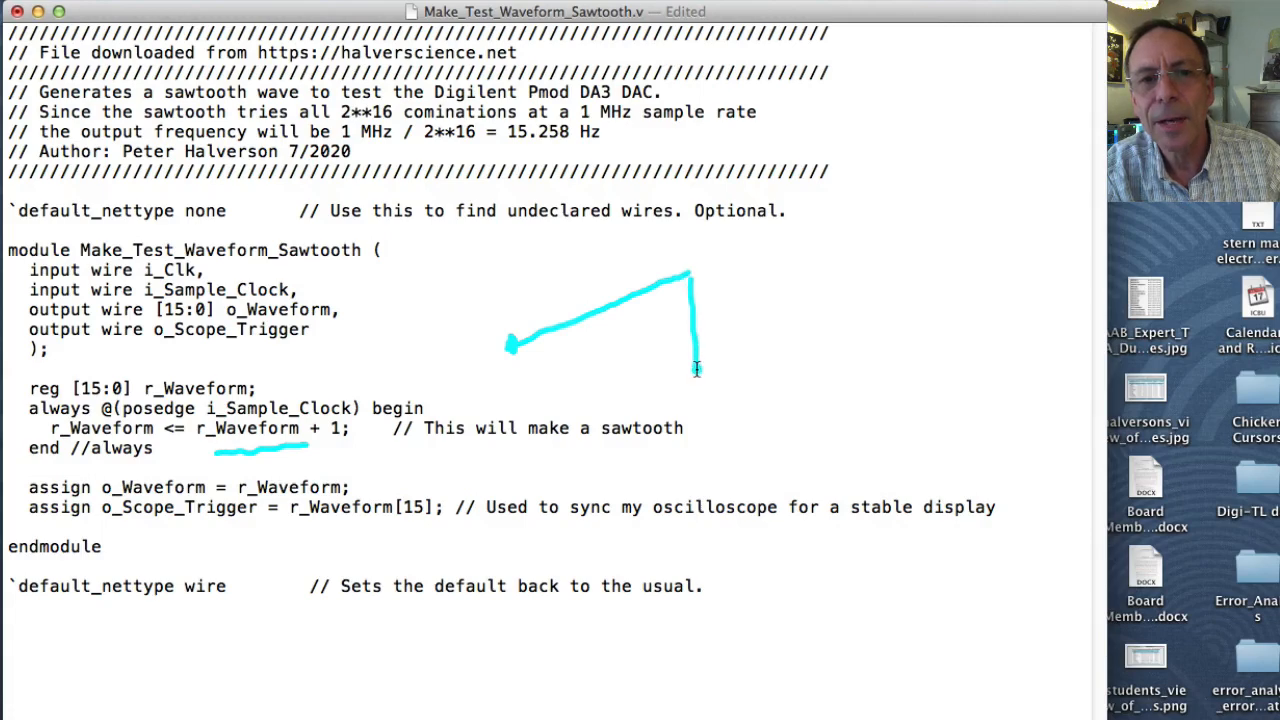
{"action": "left_click_drag", "start_coordinate": [695, 370], "coordinate": [785, 325]}
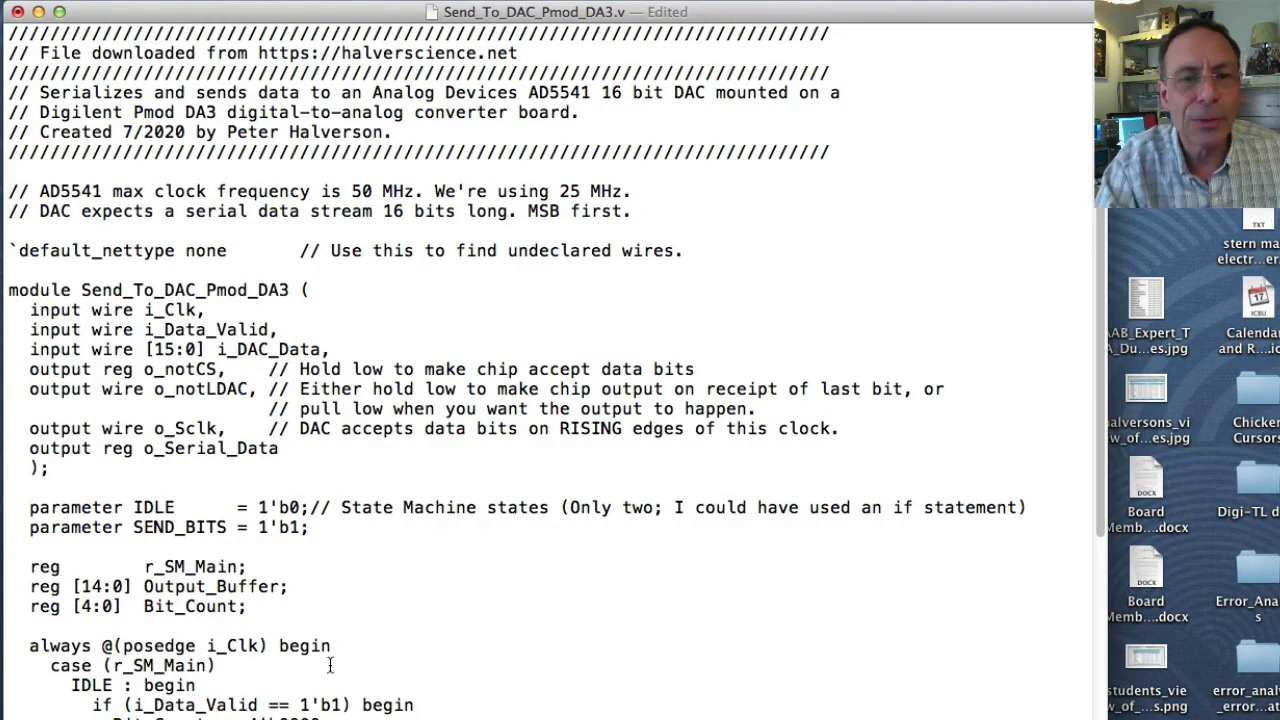
{"action": "mouse_move", "coordinate": [333, 620]}
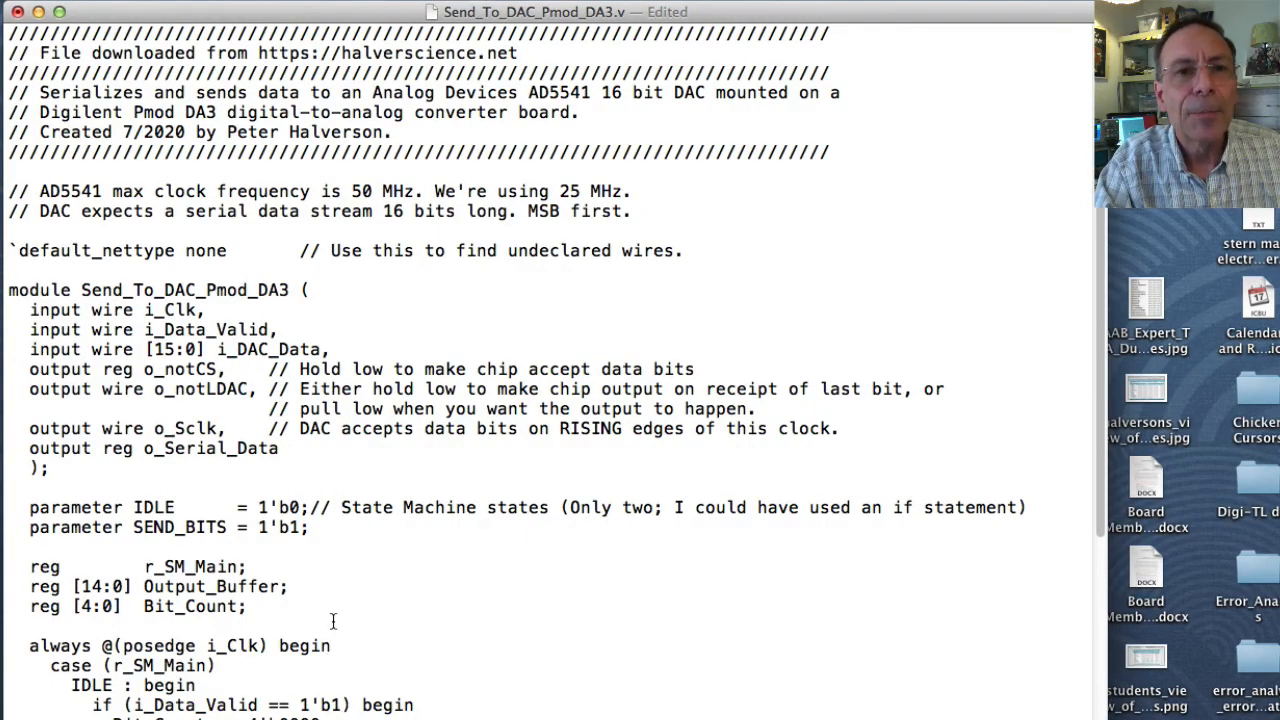
{"action": "mouse_move", "coordinate": [177, 408]}
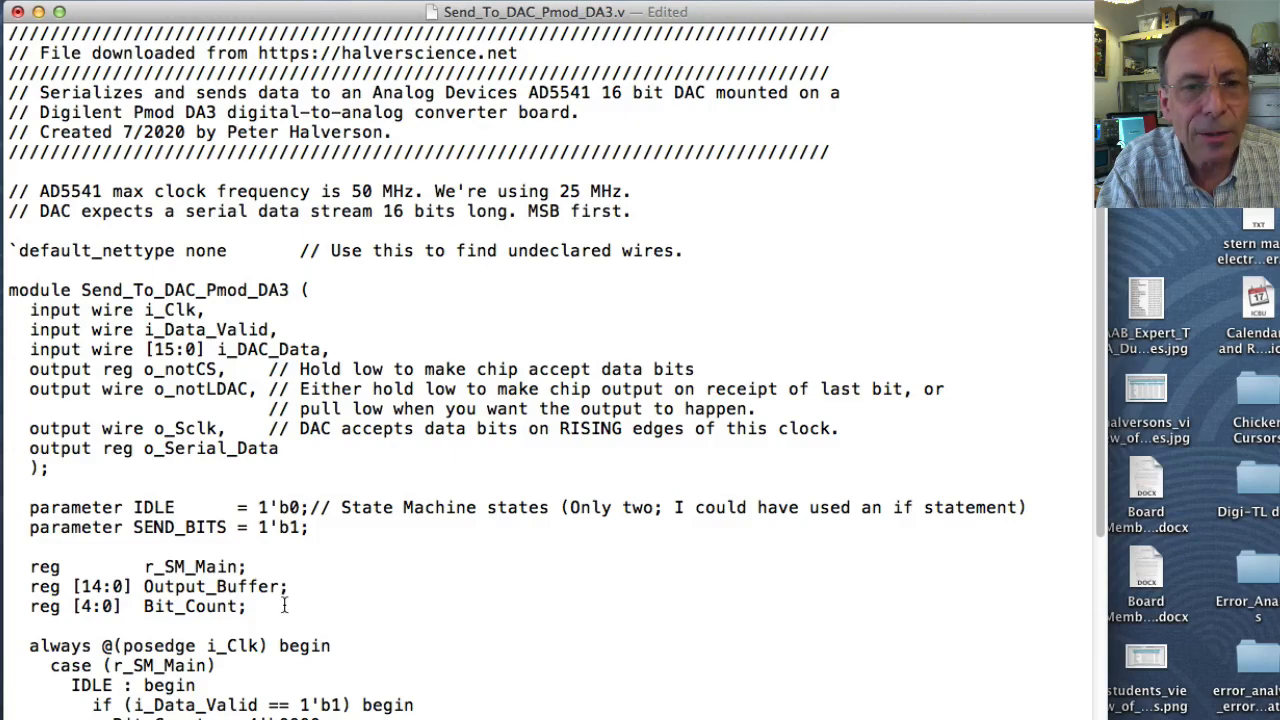
Scroll Send_To_DAC_Pmod_DA3.v down to the SEND_BITS state's last-bit Bit_Count check
{"action": "scroll", "scroll_direction": "down", "scroll_amount": 3}
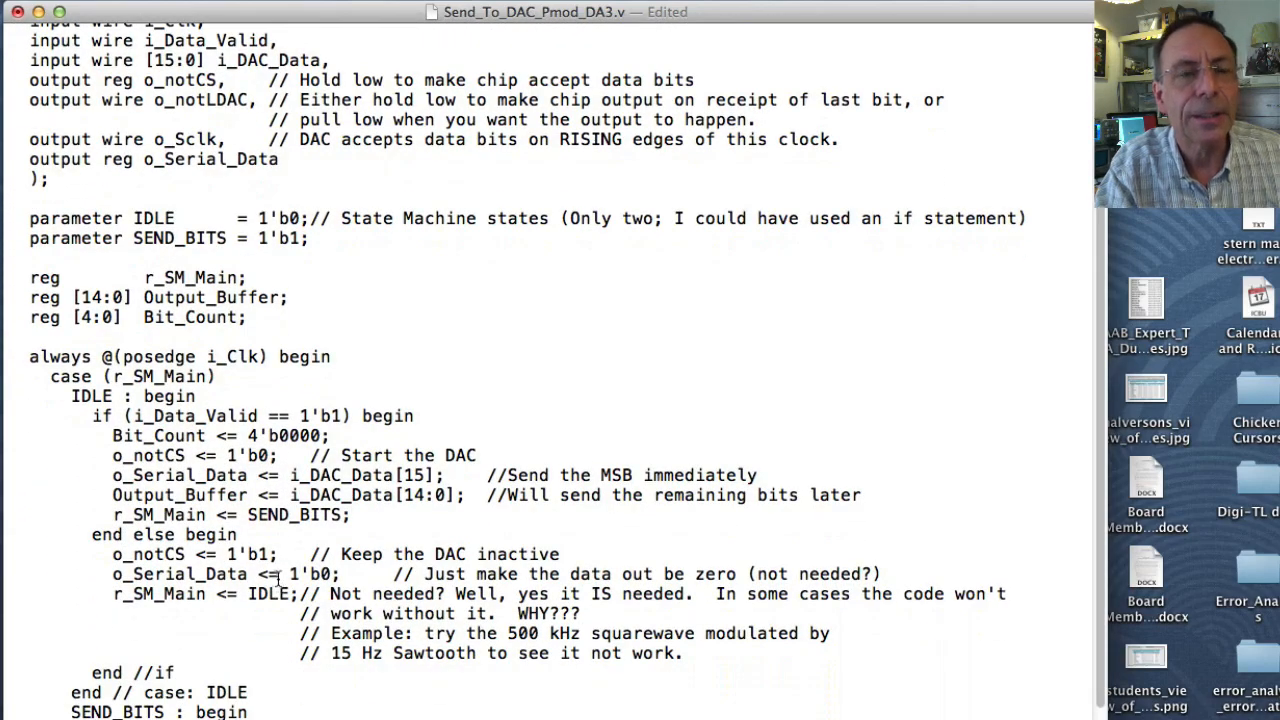
{"action": "scroll", "scroll_direction": "down", "scroll_amount": 3}
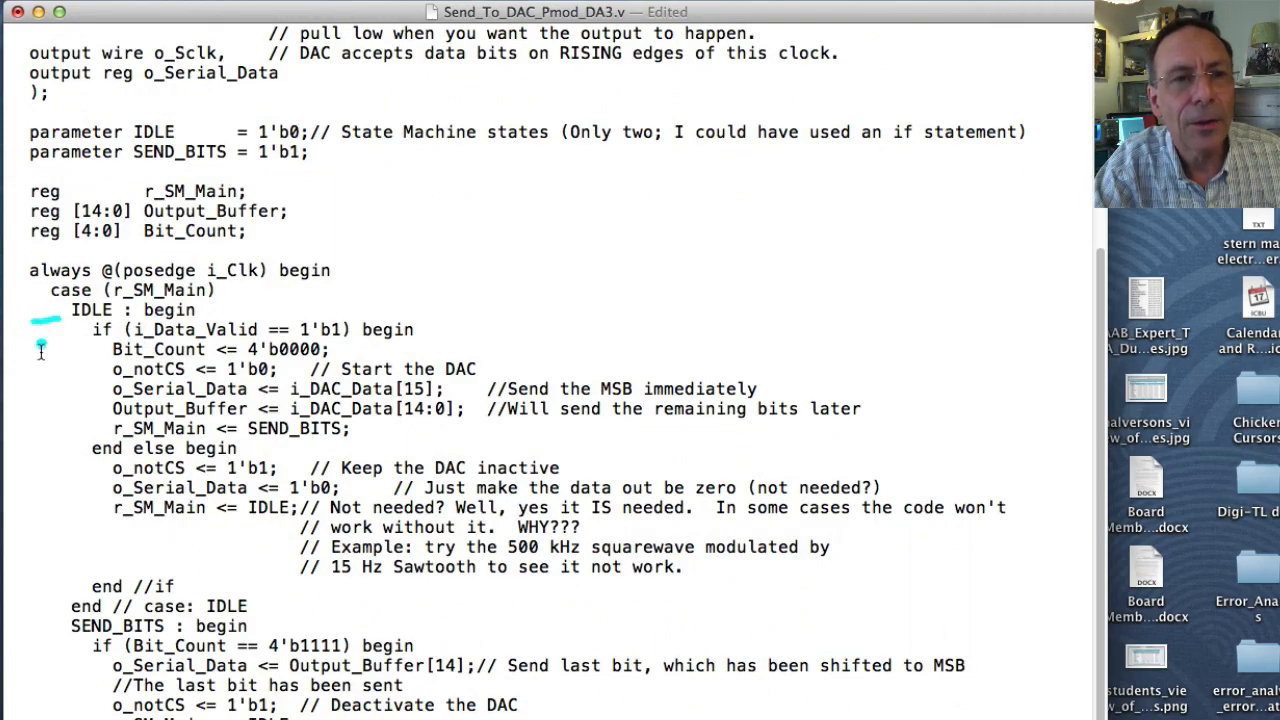
{"action": "mouse_move", "coordinate": [40, 625]}
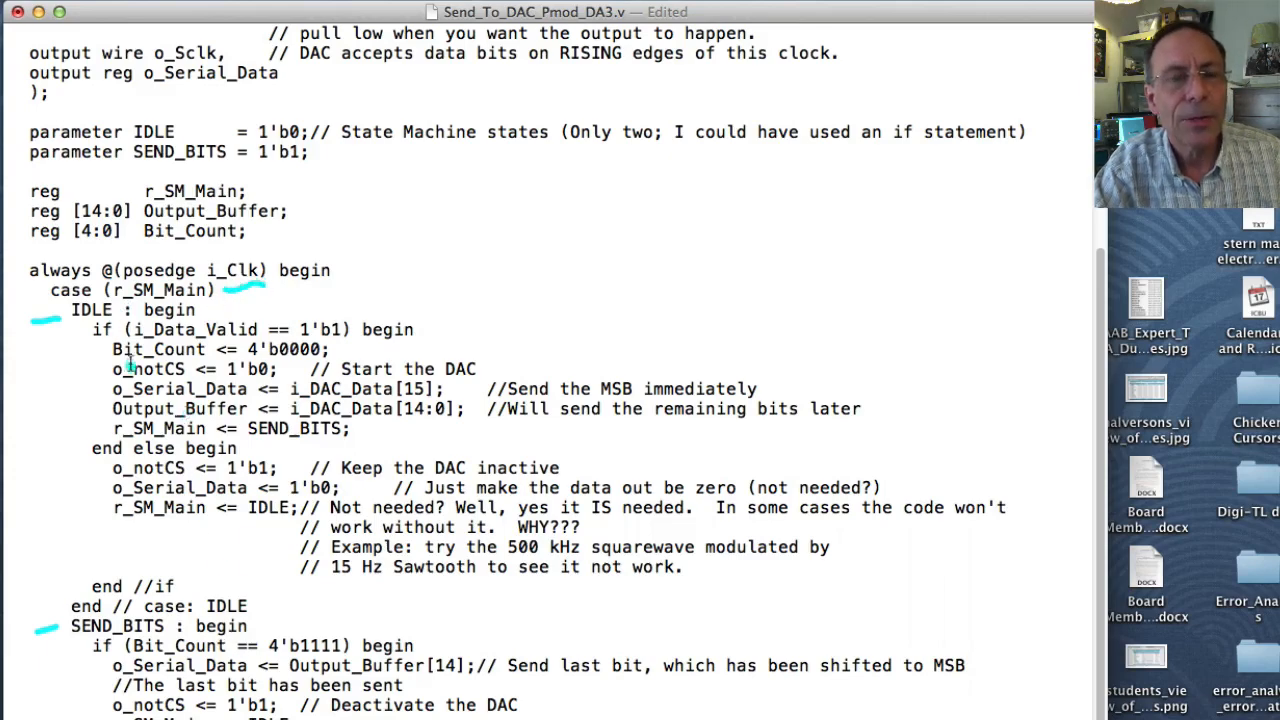
{"action": "mouse_move", "coordinate": [82, 378]}
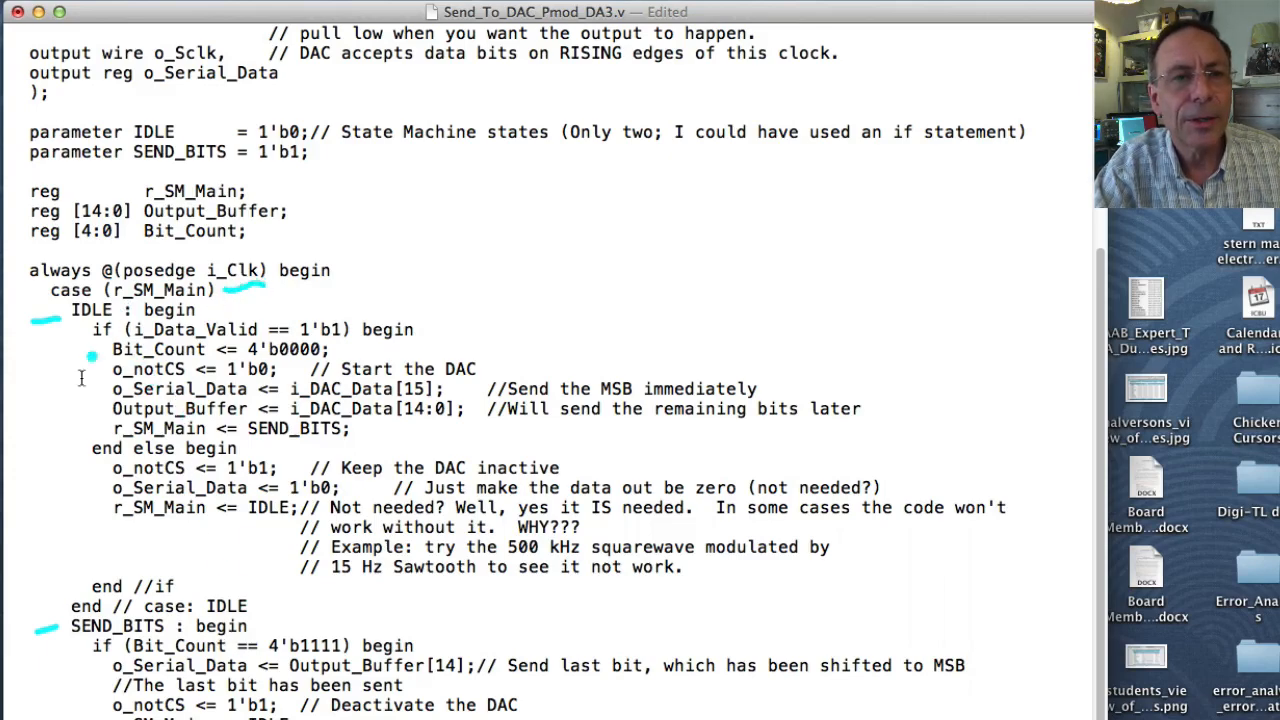
{"action": "mouse_move", "coordinate": [95, 357]}
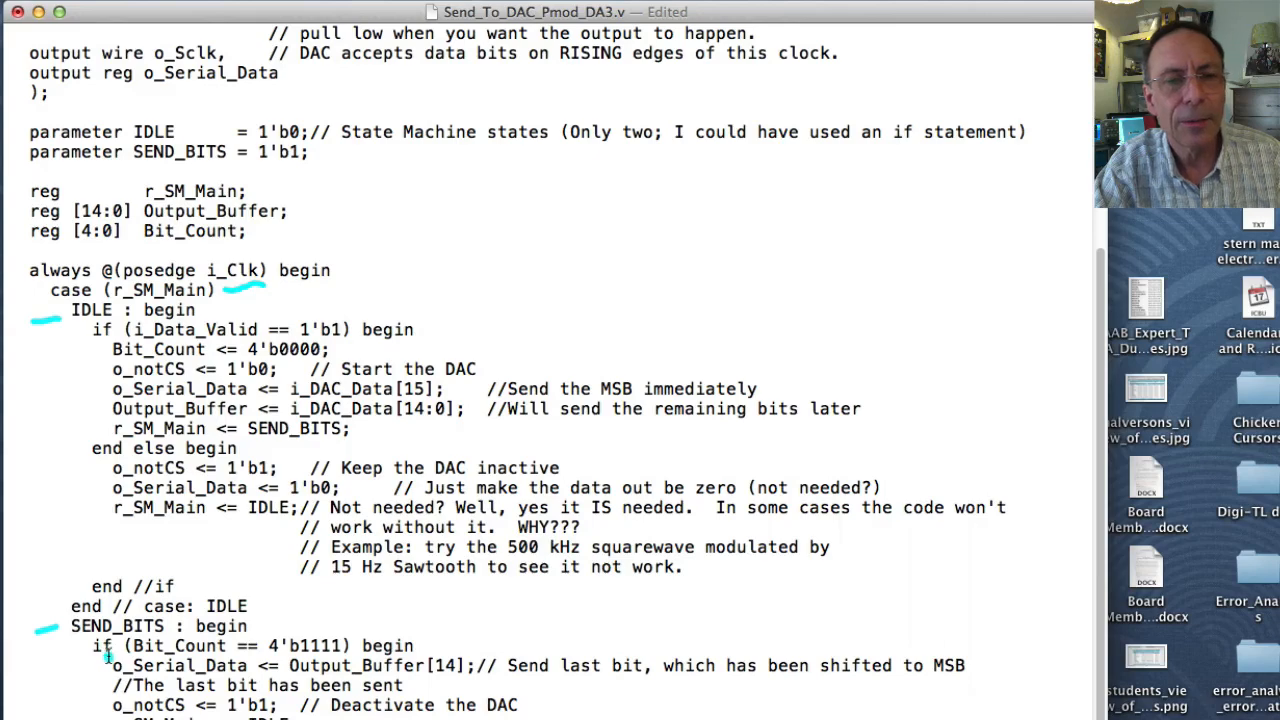
{"action": "mouse_move", "coordinate": [184, 540]}
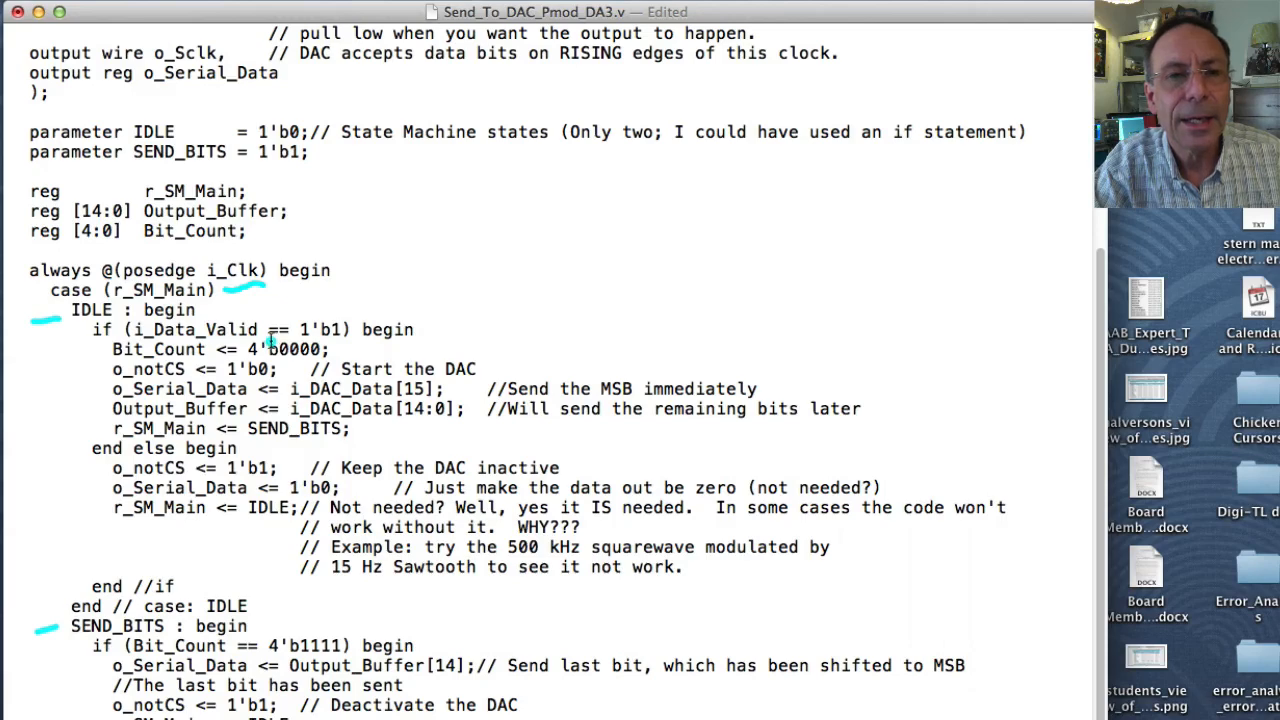
{"action": "mouse_move", "coordinate": [333, 301]}
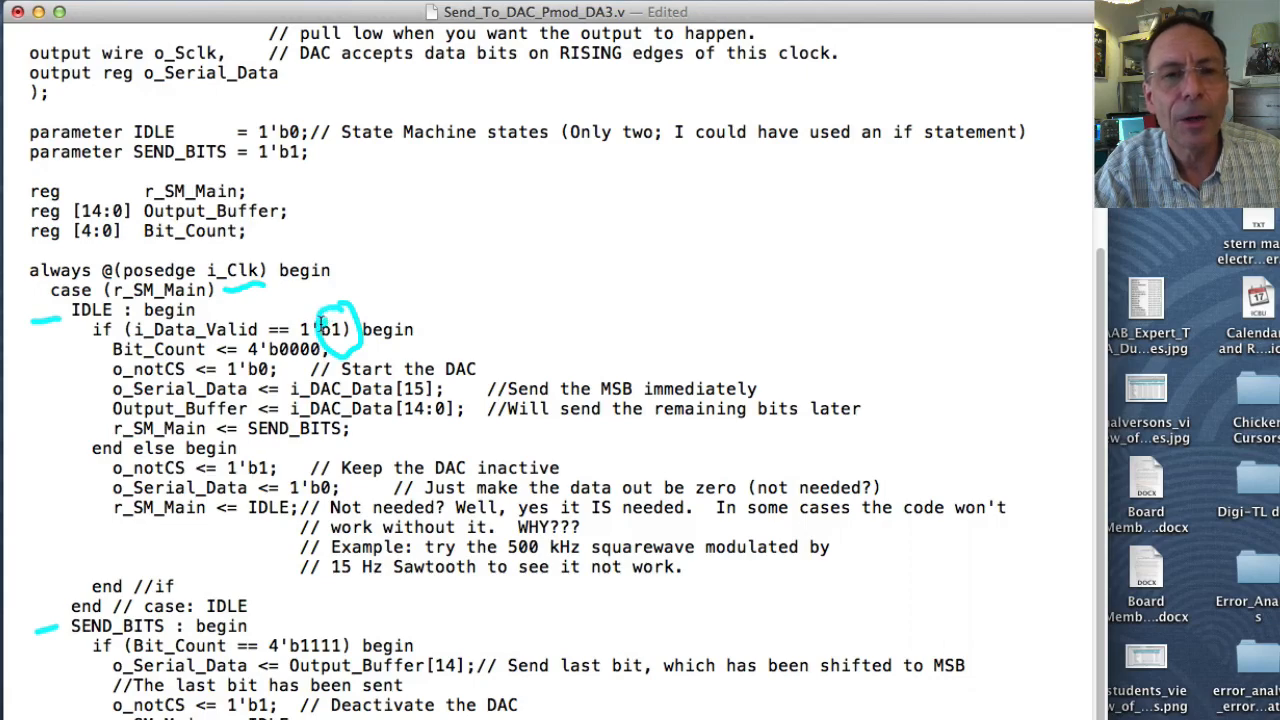
{"action": "mouse_move", "coordinate": [215, 507]}
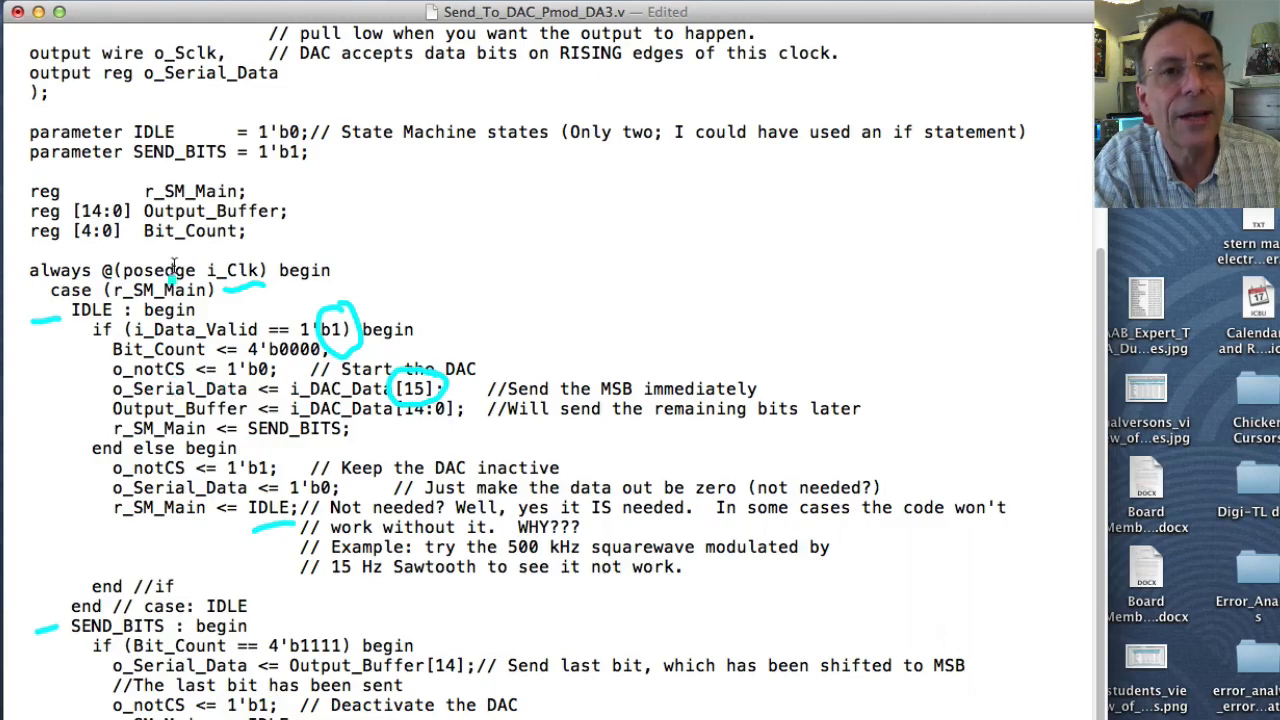
{"action": "mouse_move", "coordinate": [170, 95]}
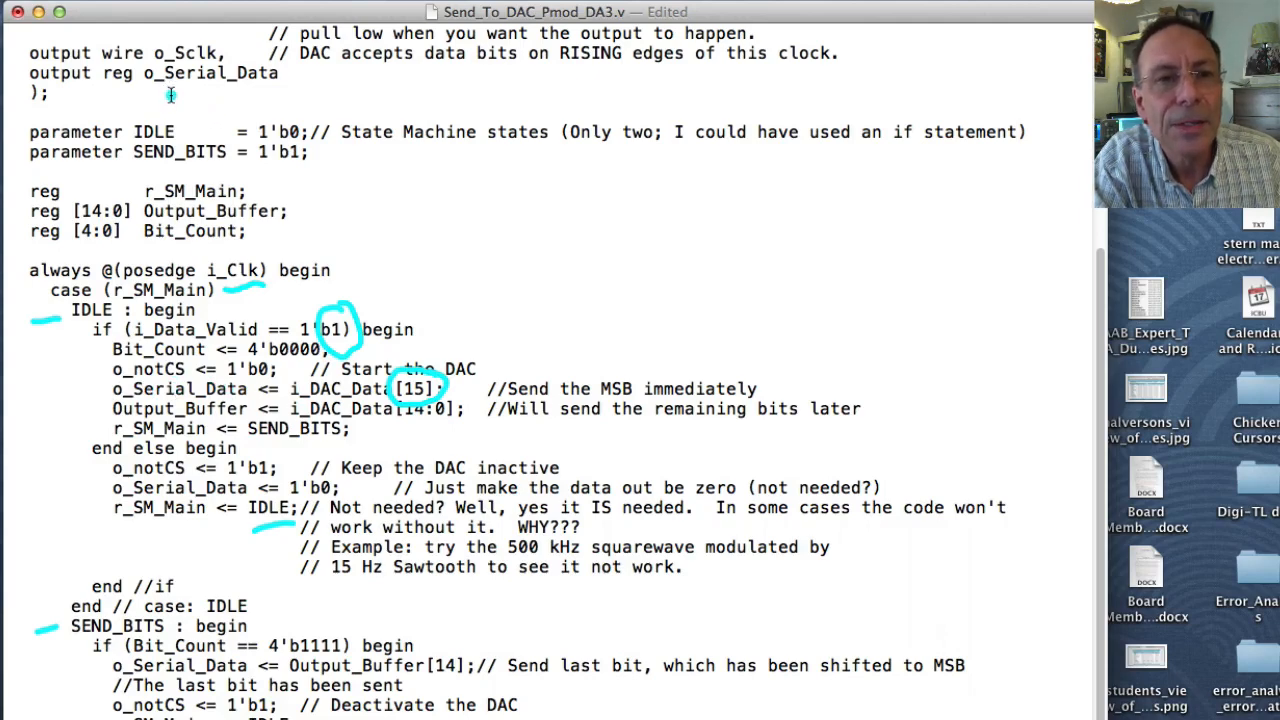
{"action": "mouse_move", "coordinate": [280, 85]}
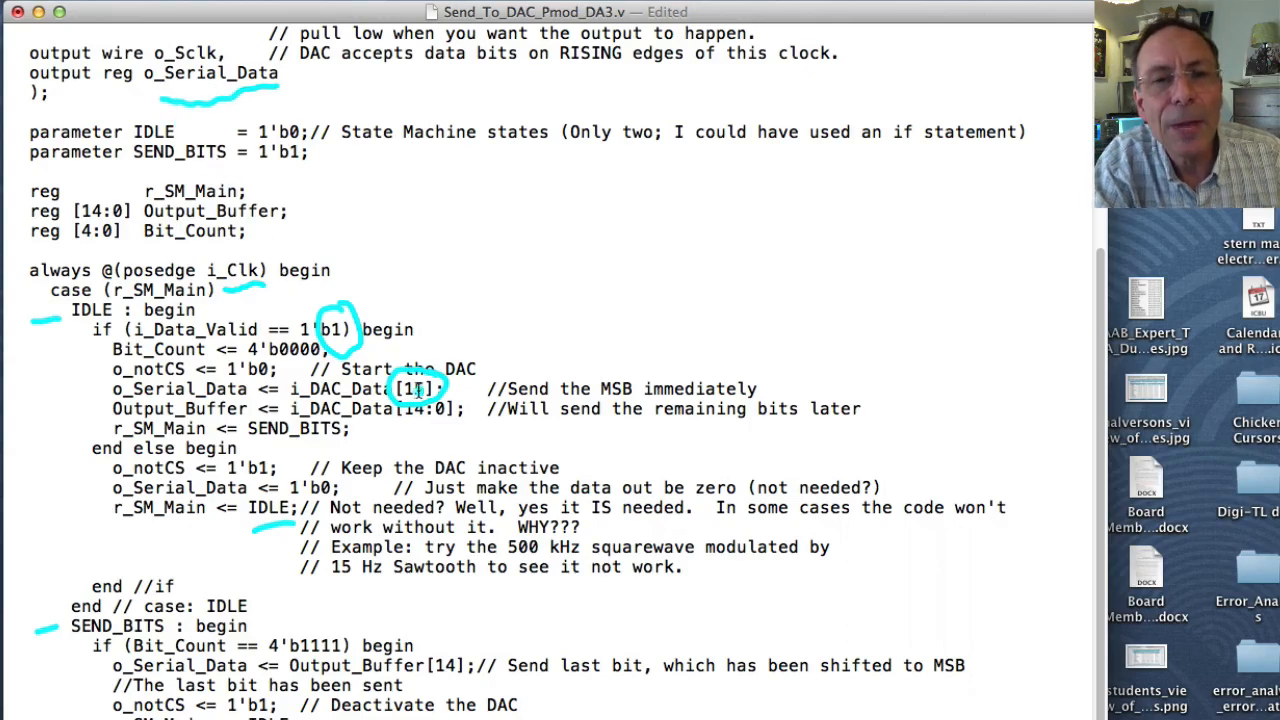
Enter '5' into the Send_To_DAC_Pmod_DA3.v code in TextEdit
{"action": "type", "text": "5"}
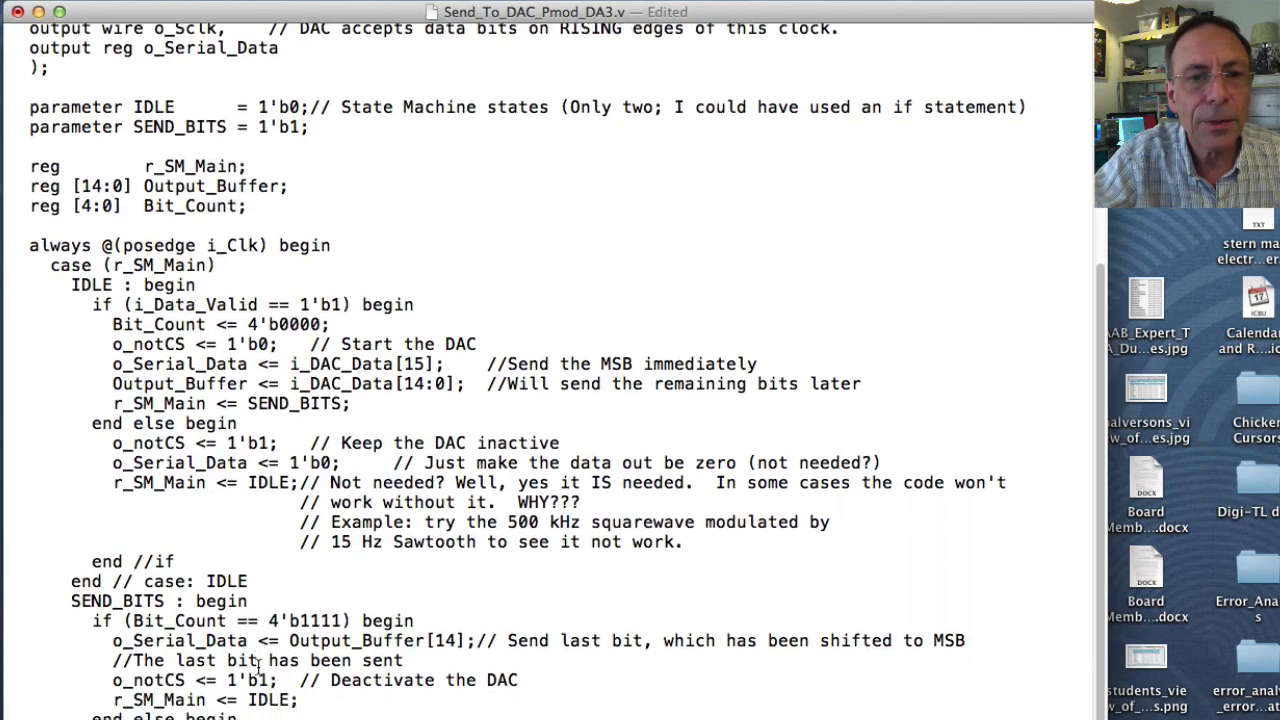
Scroll down until the SEND_BITS shift-and-count else branch is fully visible
{"action": "scroll", "scroll_direction": "down", "scroll_amount": 3}
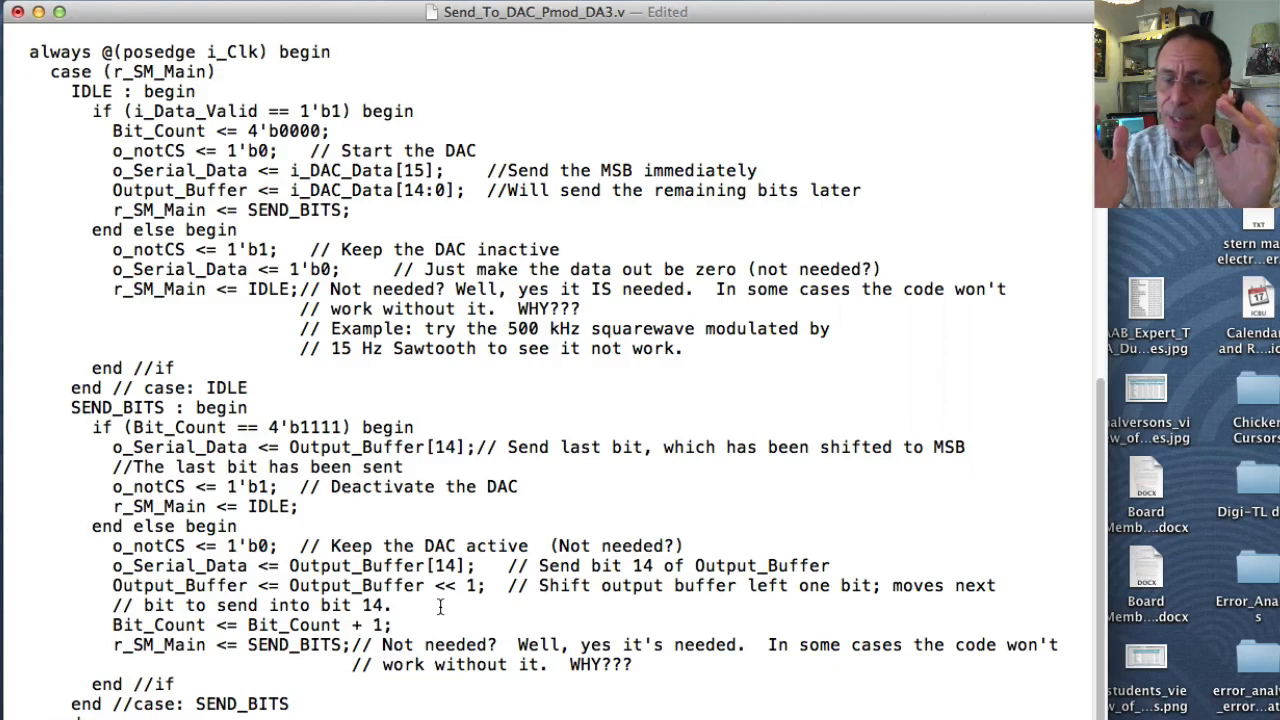
{"action": "mouse_move", "coordinate": [427, 523]}
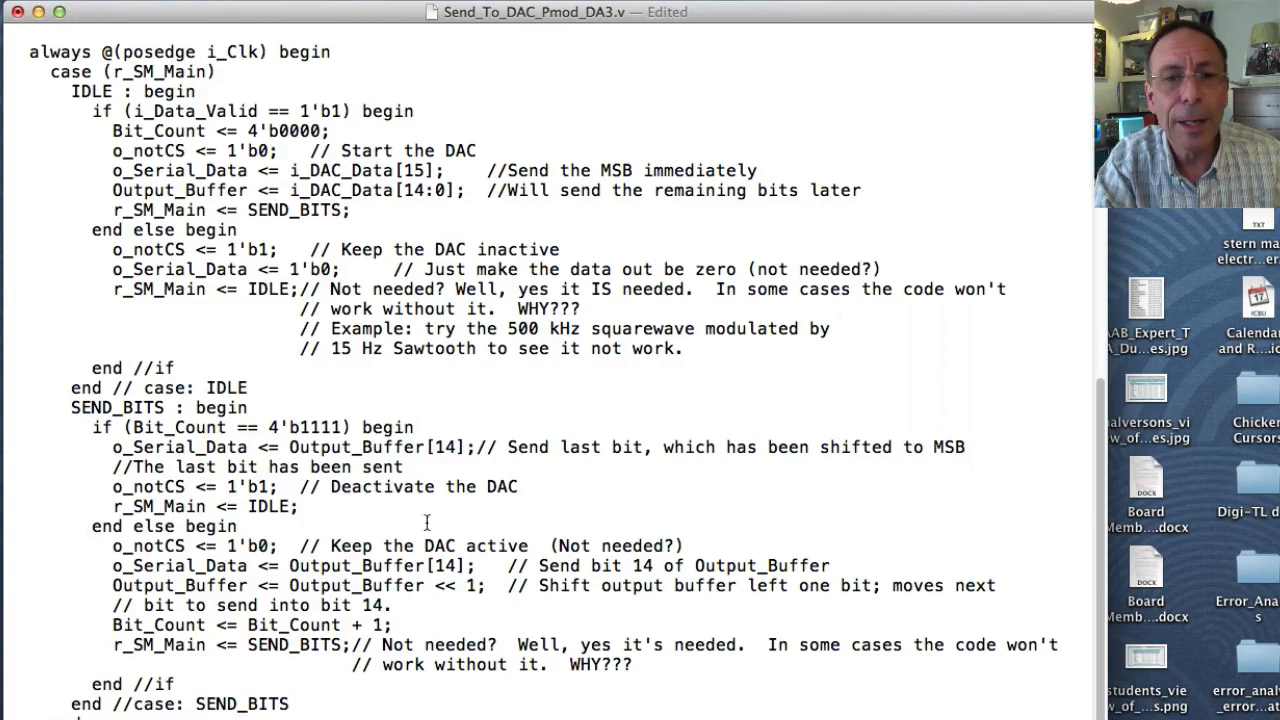
{"action": "mouse_move", "coordinate": [479, 610]}
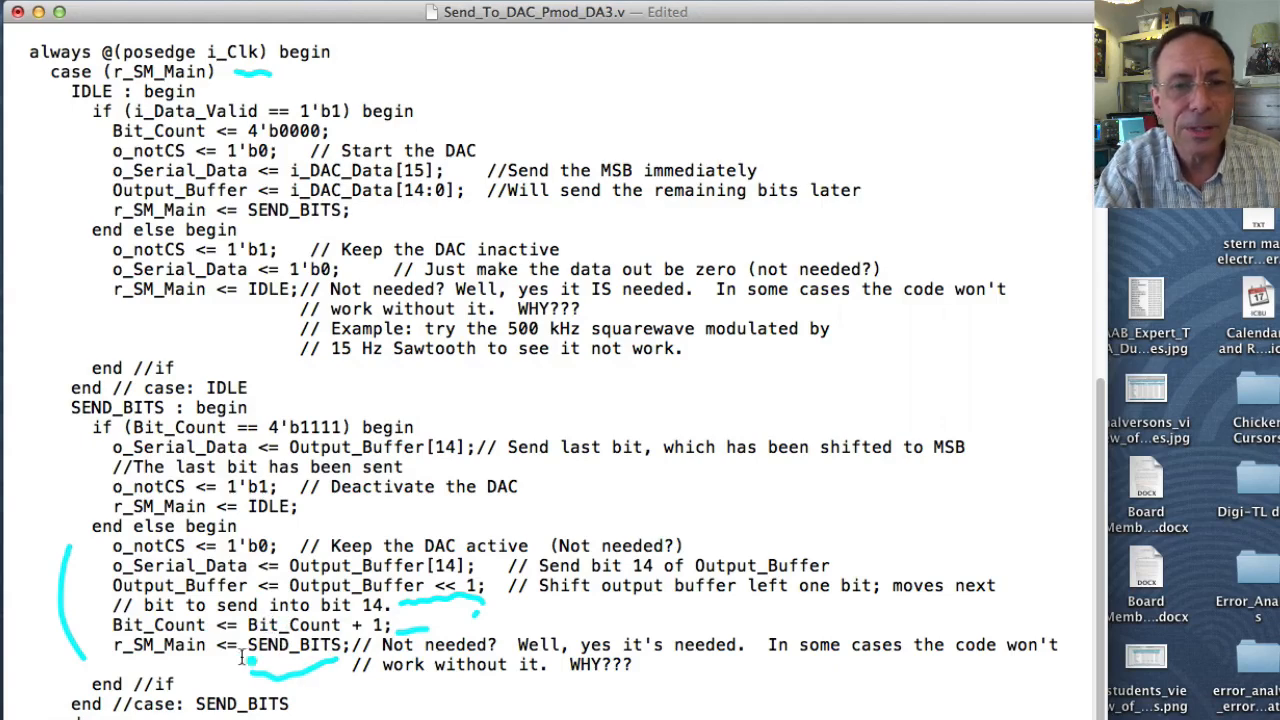
{"action": "mouse_move", "coordinate": [290, 682]}
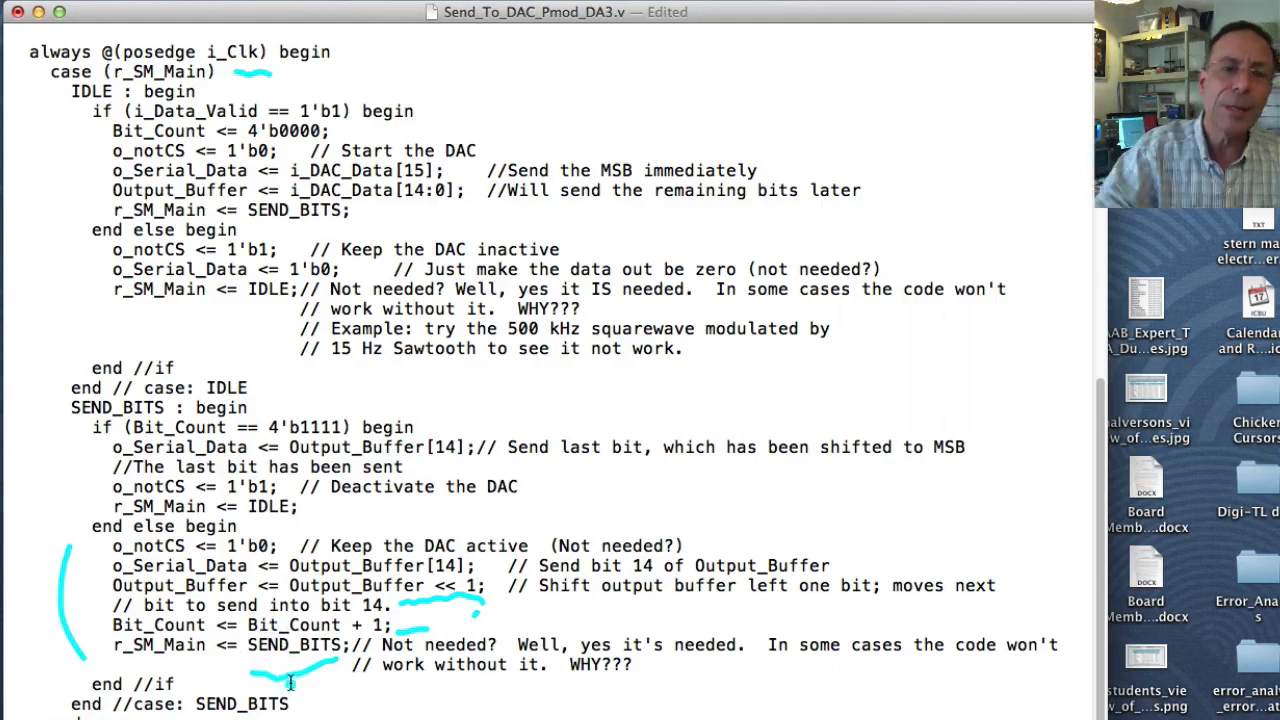
{"action": "mouse_move", "coordinate": [290, 610]}
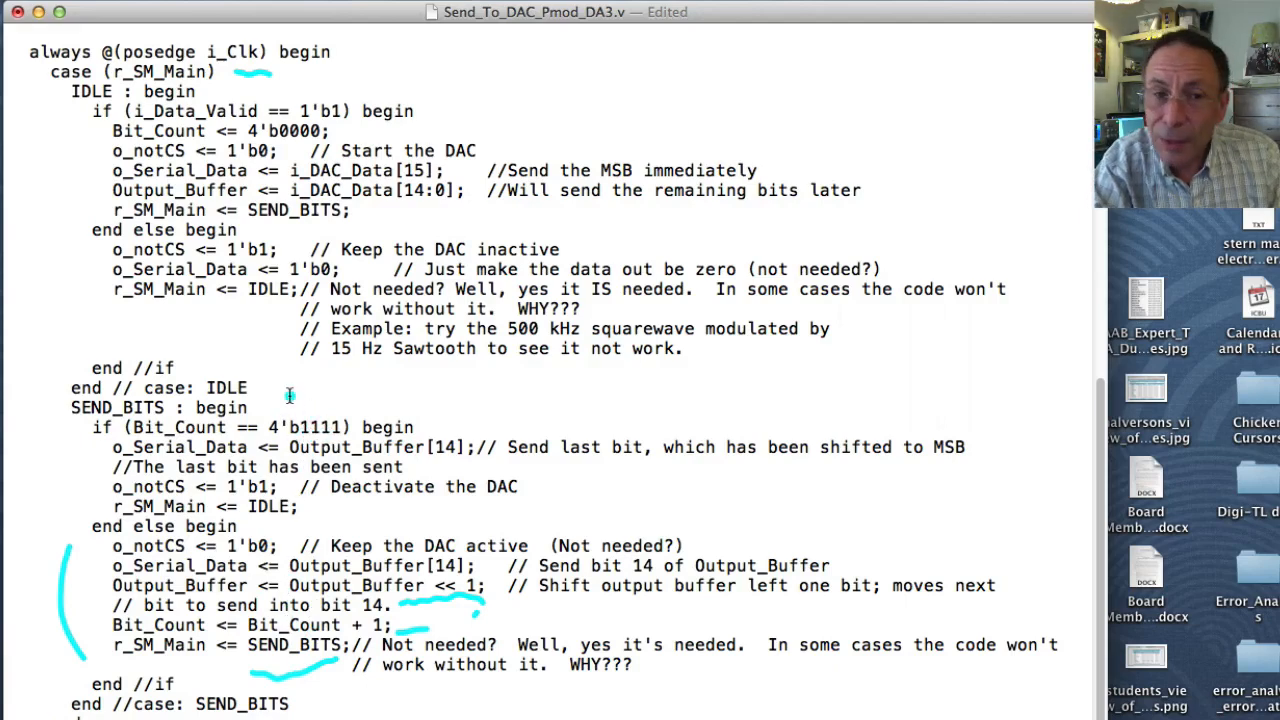
{"action": "mouse_move", "coordinate": [345, 405]}
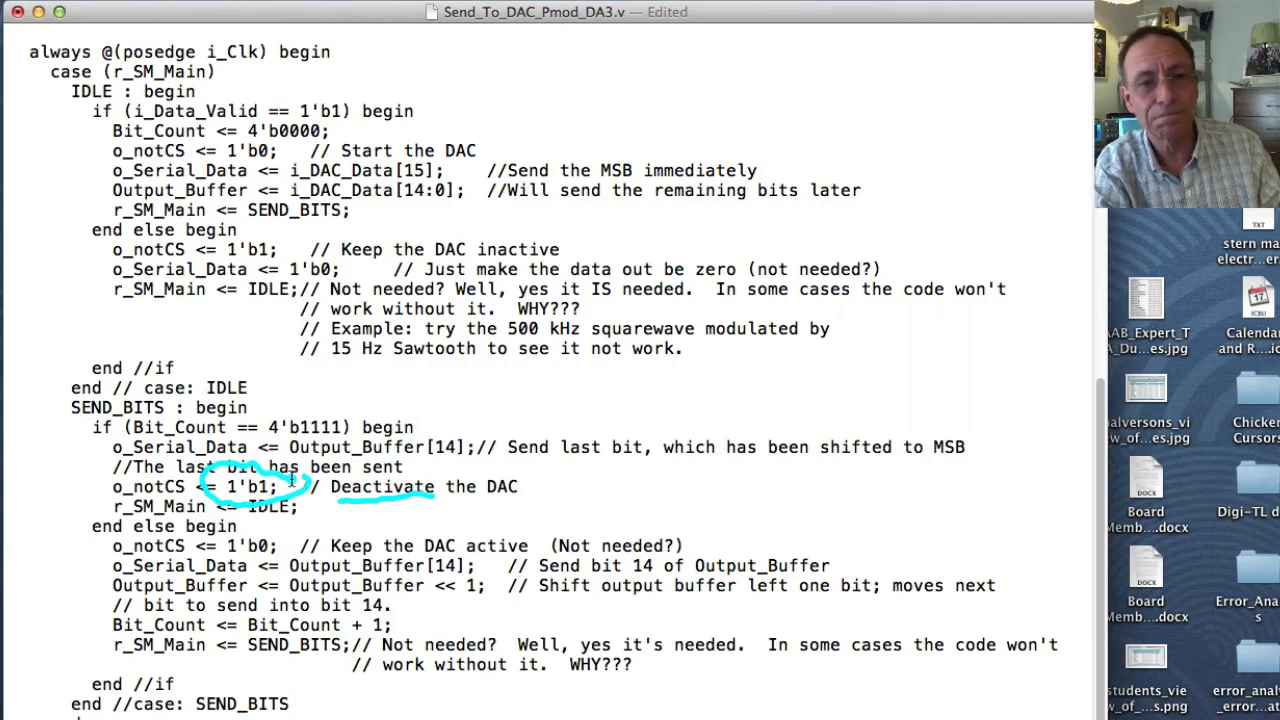
Scroll to the module's end: the inverted o_Sclk assign, o_notLDAC held low, and endmodule
{"action": "scroll", "scroll_direction": "down", "scroll_amount": 3}
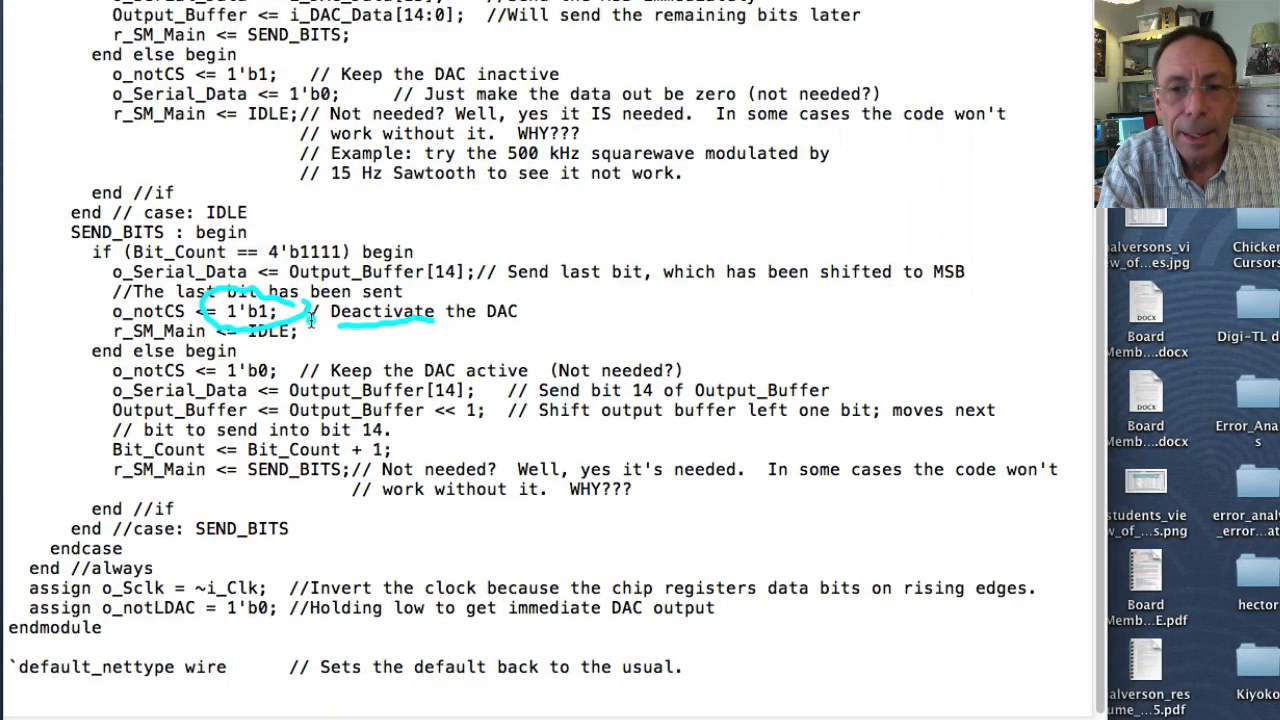
{"action": "mouse_move", "coordinate": [203, 560]}
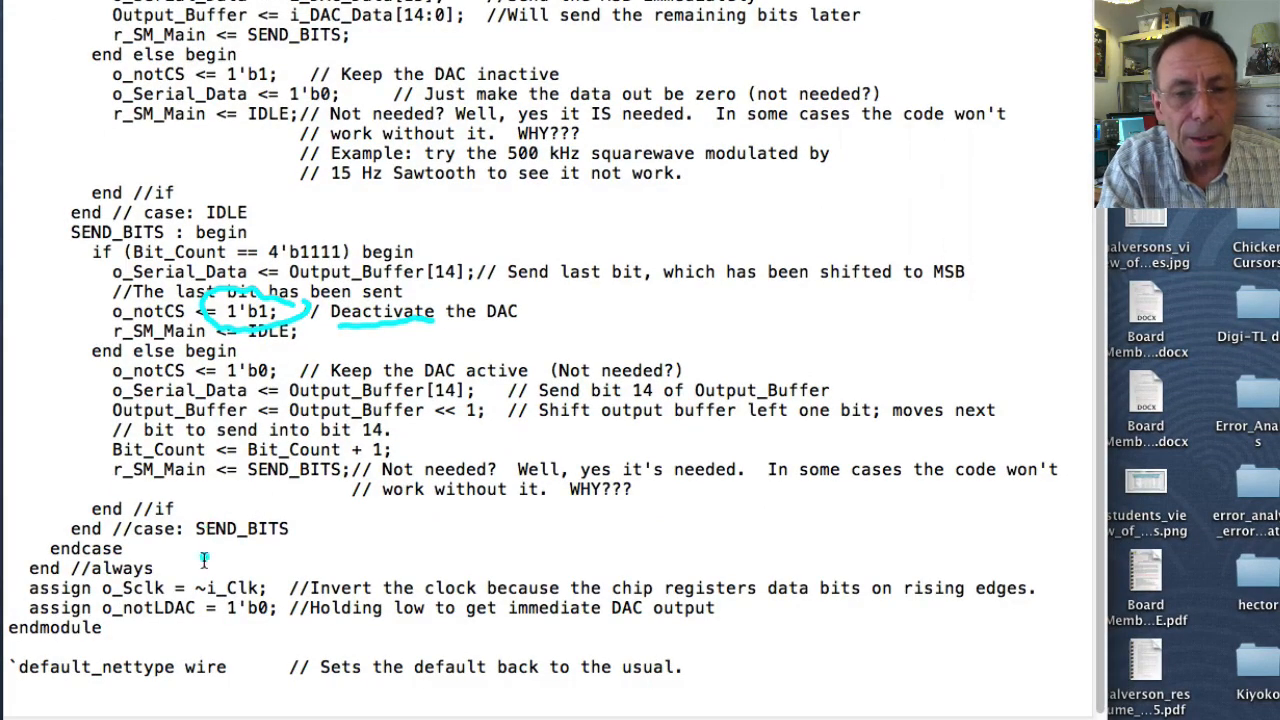